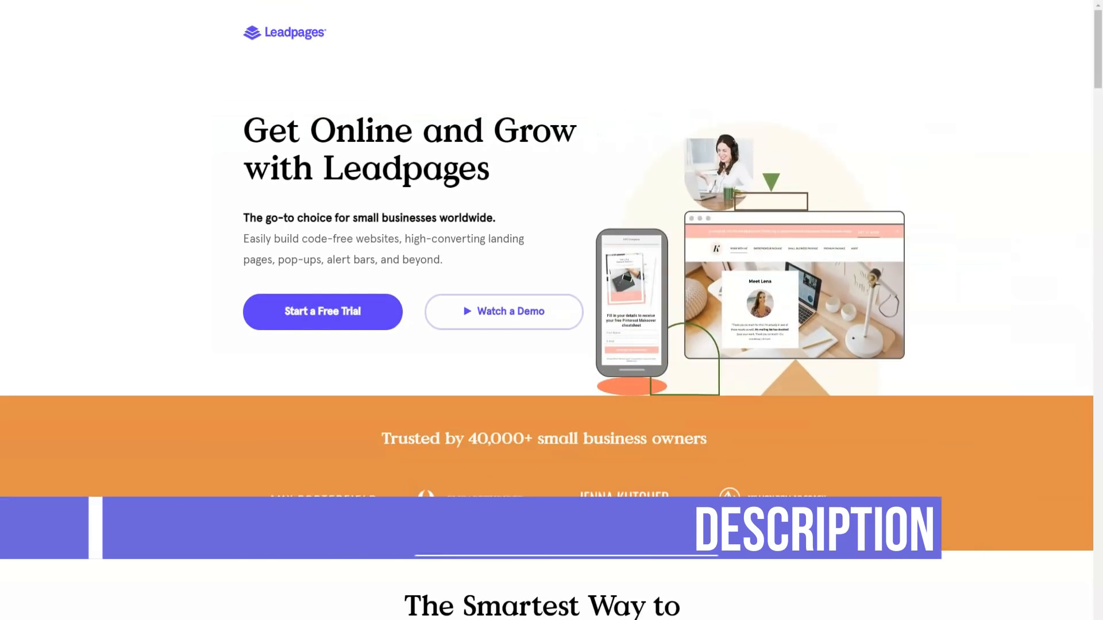
Step: Scroll the homepage past analytics, templates, integrations and support, then open Features
scroll("down", 3)
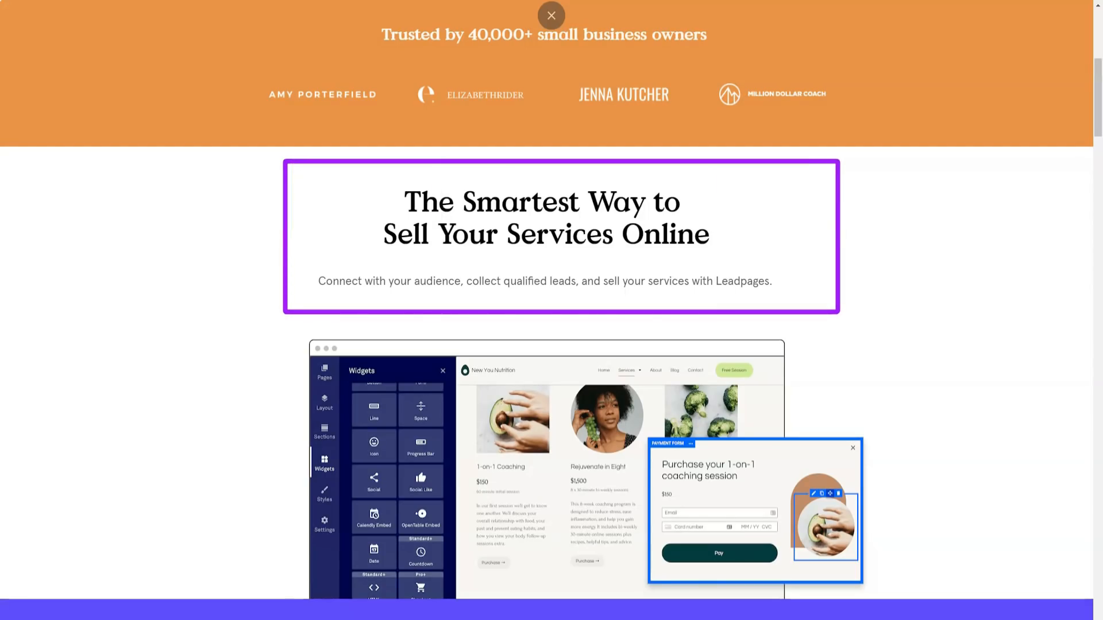
scroll("down", 3)
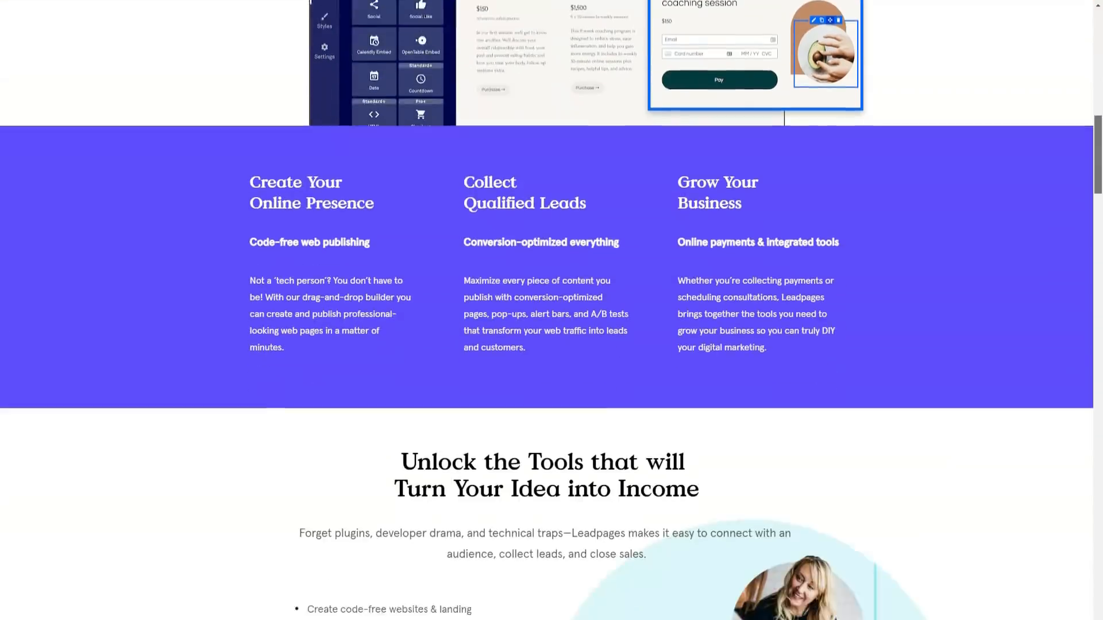
scroll("down", 3)
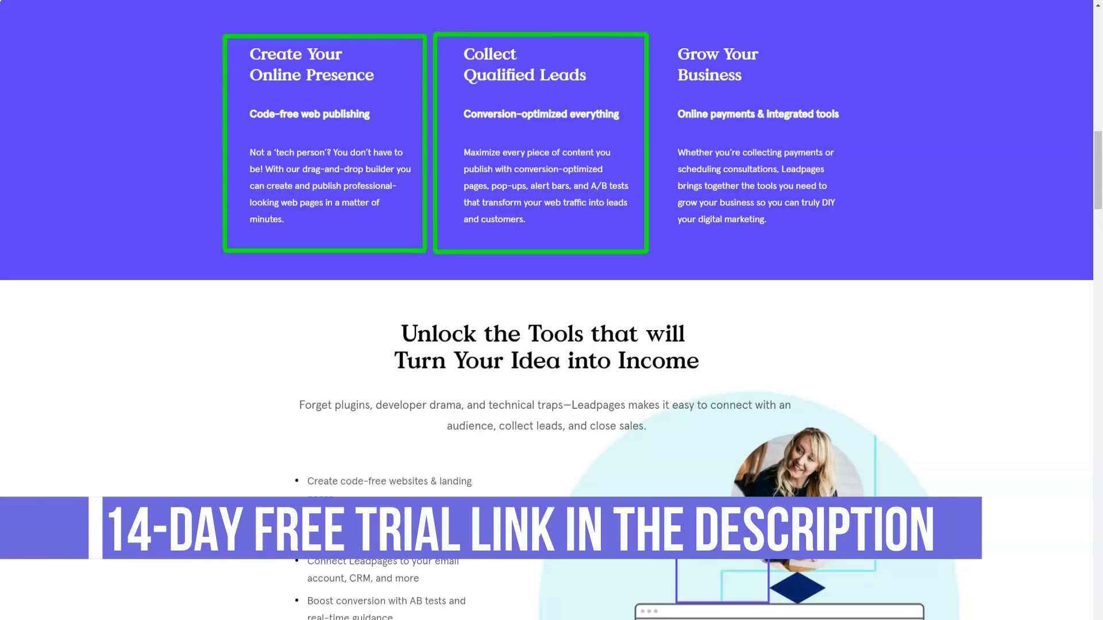
mouse_move(758, 140)
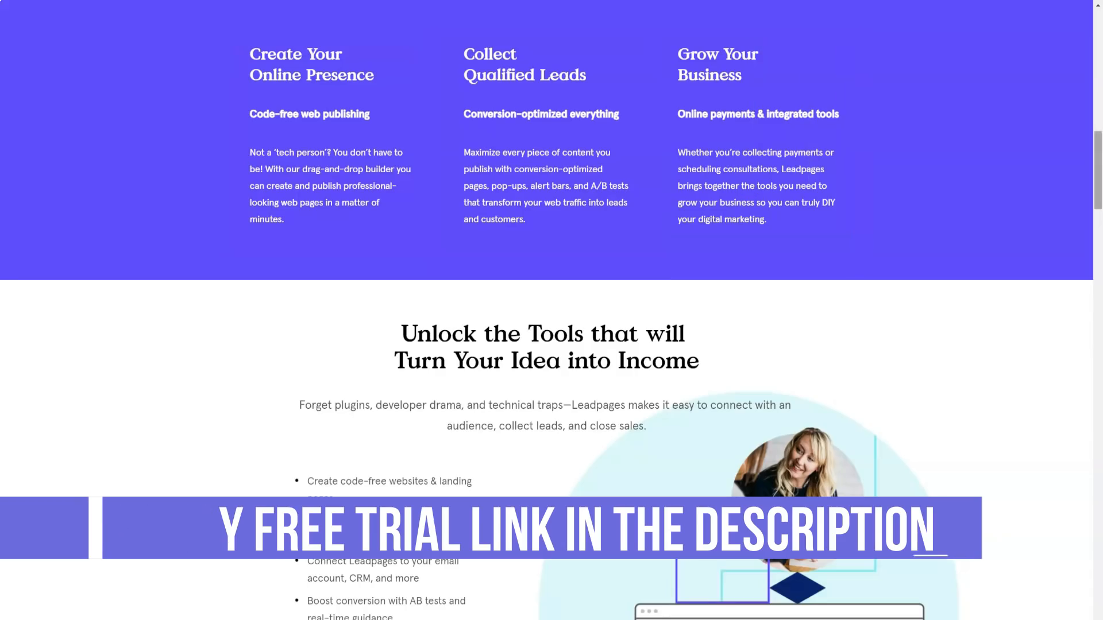
scroll("down", 3)
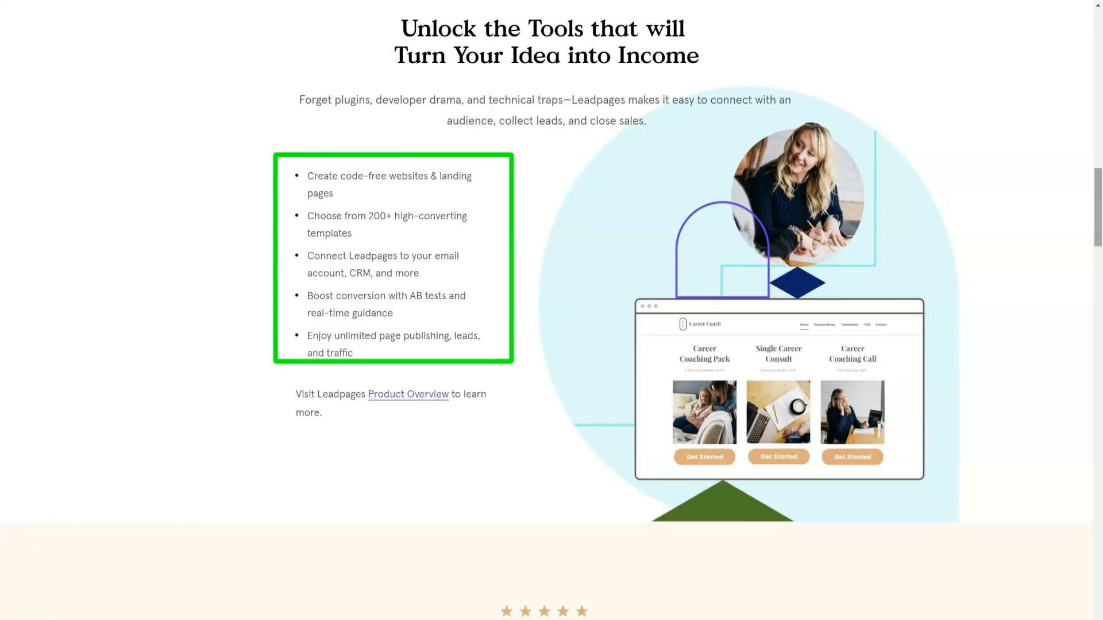
left_click(408, 394)
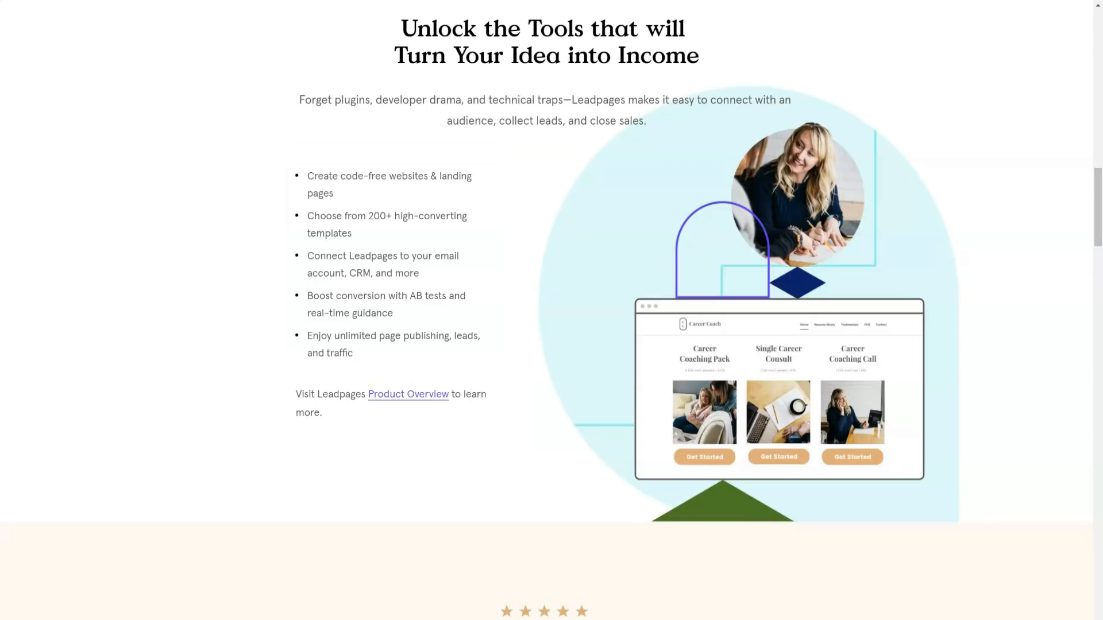
scroll("down", 3)
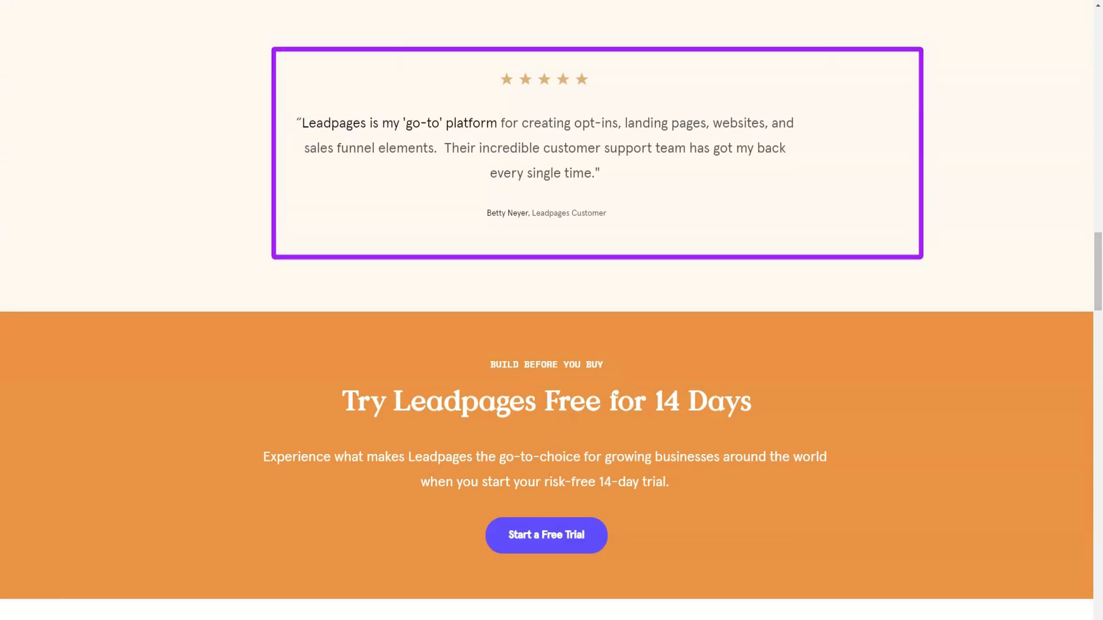
scroll("down", 3)
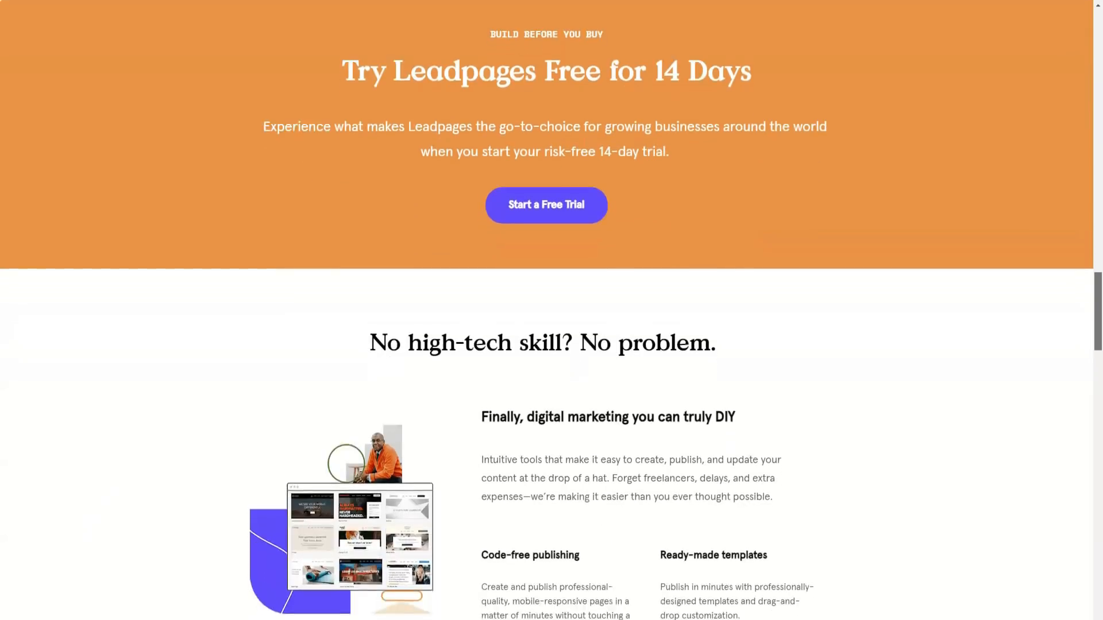
scroll("down", 3)
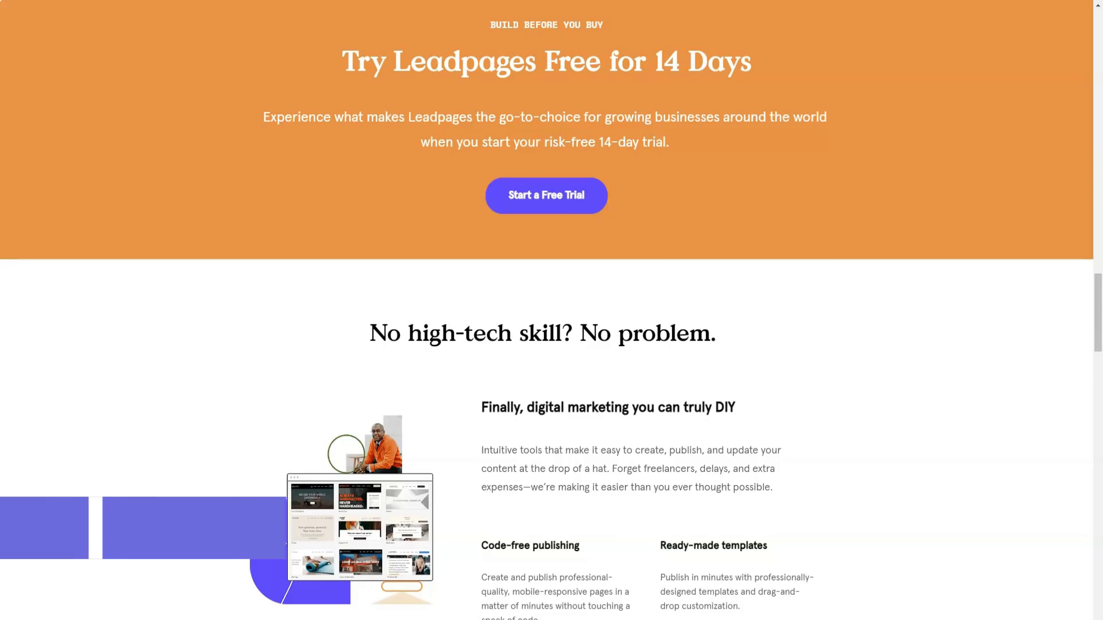
scroll("down", 3)
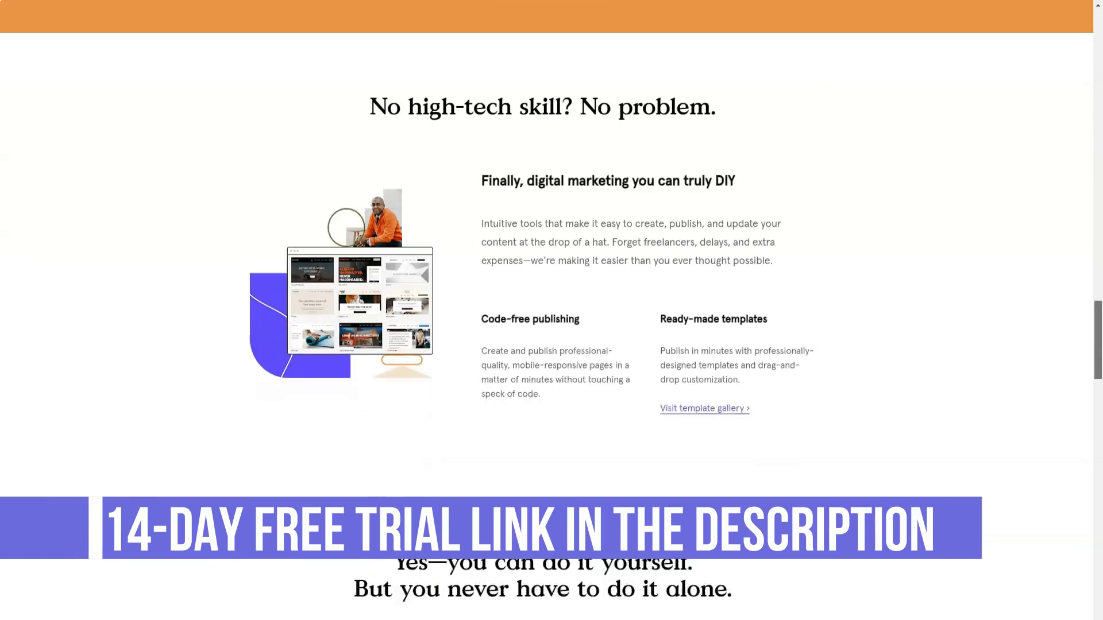
scroll("down", 3)
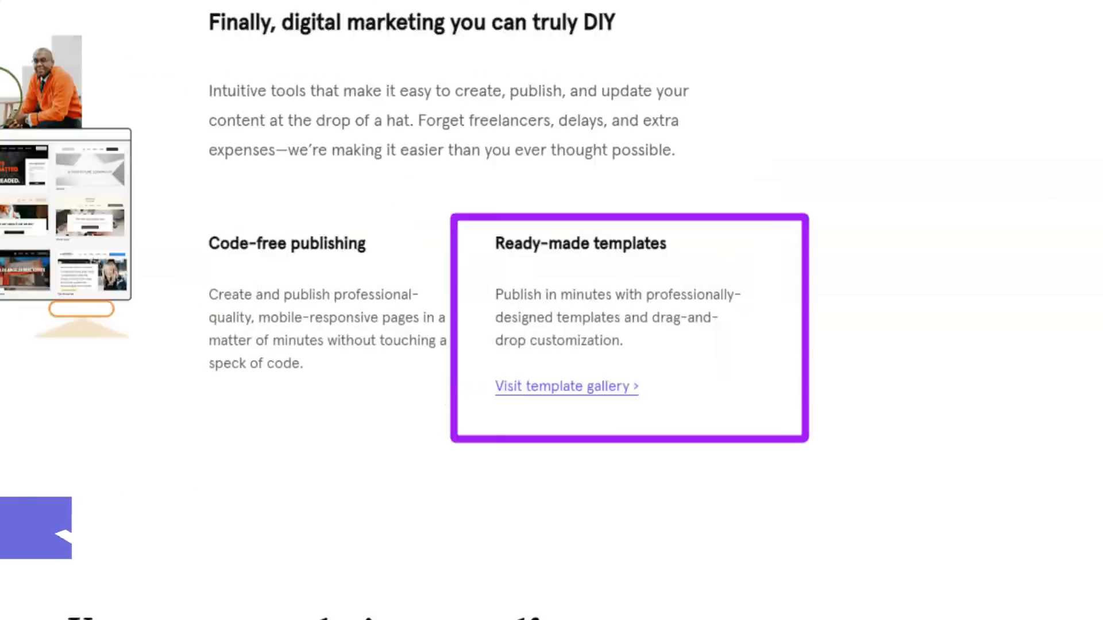
scroll("up", 3)
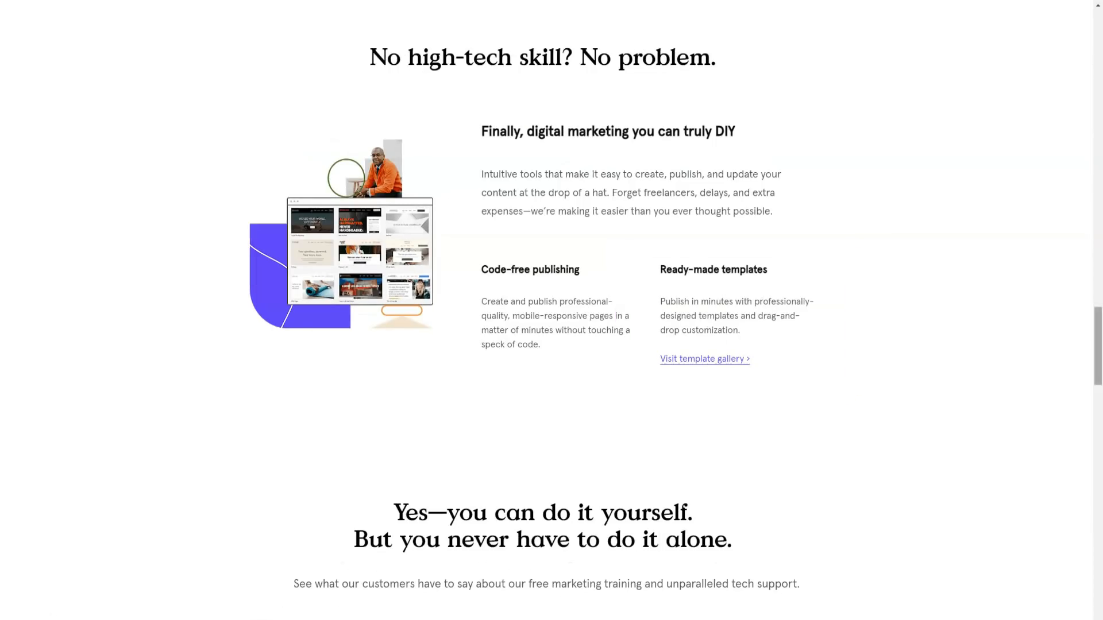
scroll("down", 3)
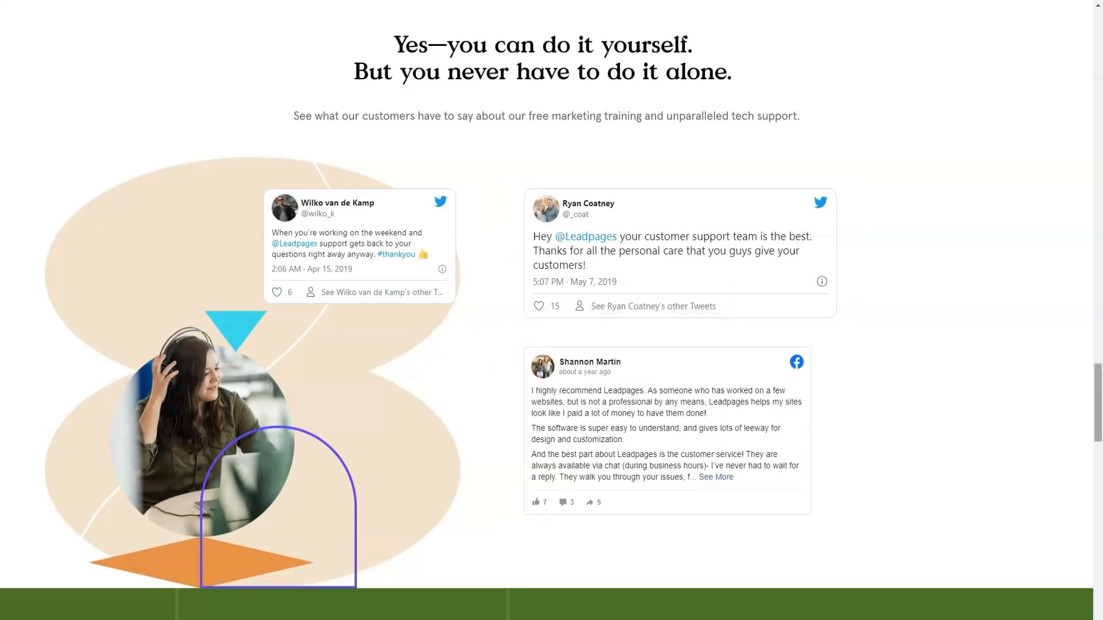
scroll("down", 3)
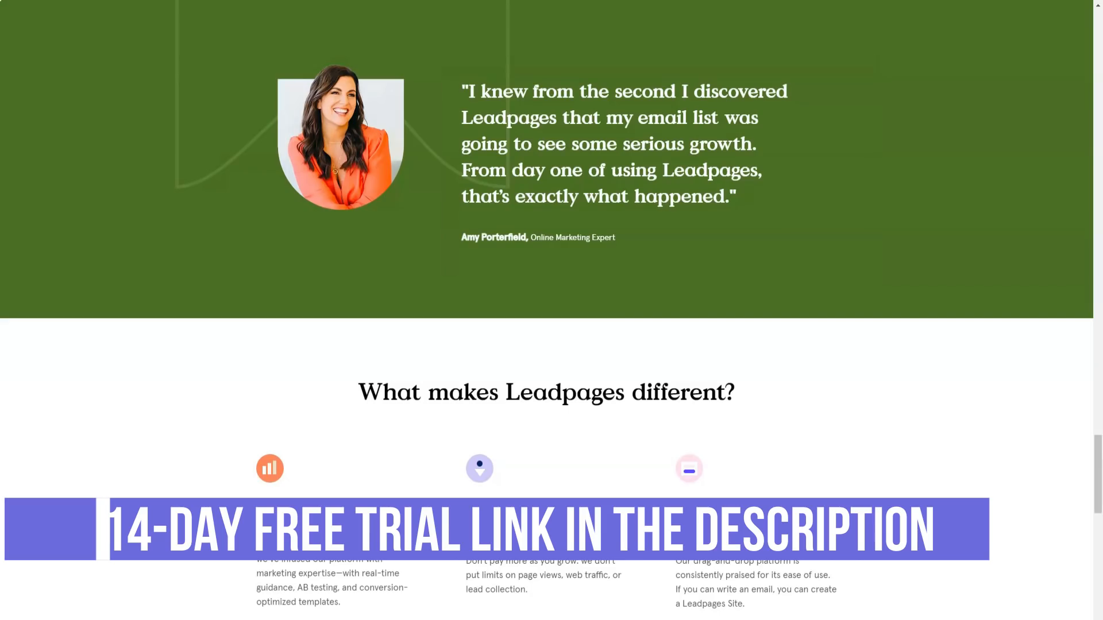
scroll("down", 3)
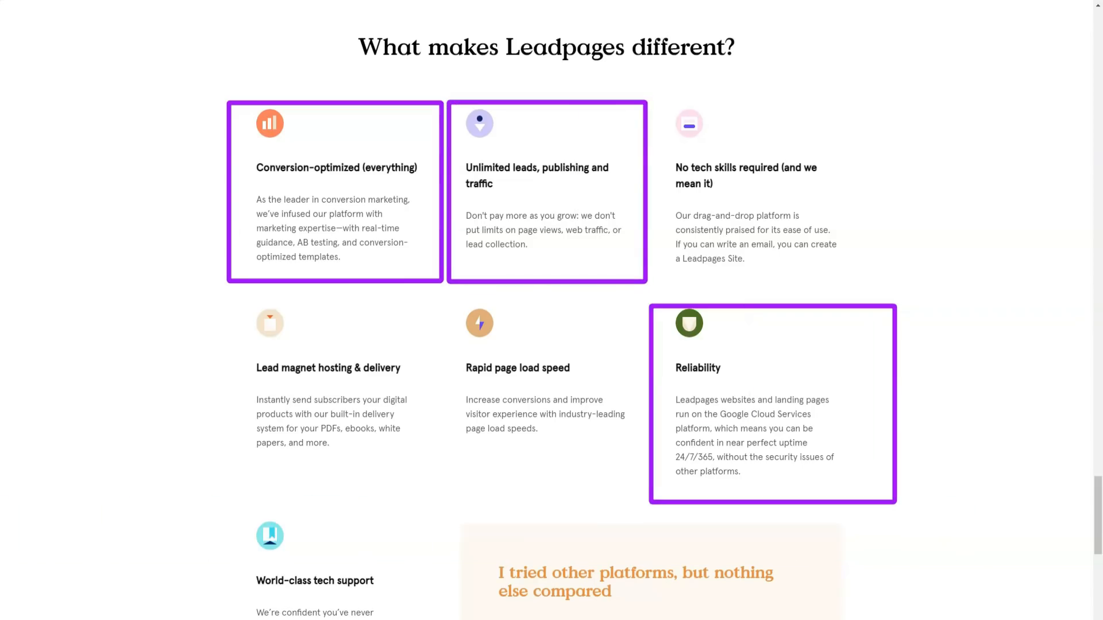
scroll("down", 3)
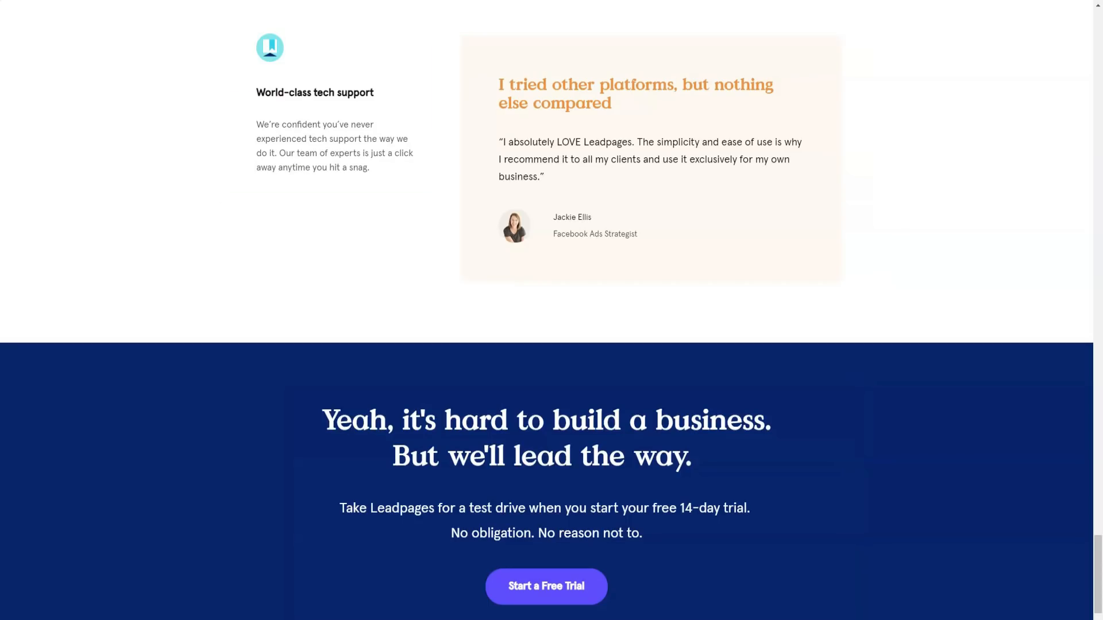
scroll("down", 3)
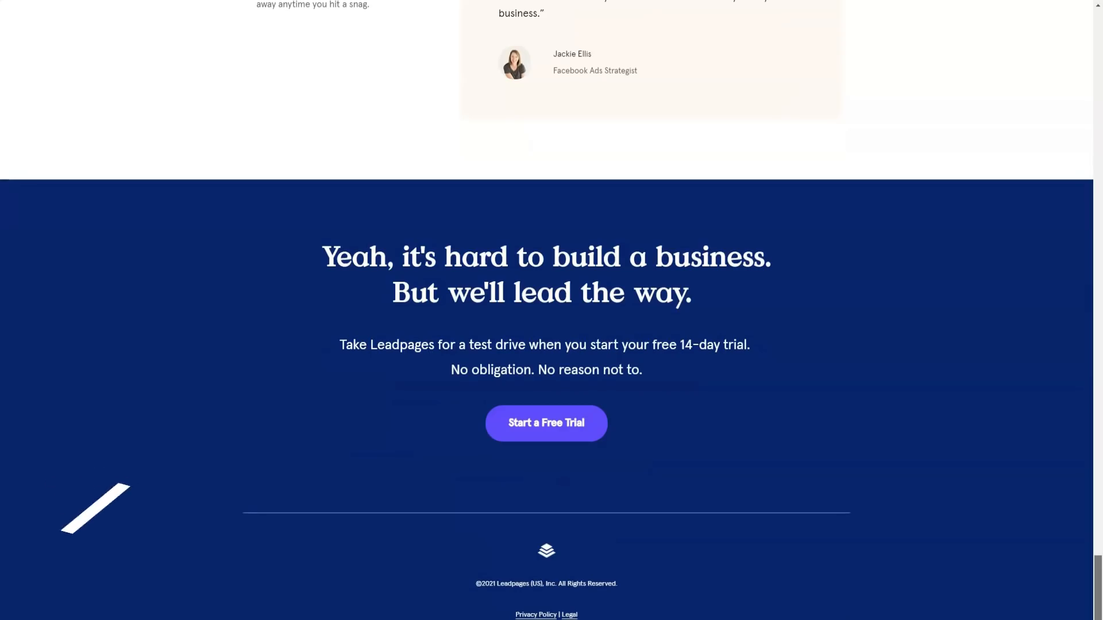
scroll("up", 3)
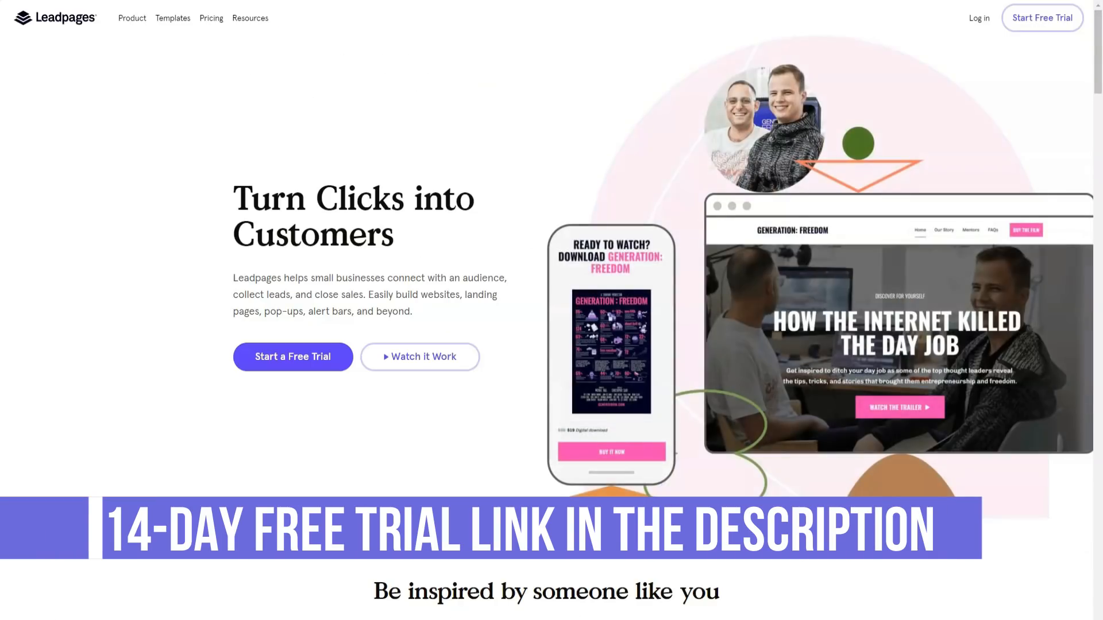
scroll("down", 3)
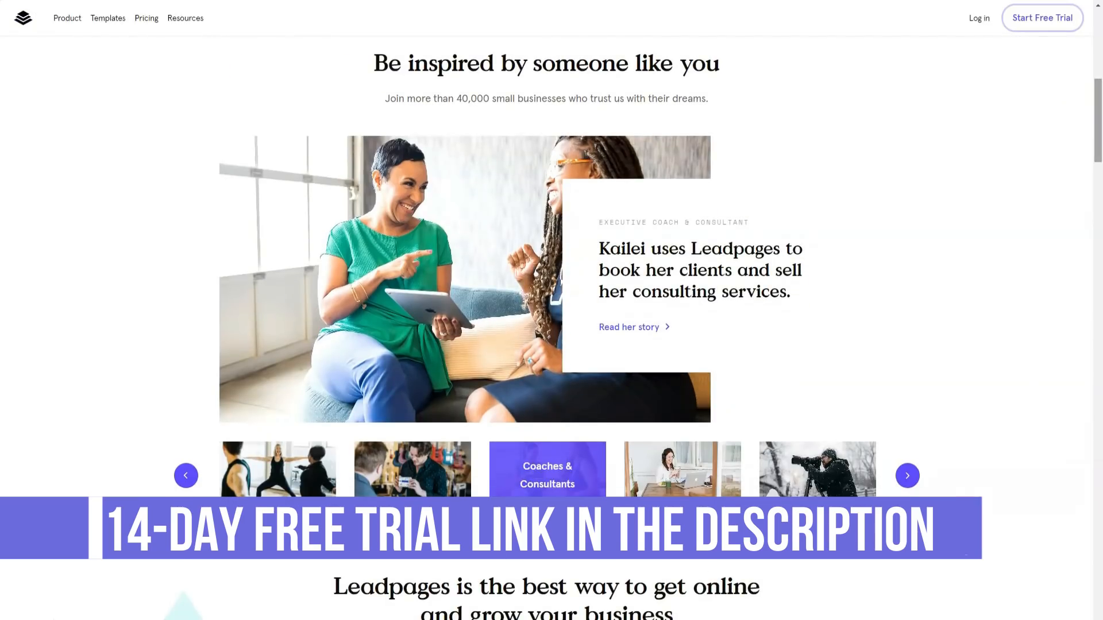
scroll("down", 3)
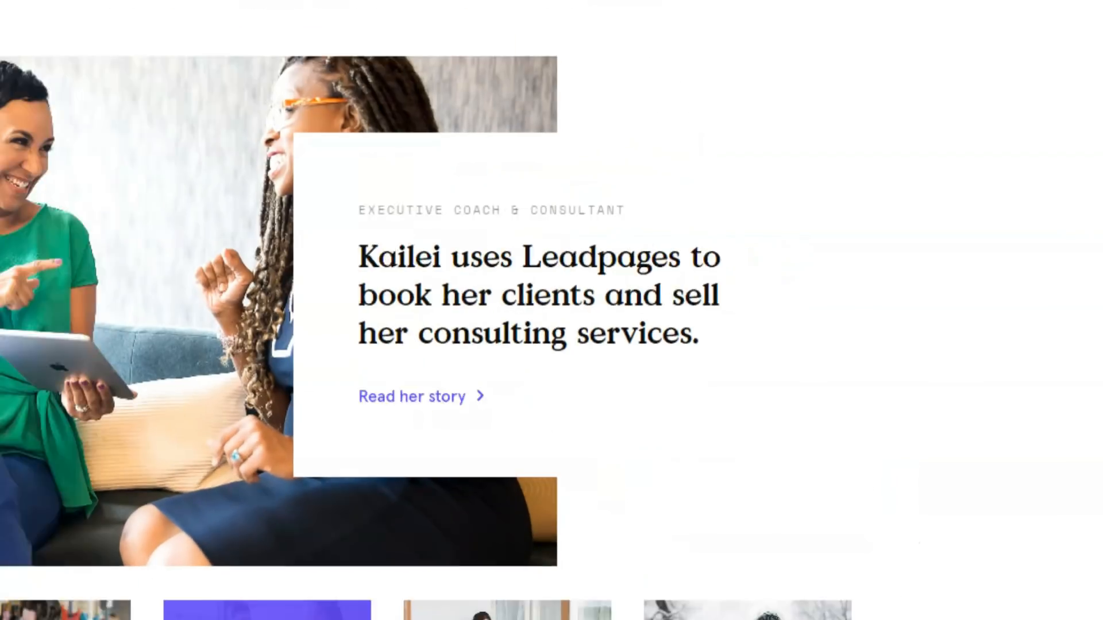
scroll("down", 3)
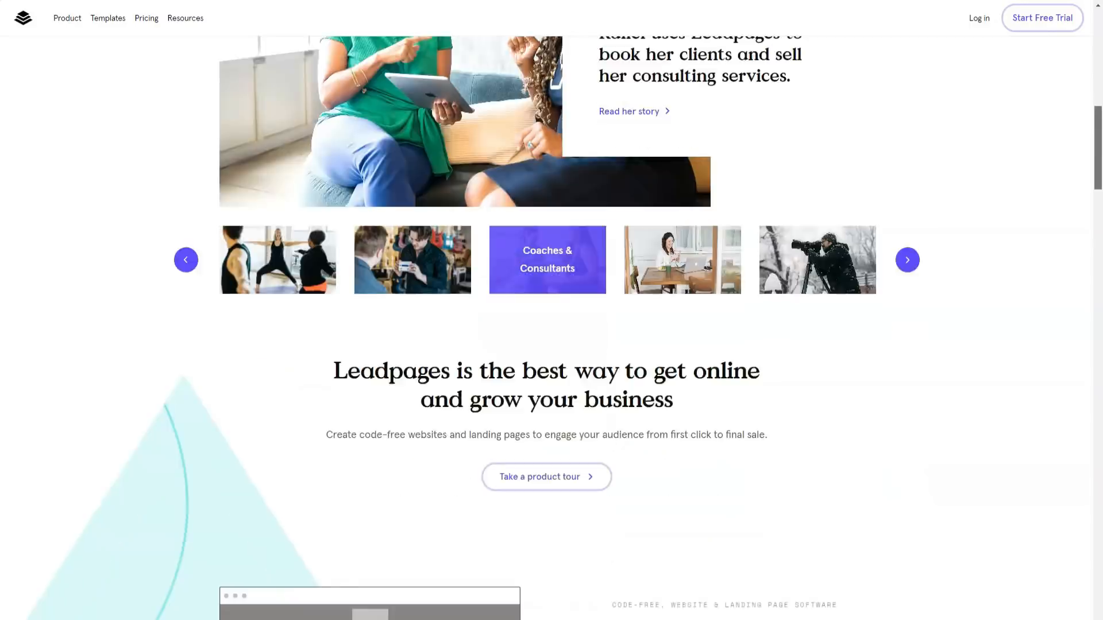
scroll("down", 3)
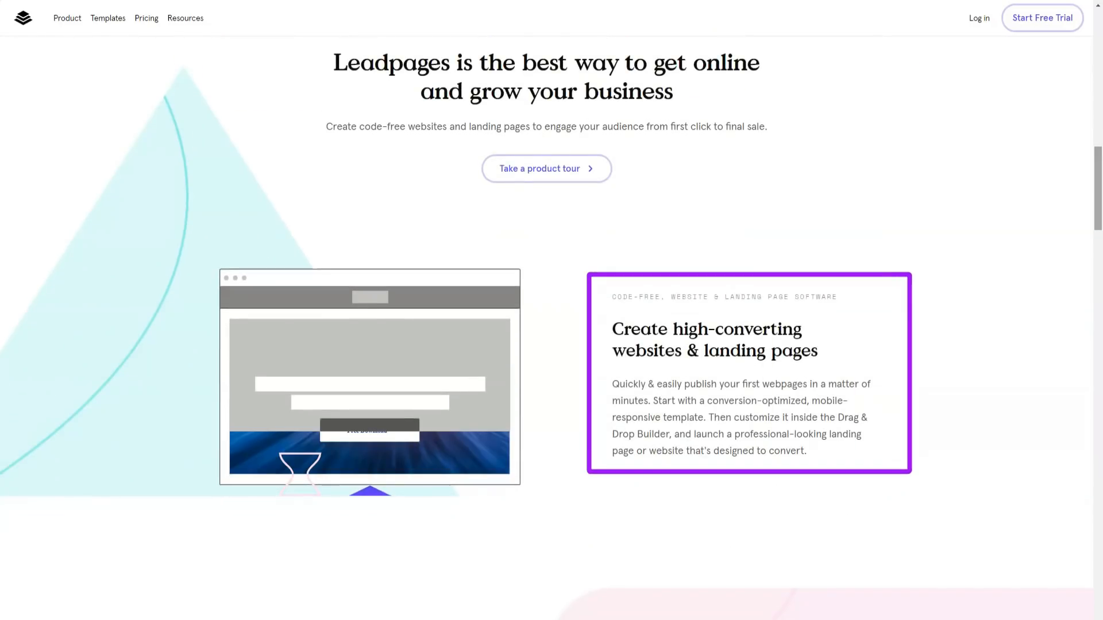
scroll("down", 3)
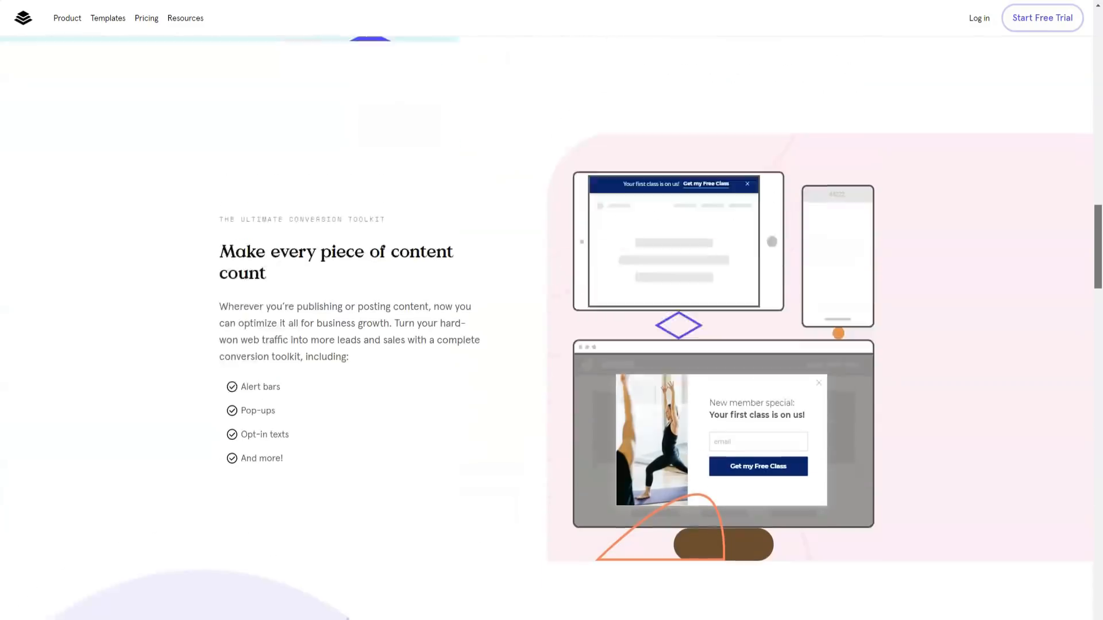
scroll("down", 3)
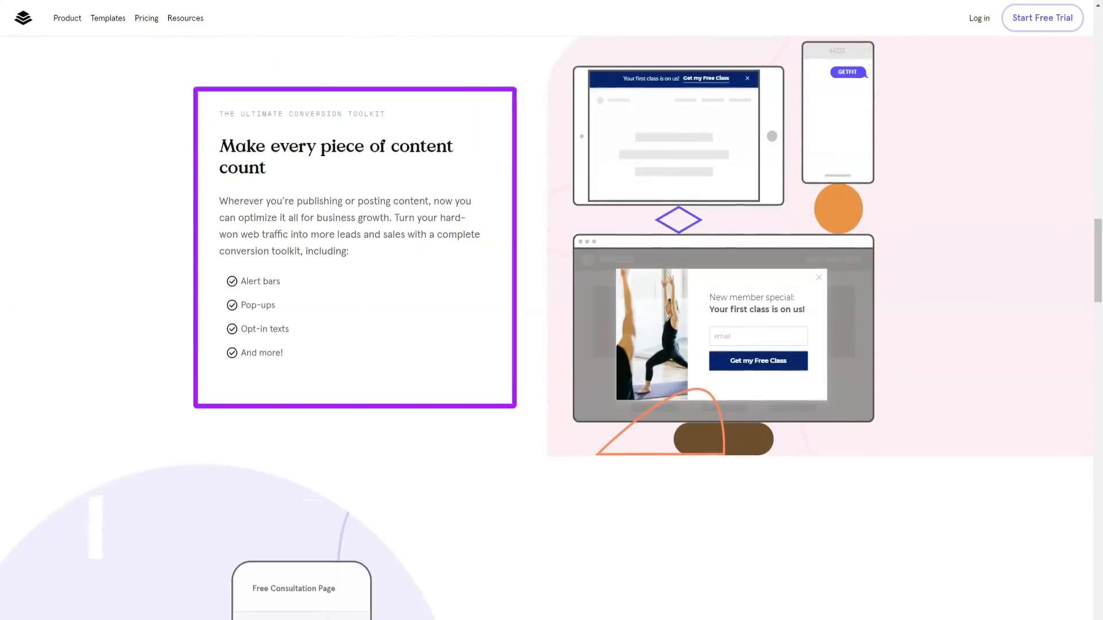
scroll("down", 3)
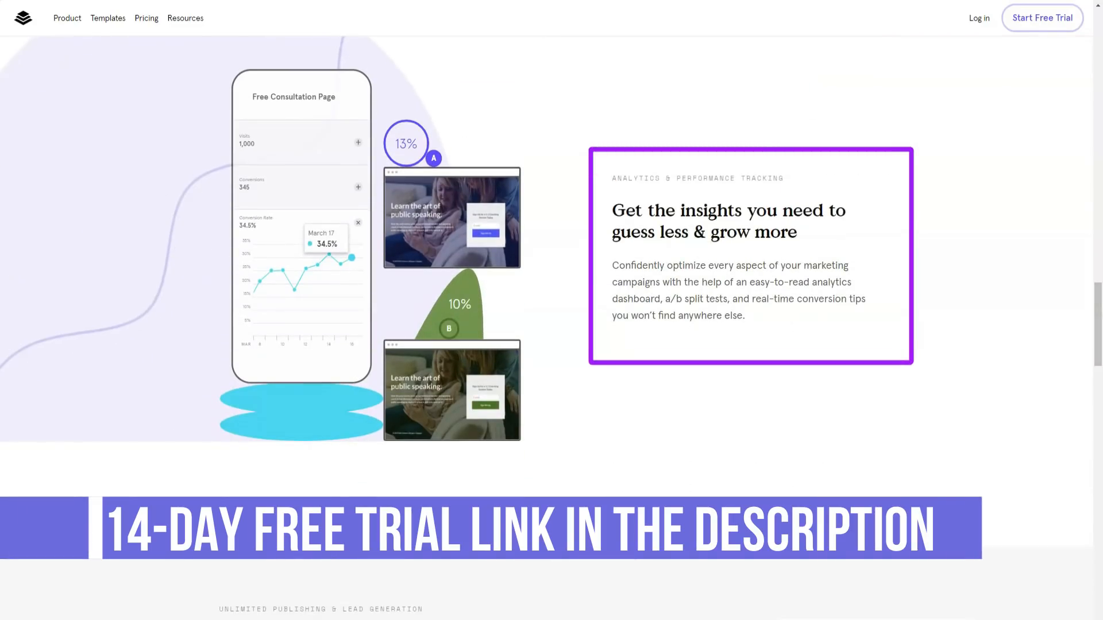
scroll("down", 3)
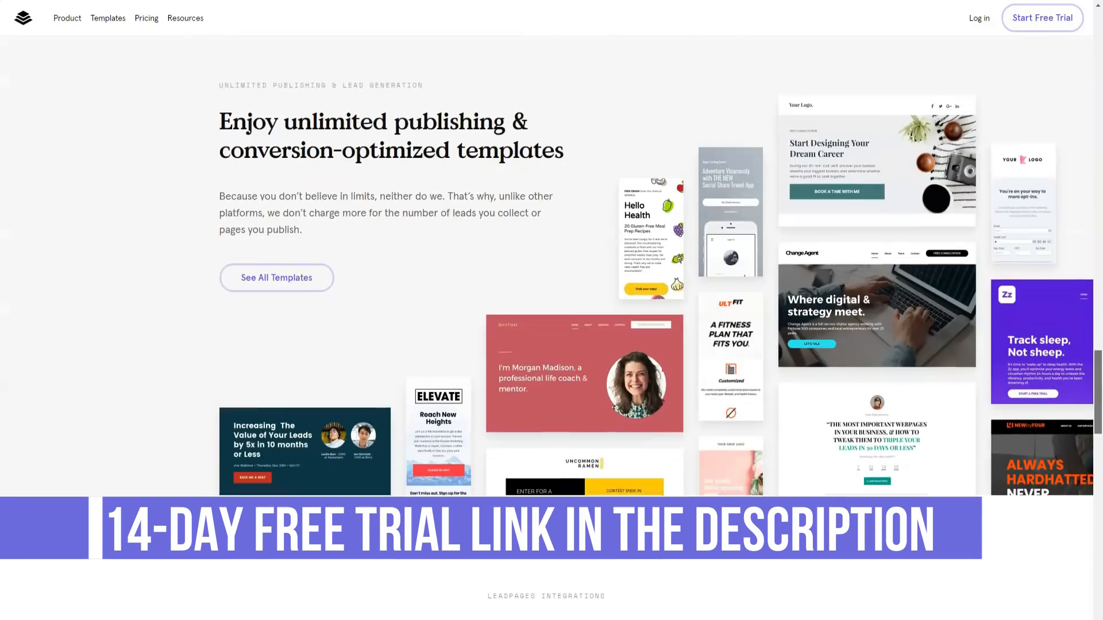
scroll("down", 3)
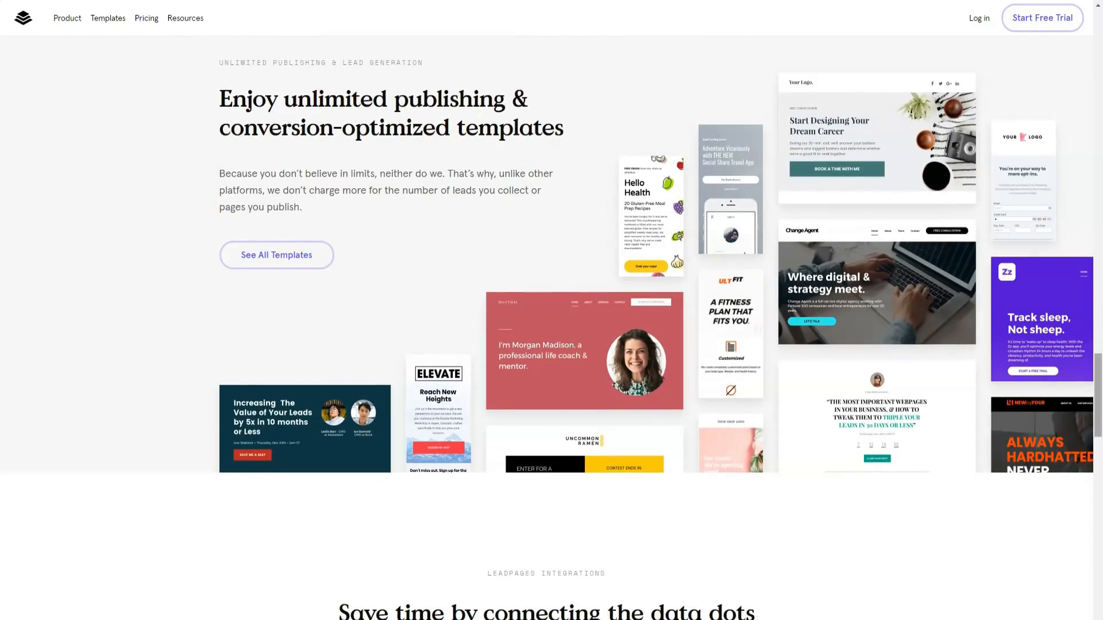
scroll("down", 3)
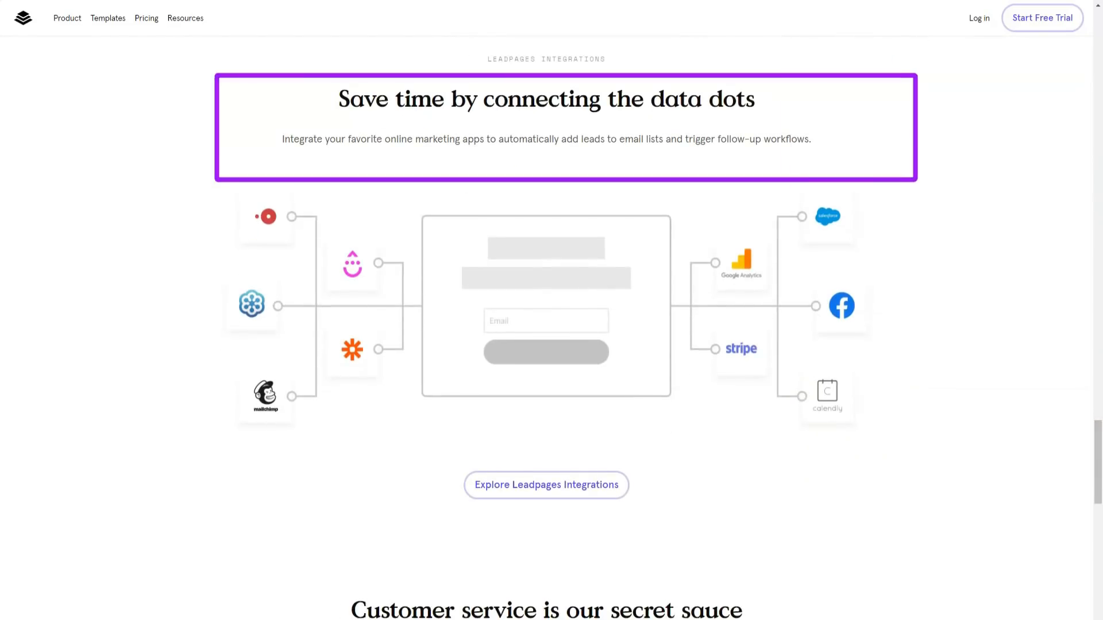
scroll("down", 3)
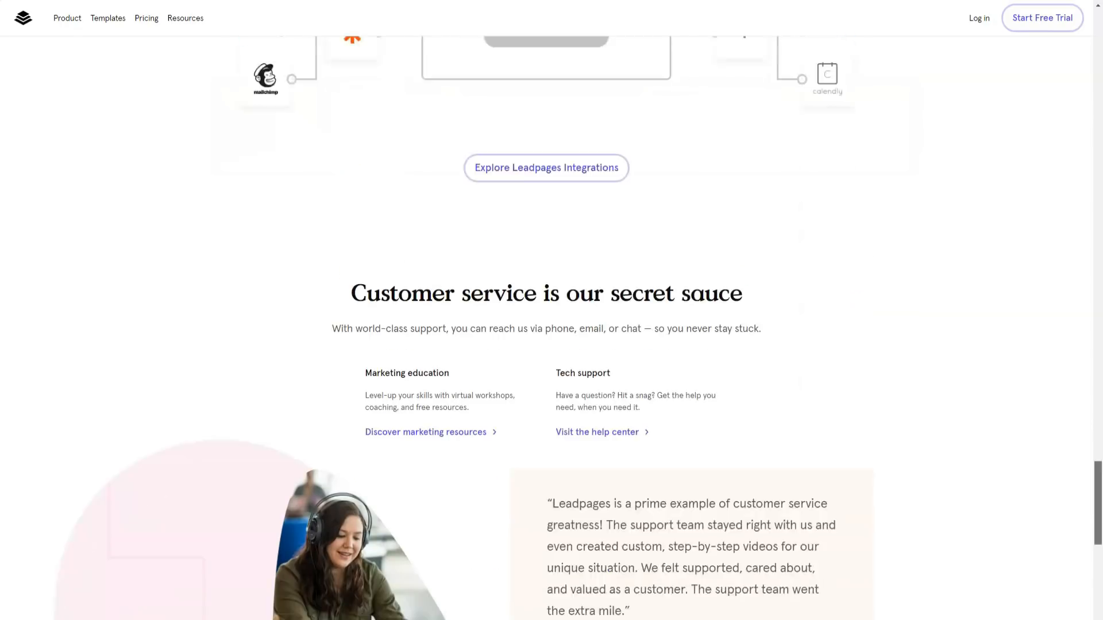
scroll("down", 3)
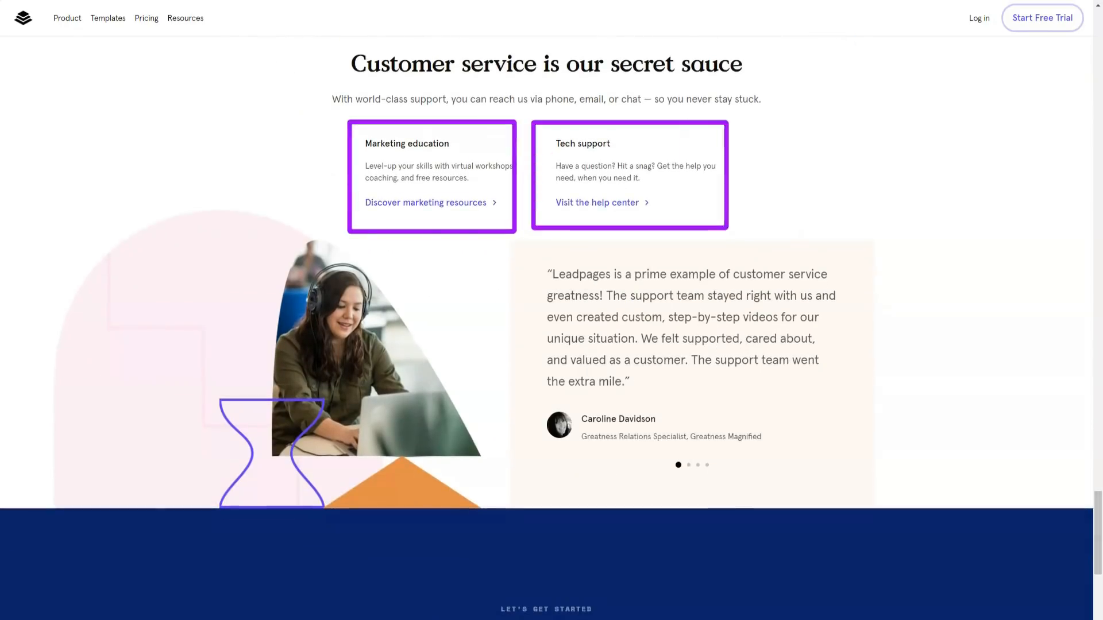
scroll("down", 3)
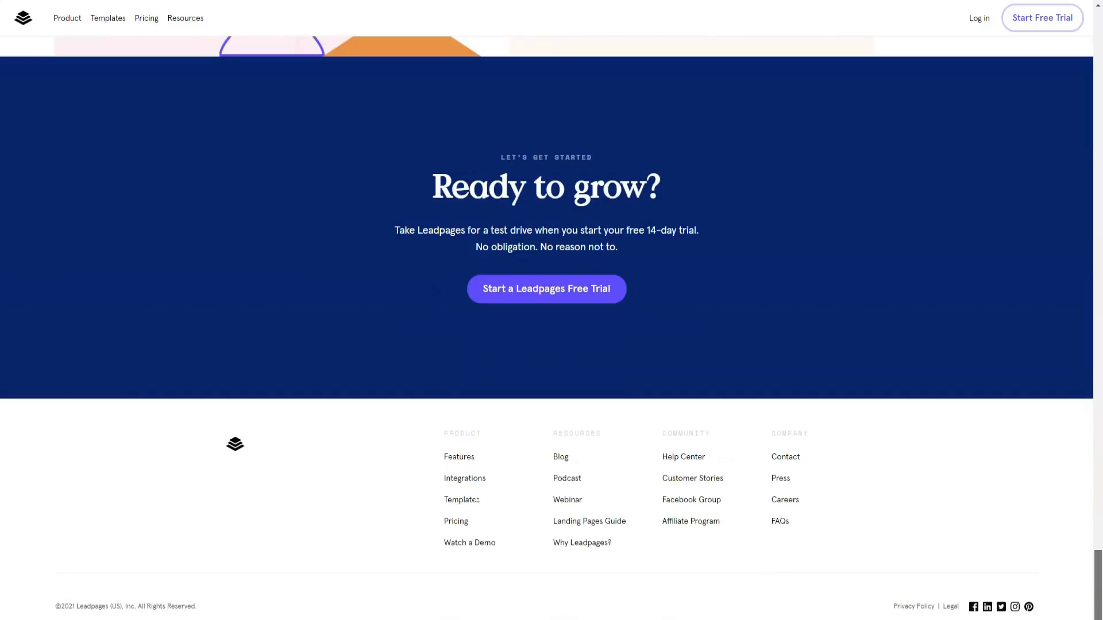
left_click(67, 18)
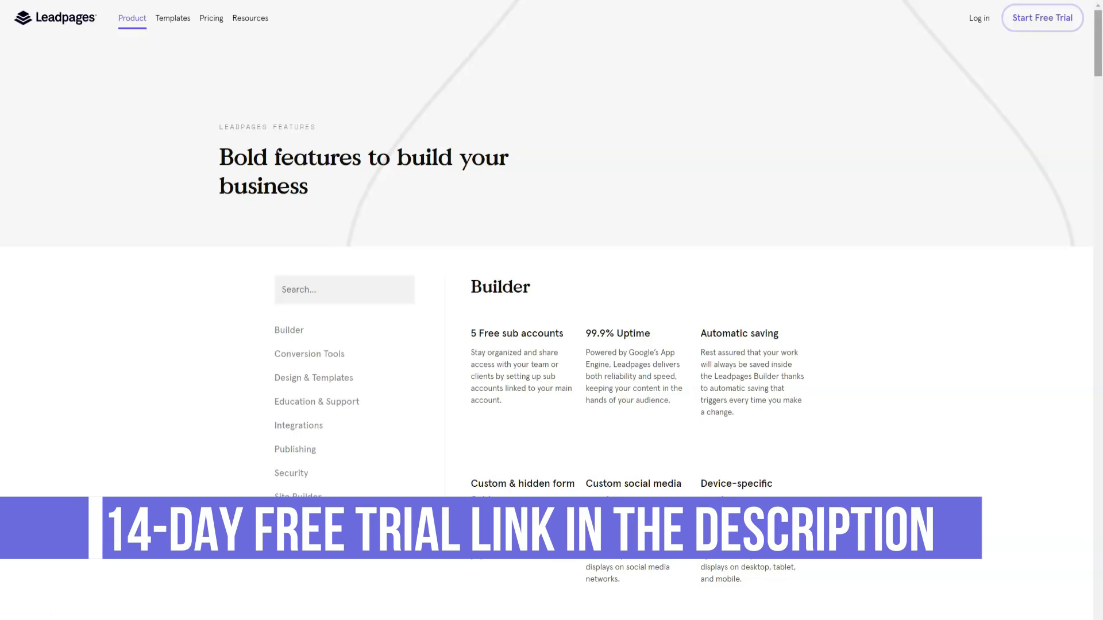
Step: Scroll the Features page from Builder and Conversion Tools down to Security and Site Builder
scroll("down", 3)
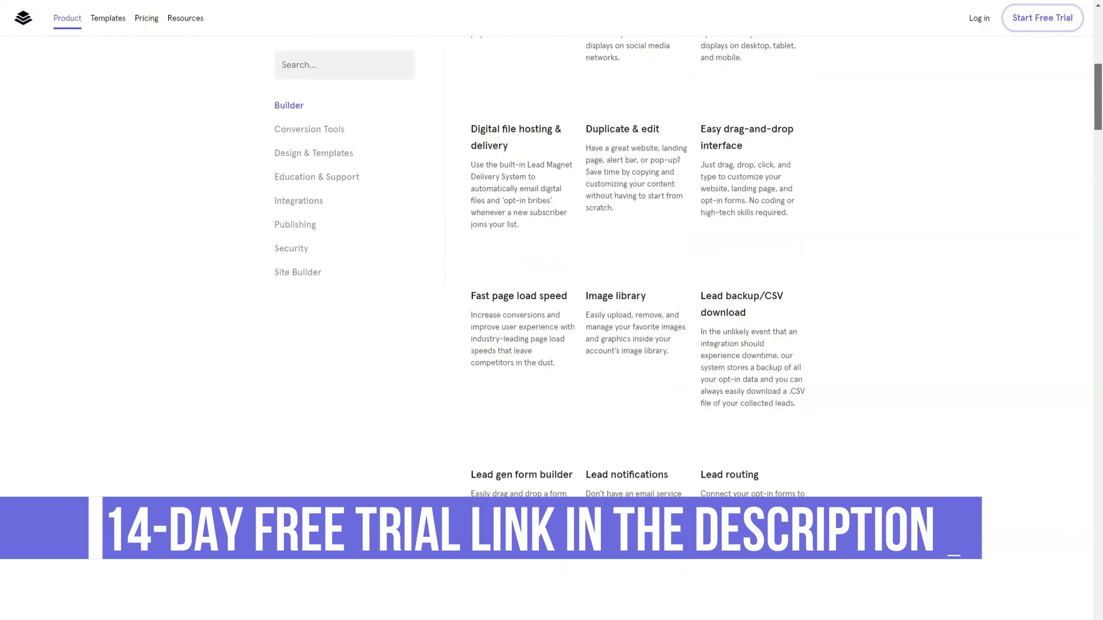
scroll("down", 3)
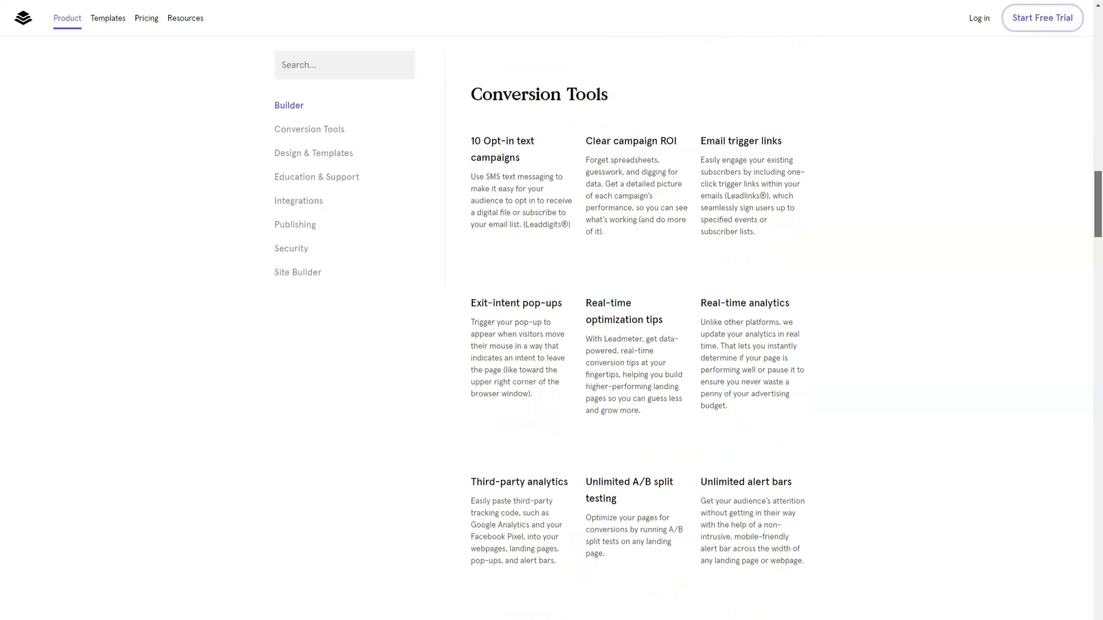
scroll("down", 3)
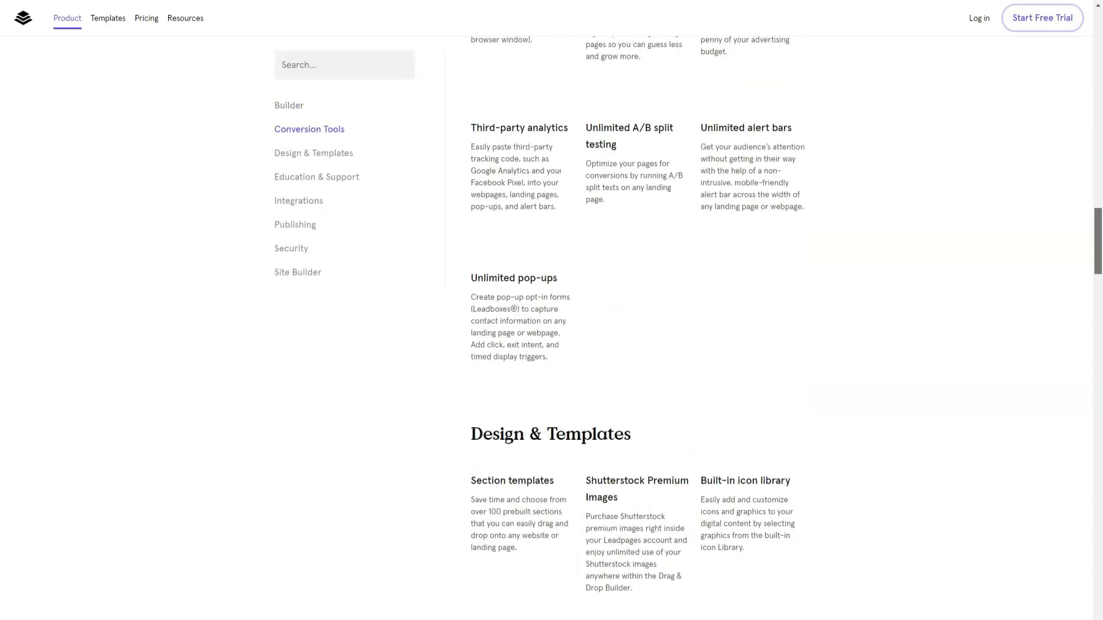
scroll("down", 3)
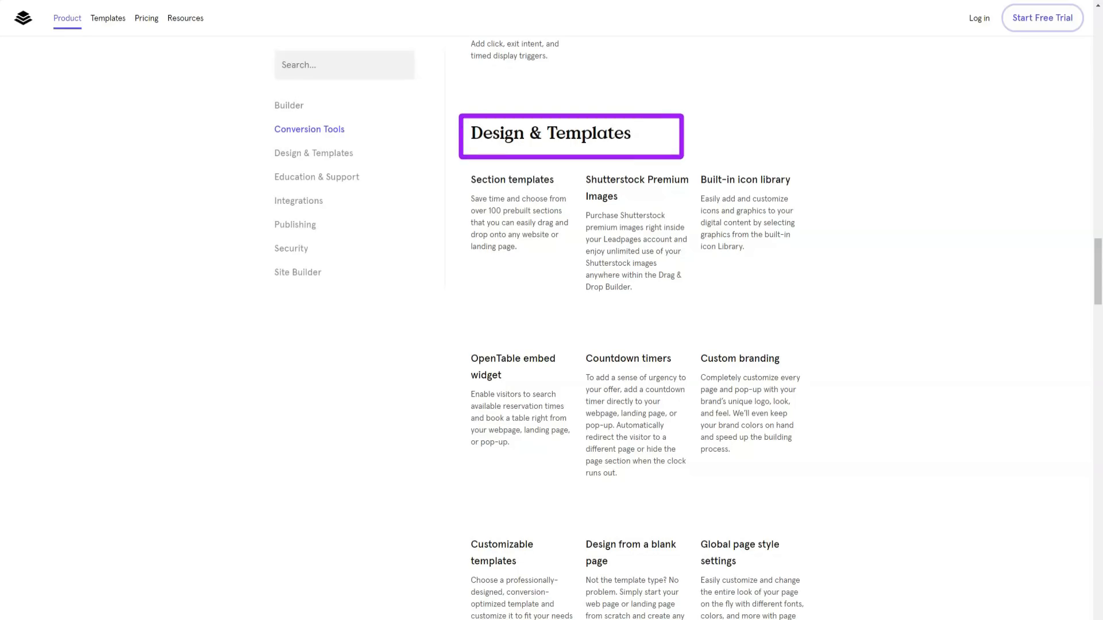
scroll("down", 3)
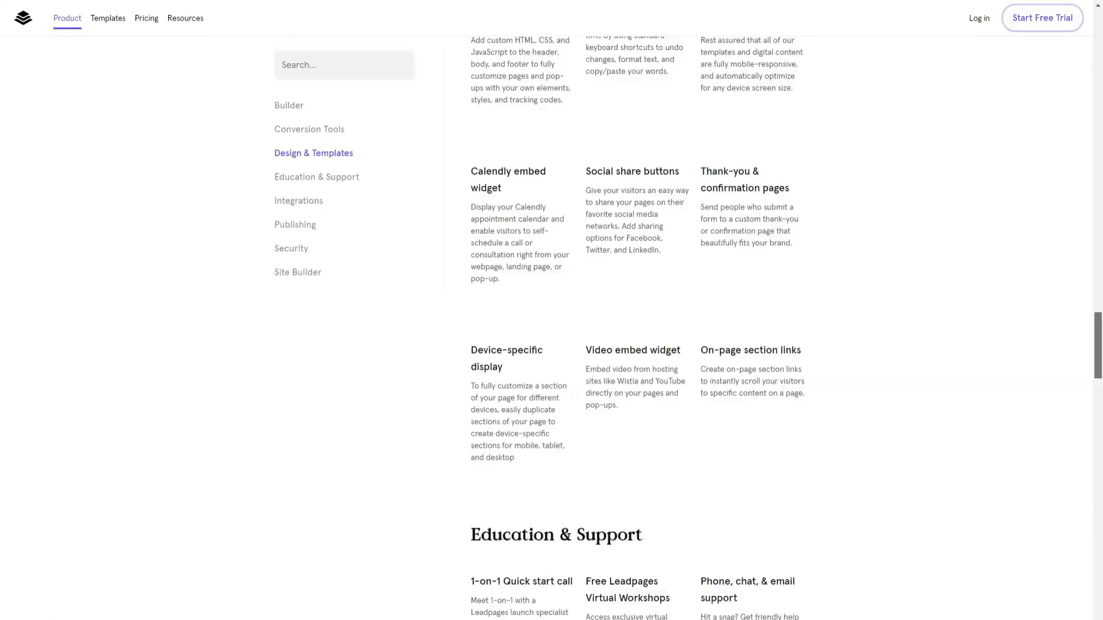
scroll("down", 3)
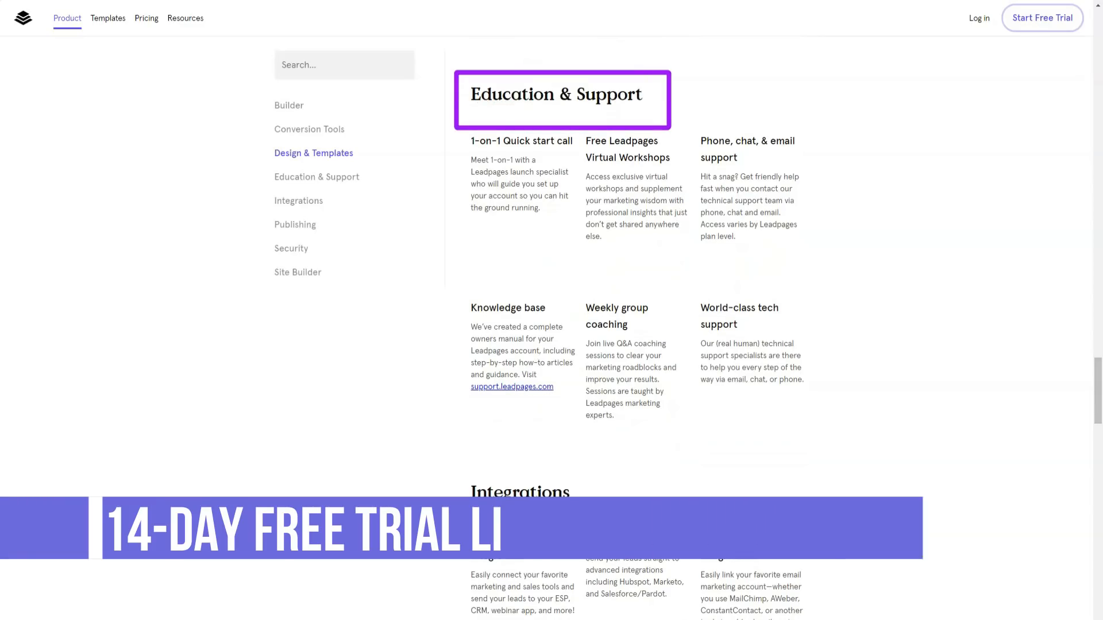
scroll("down", 3)
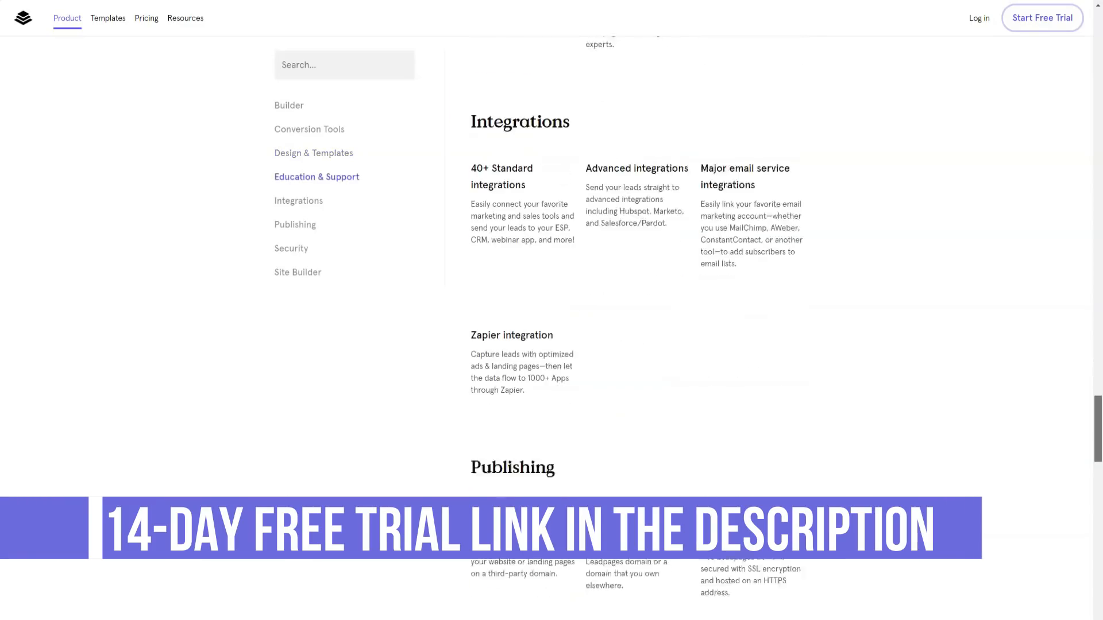
scroll("up", 3)
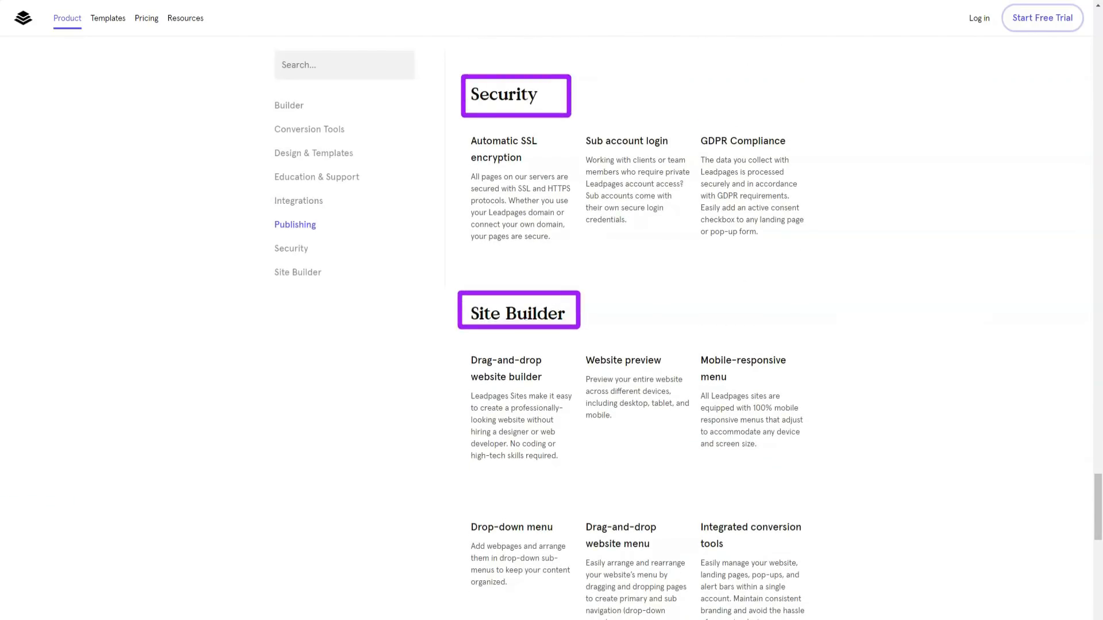
mouse_move(631, 187)
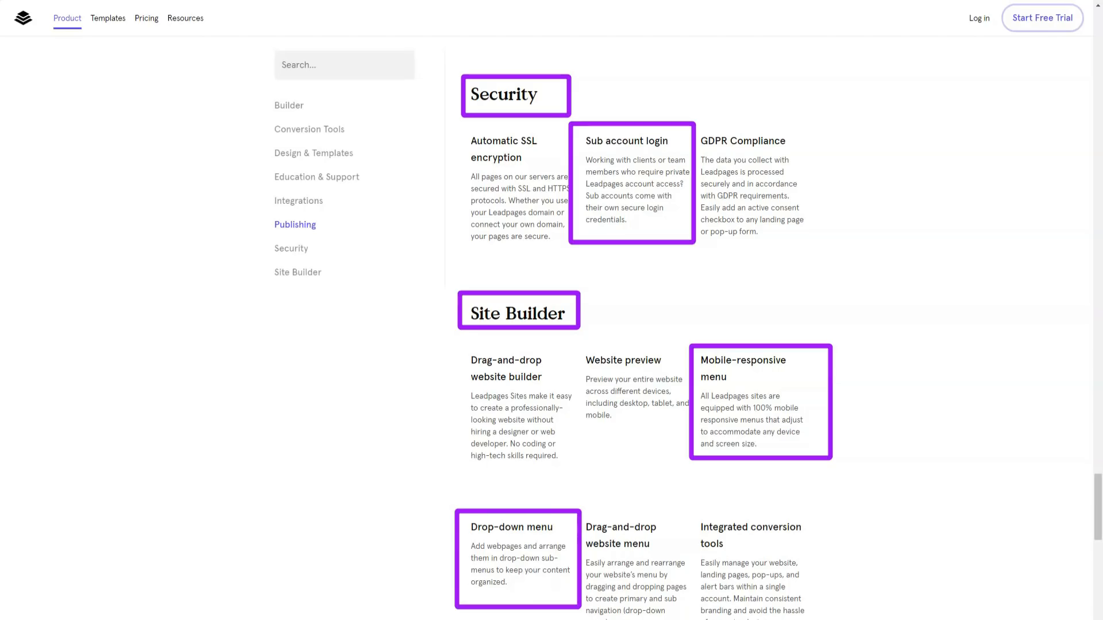
scroll("down", 3)
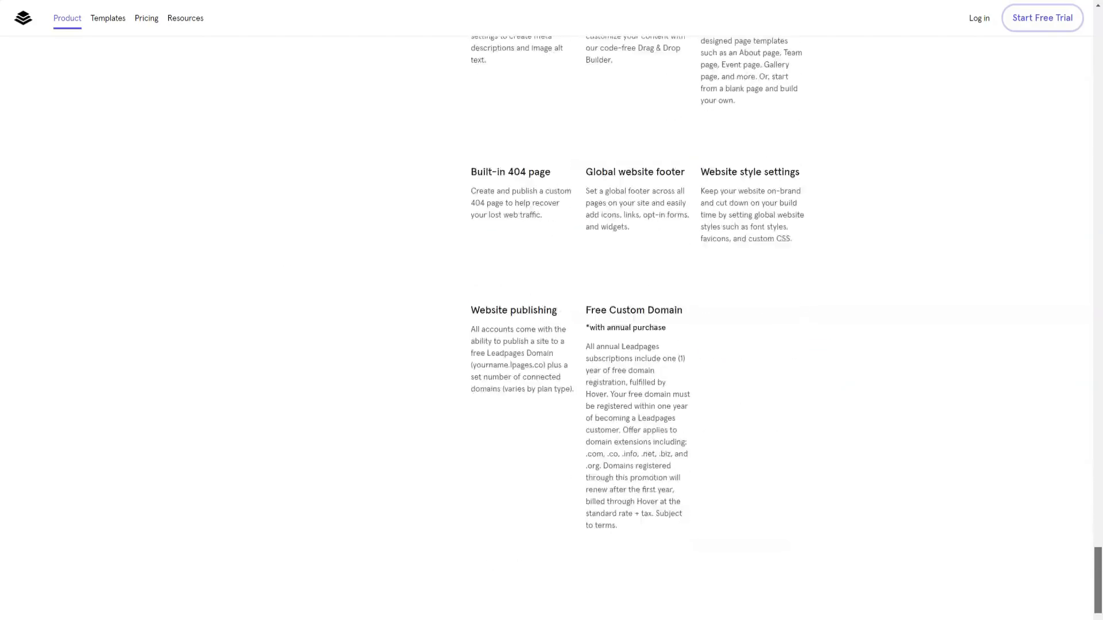
scroll("down", 3)
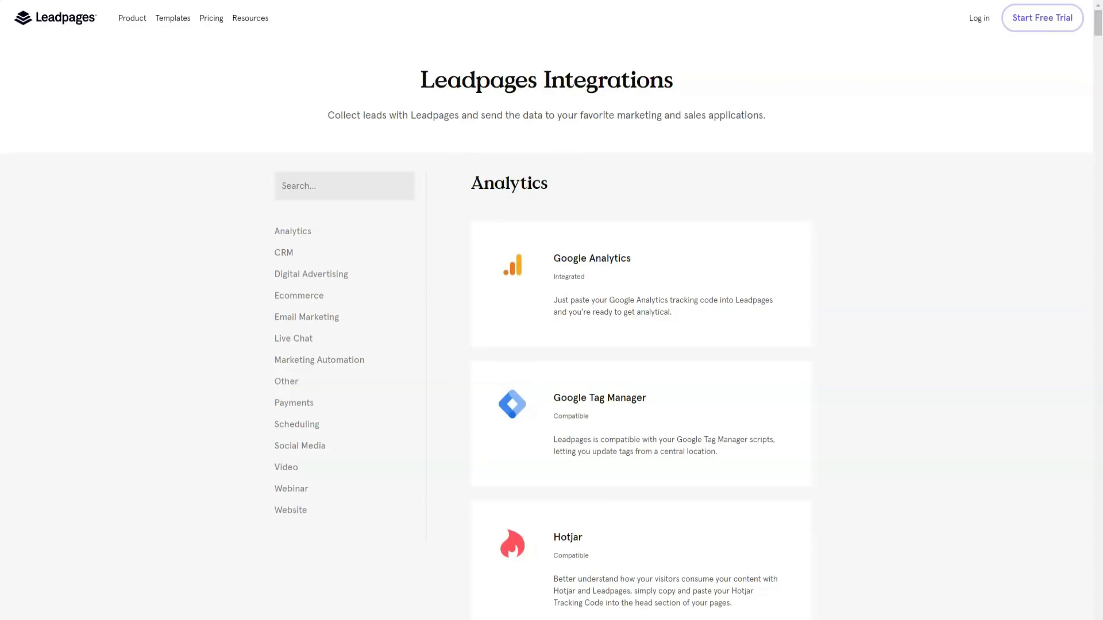
Step: Jump through the CRM, Ecommerce and Live Chat integration categories
left_click(283, 253)
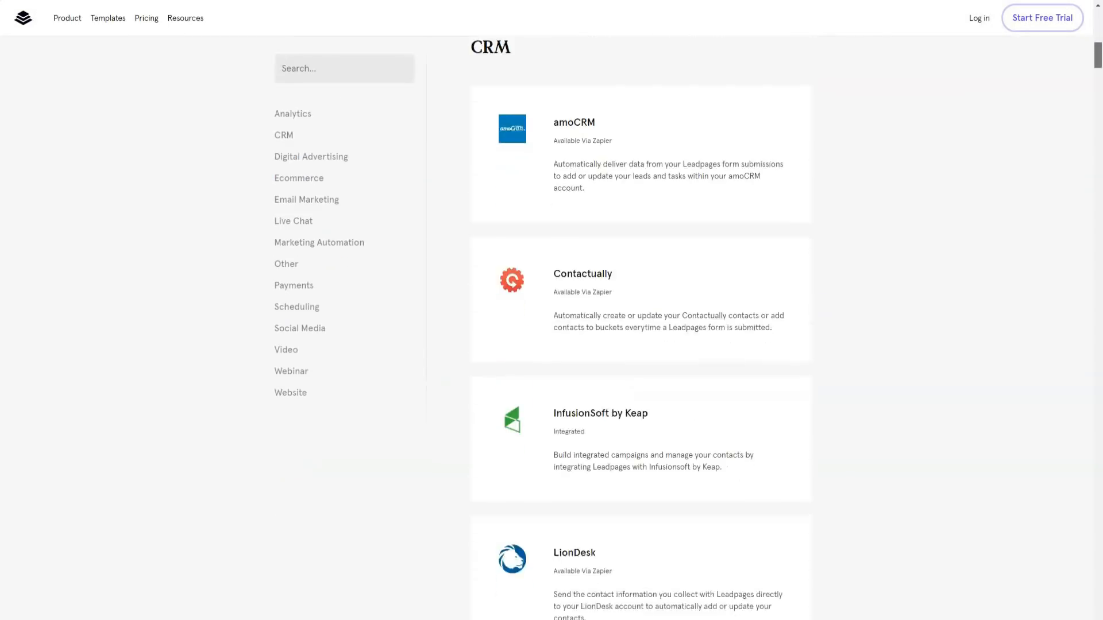
scroll("up", 3)
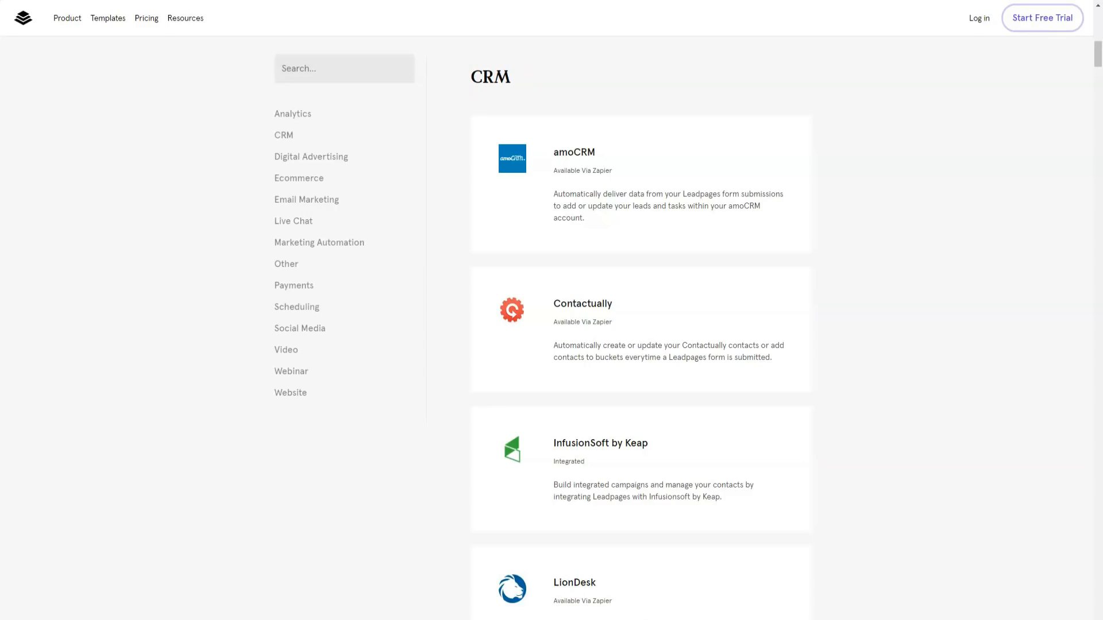
scroll("down", 3)
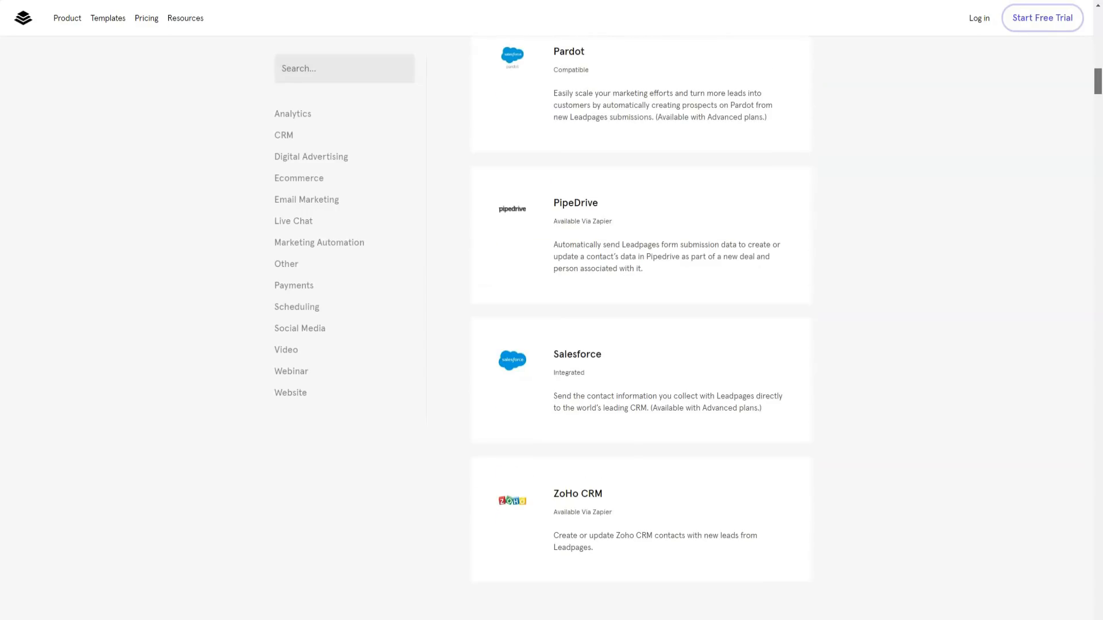
scroll("down", 3)
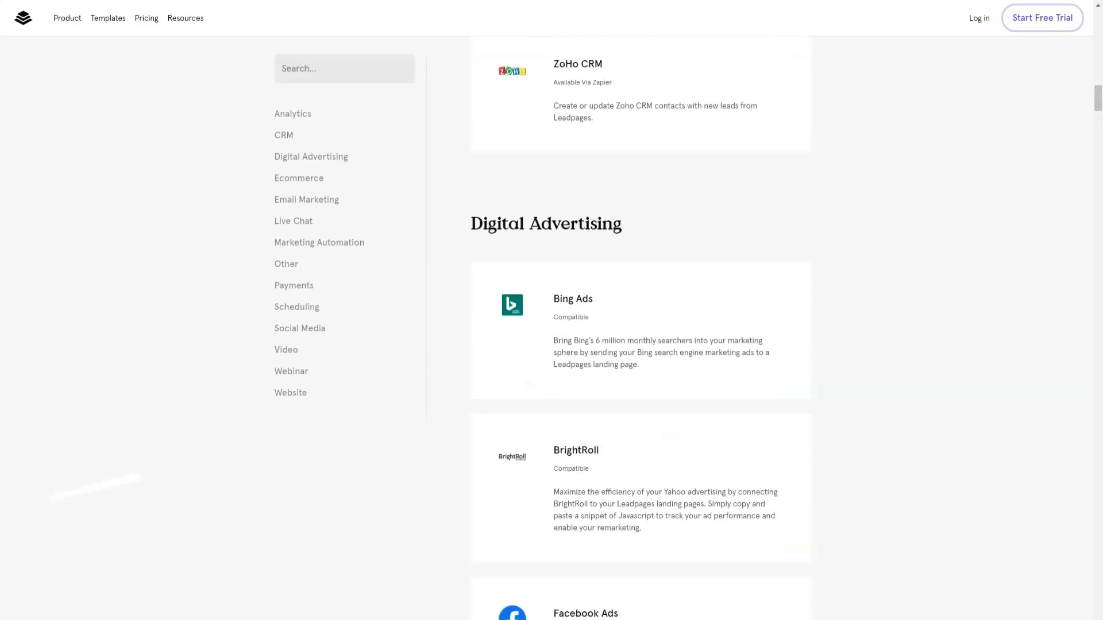
double_click(545, 223)
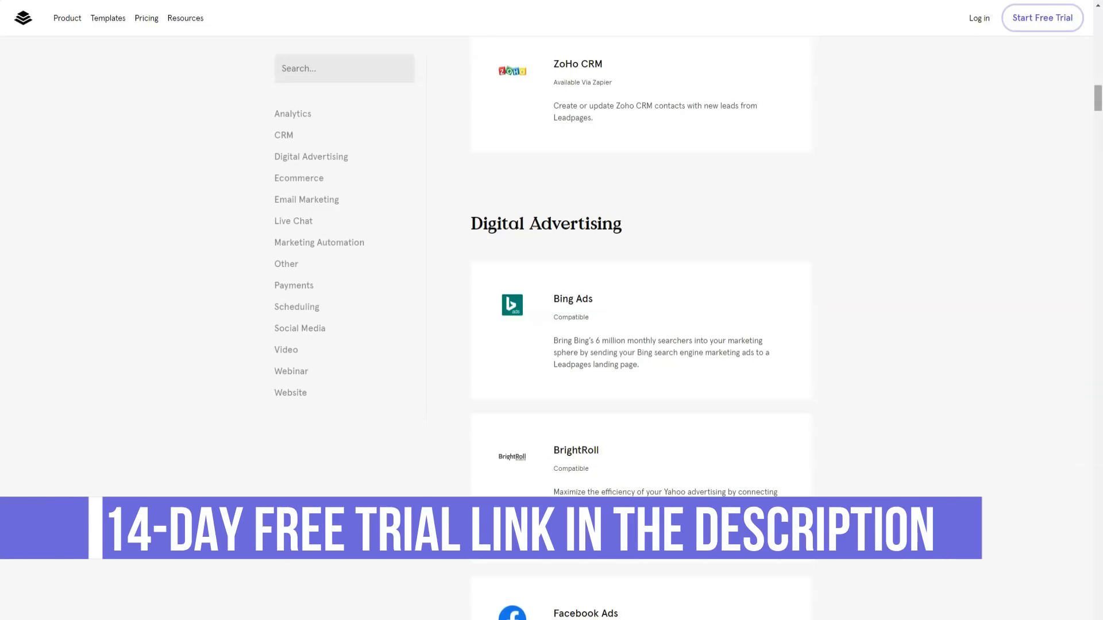
left_click(298, 178)
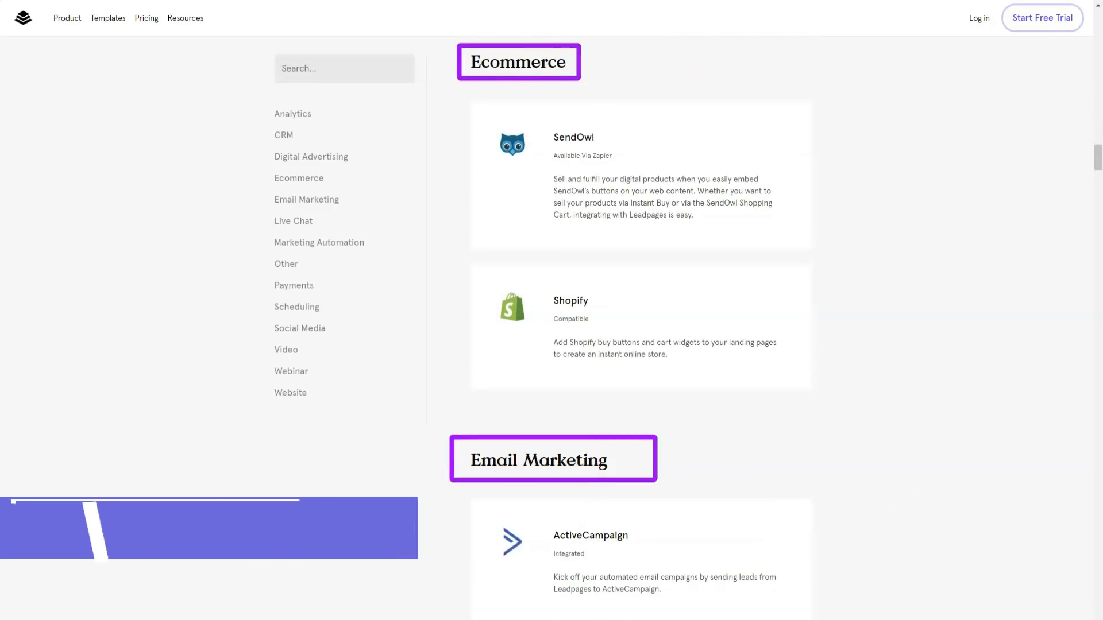
left_click(293, 221)
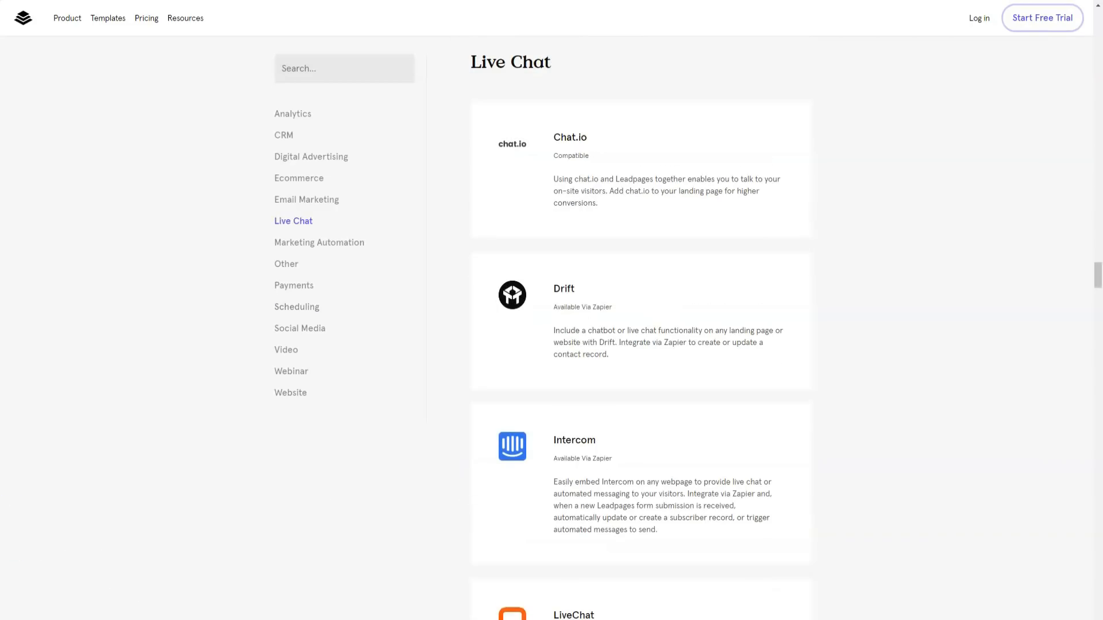
double_click(509, 62)
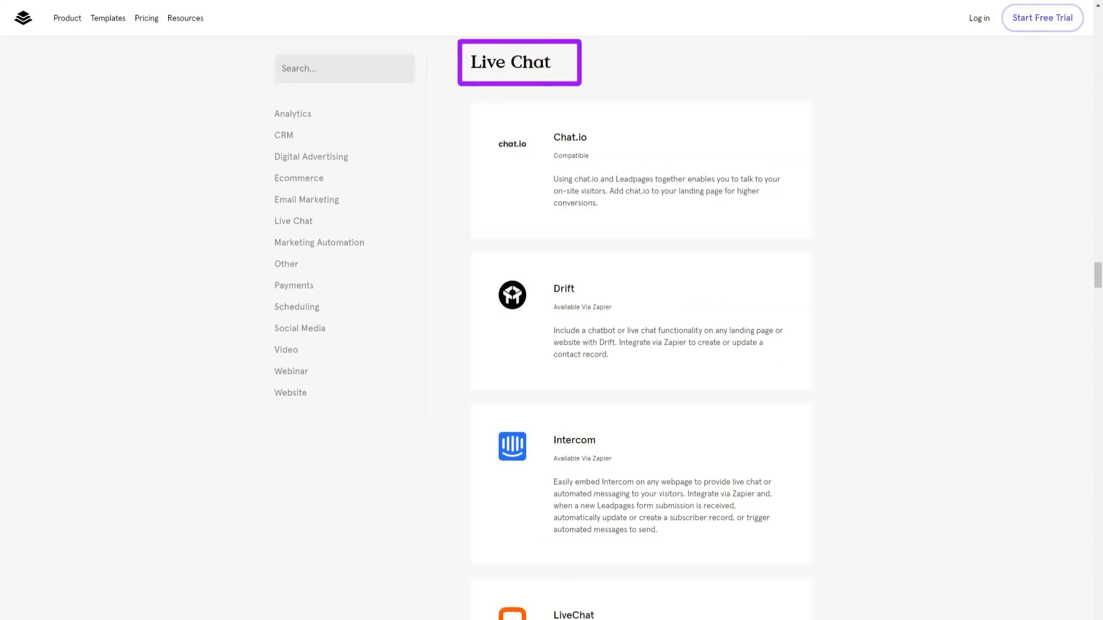
Step: Browse Marketing Automation, Payments, Scheduling, Social Media, Video, Webinar and Website integrations to the footer
left_click(319, 242)
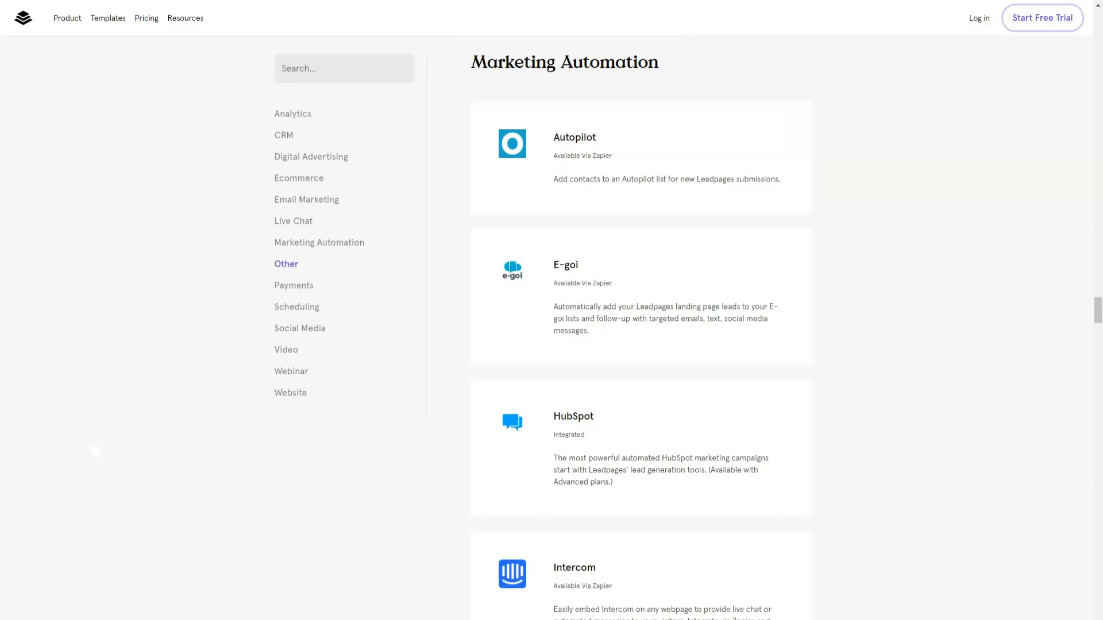
left_click(286, 264)
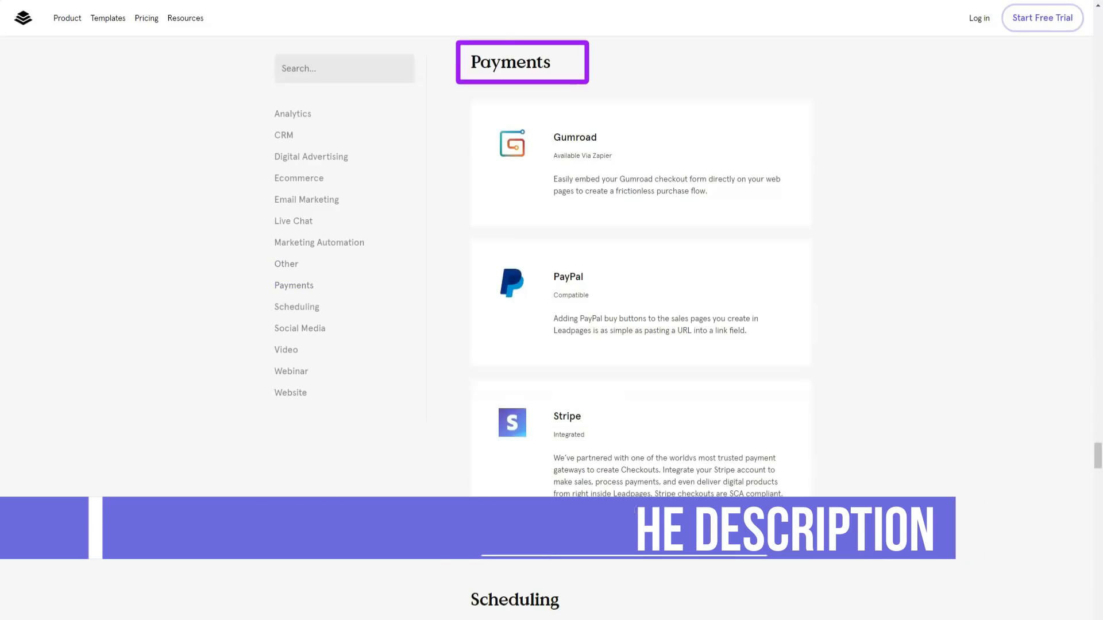
left_click(645, 308)
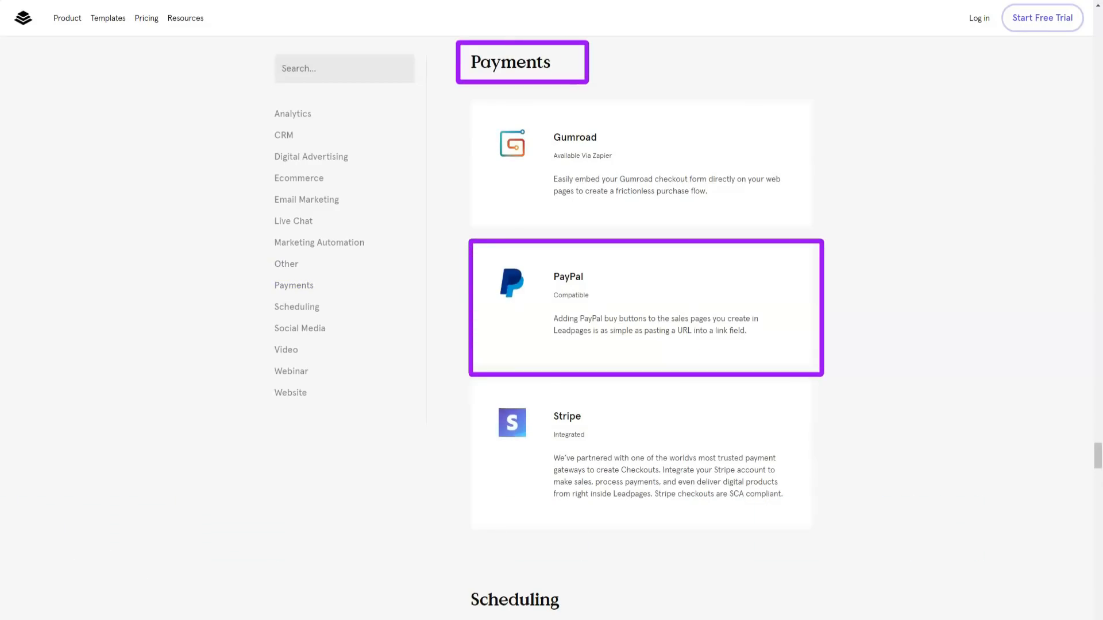
left_click(296, 307)
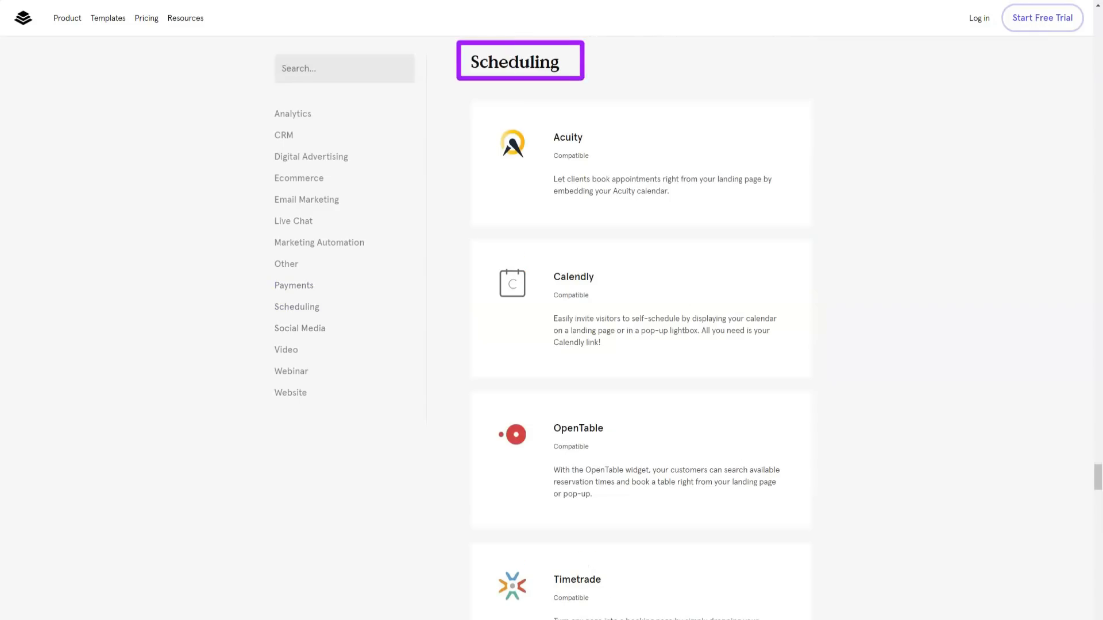
mouse_move(640, 163)
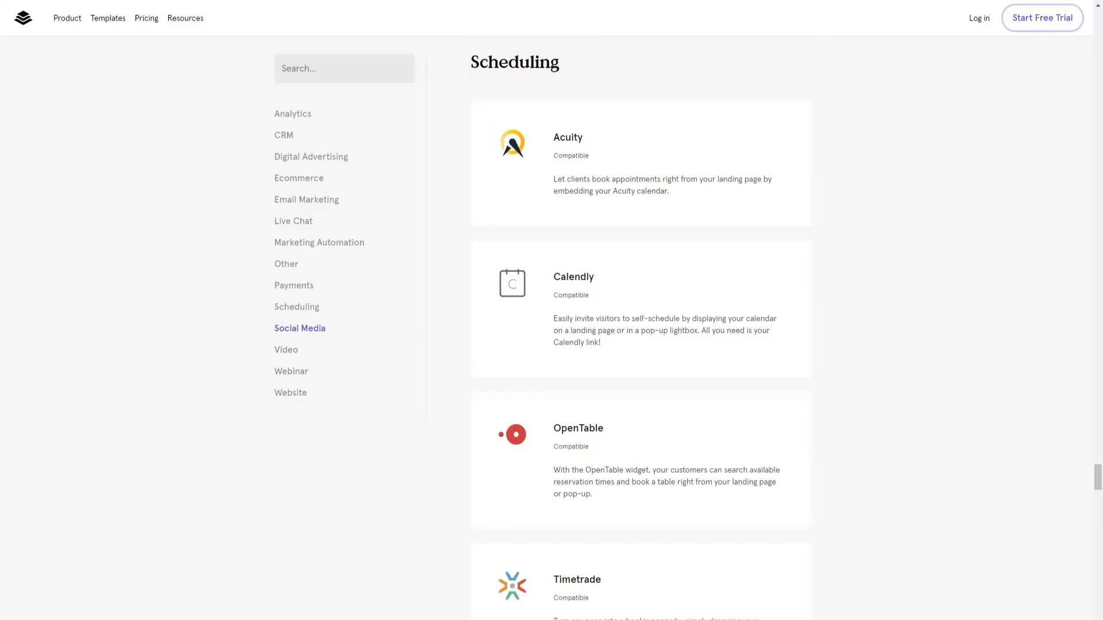
left_click(299, 328)
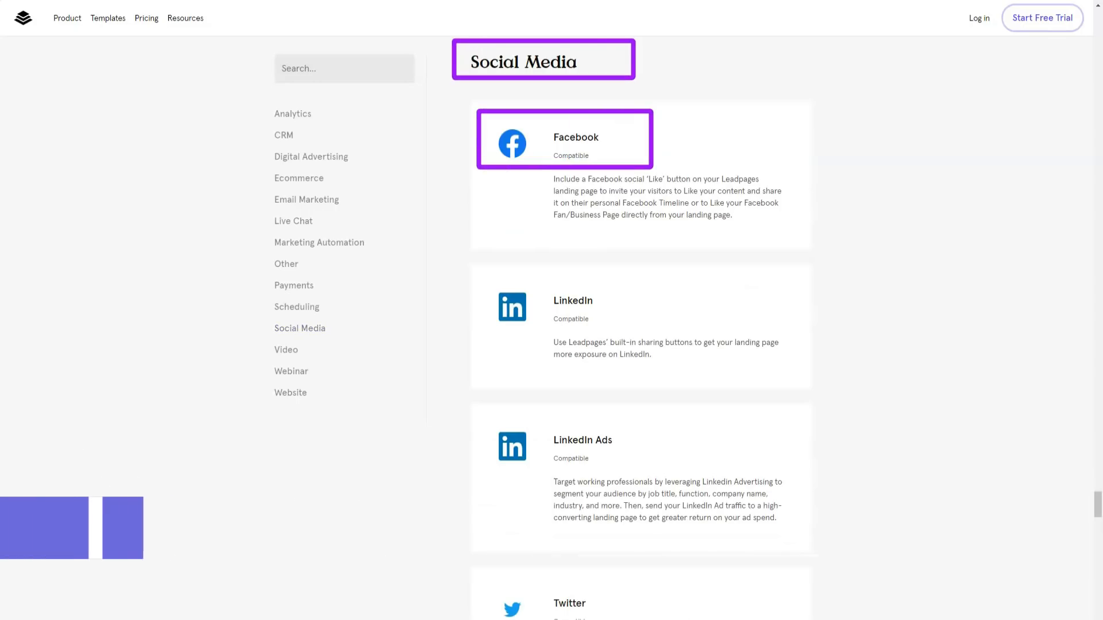
left_click(560, 307)
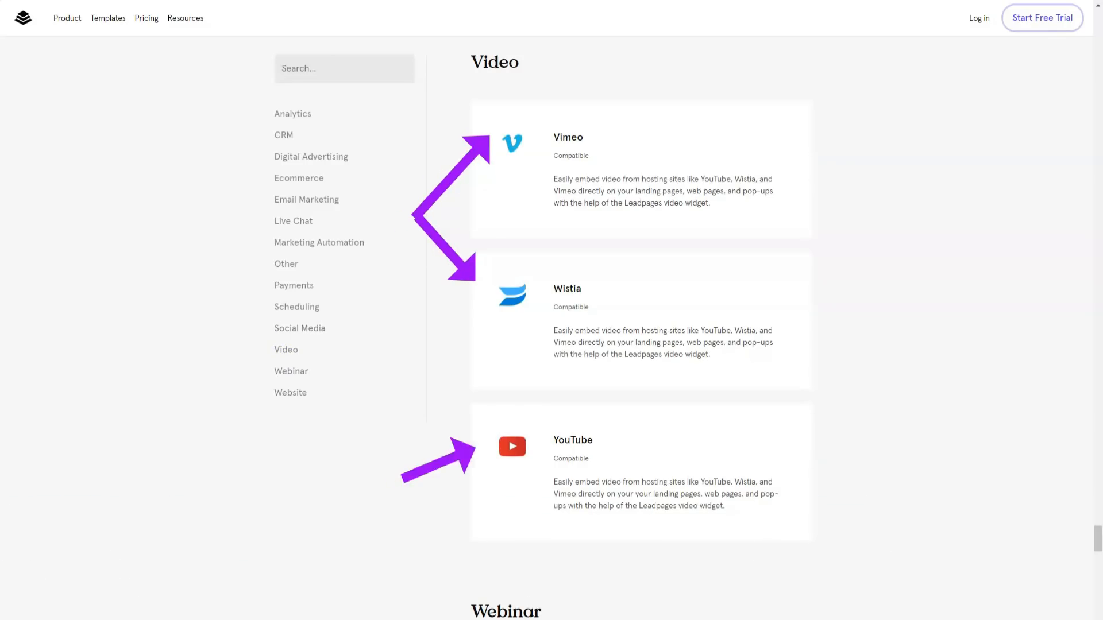
left_click(291, 371)
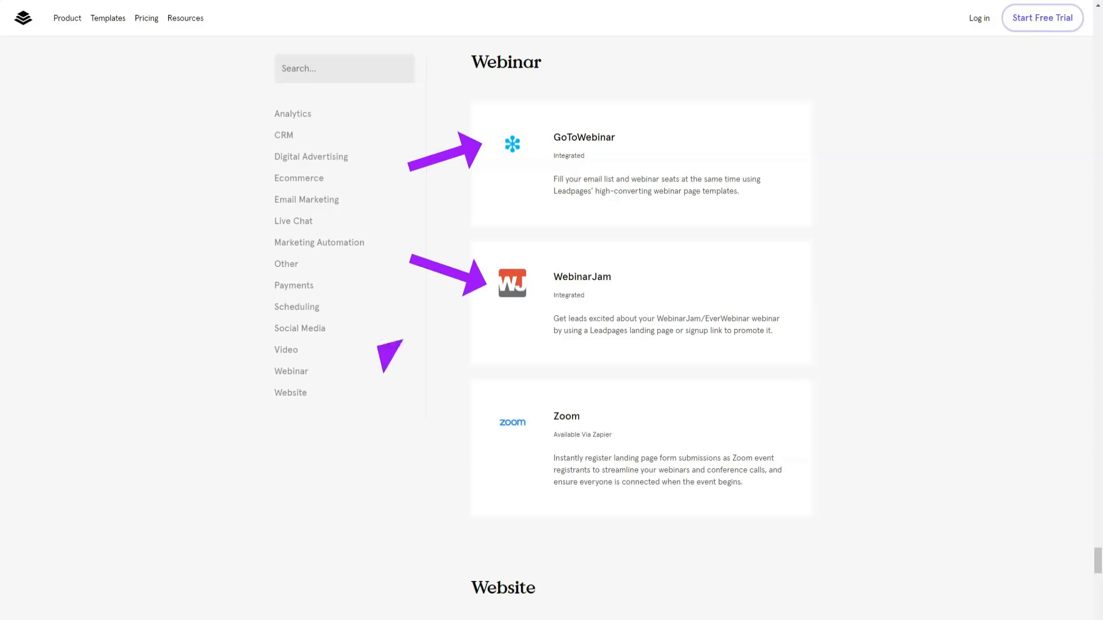
left_click(289, 392)
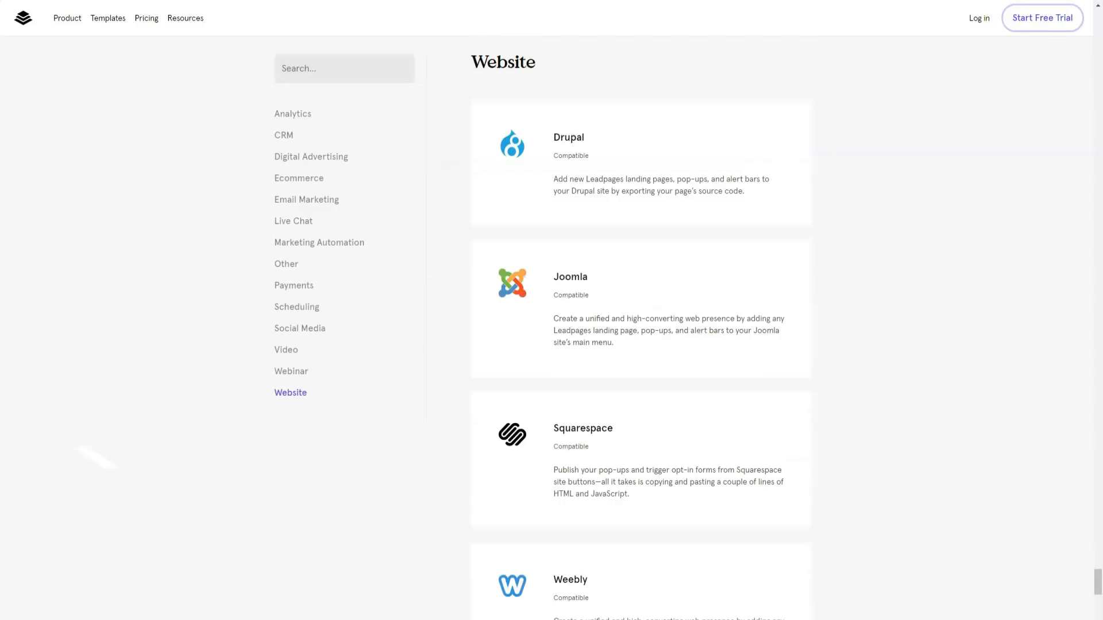
left_click(290, 370)
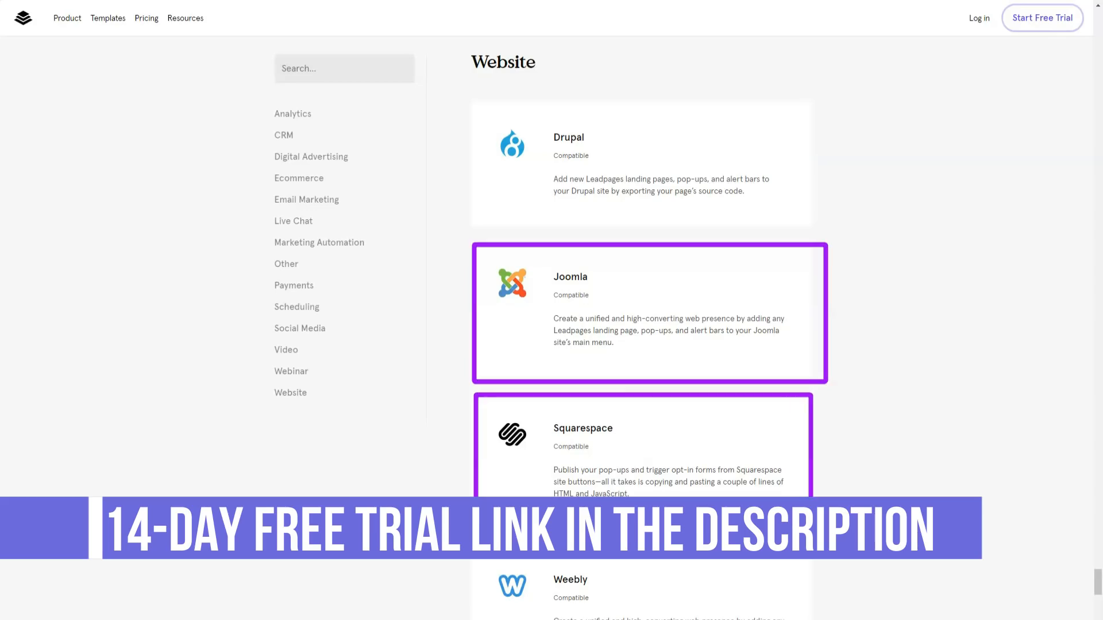
scroll("down", 3)
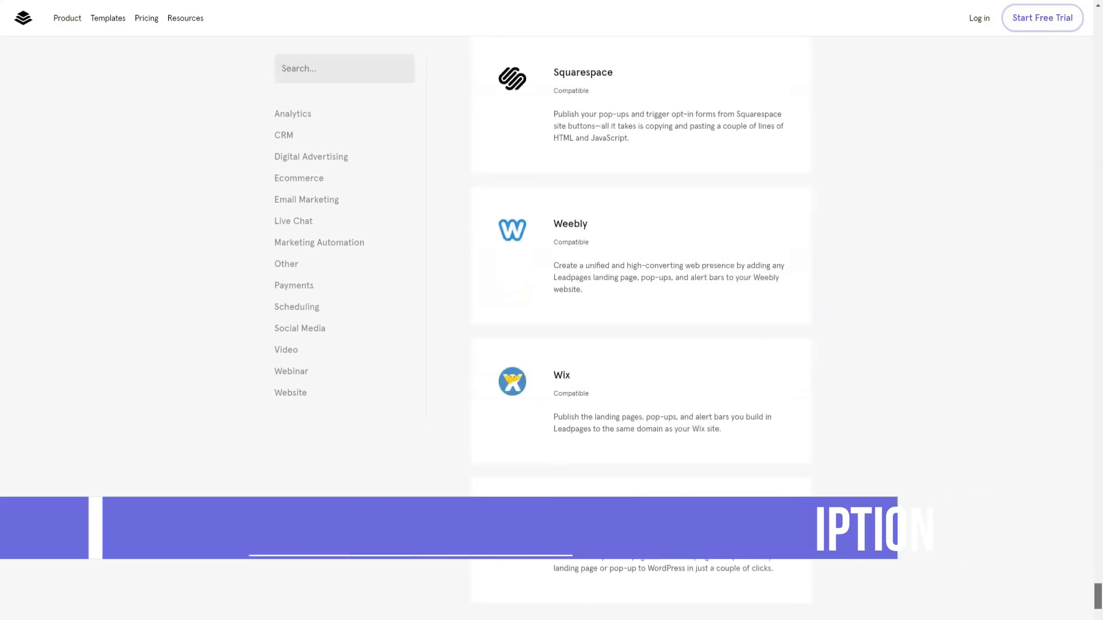
scroll("down", 3)
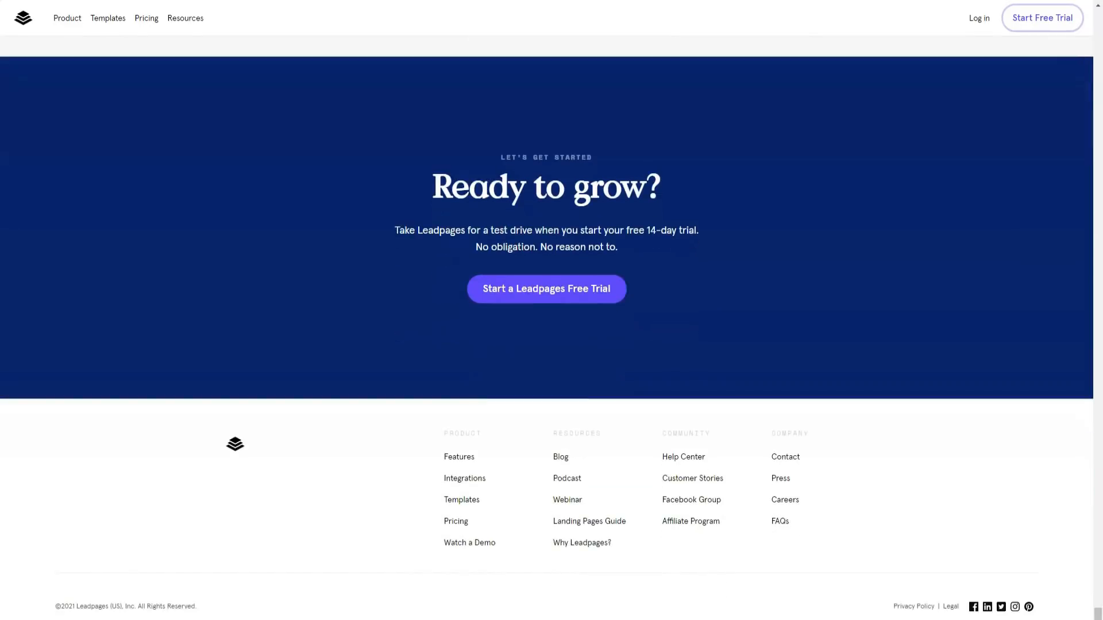
Step: Open the template gallery, dismiss the lookbook banner and sort by Most Popular
left_click(108, 18)
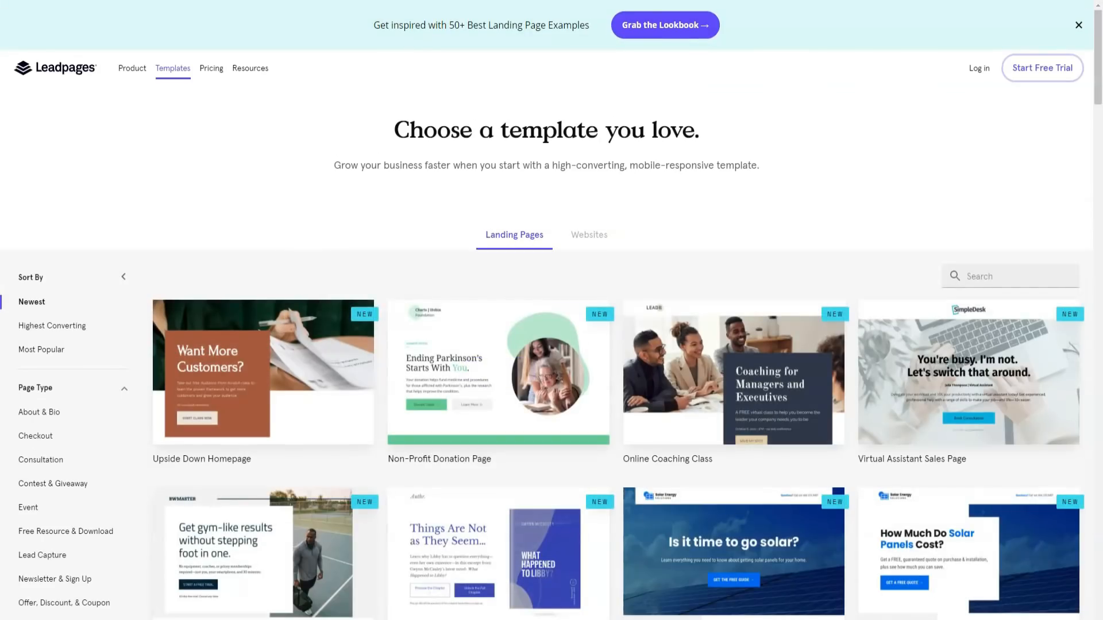
left_click(1077, 24)
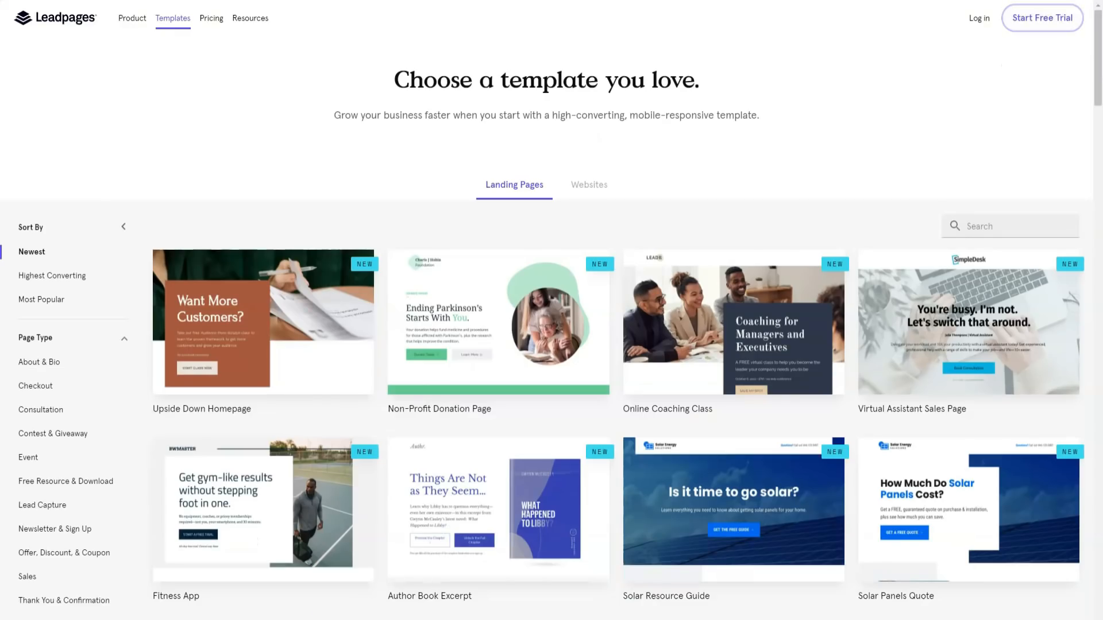
mouse_move(263, 322)
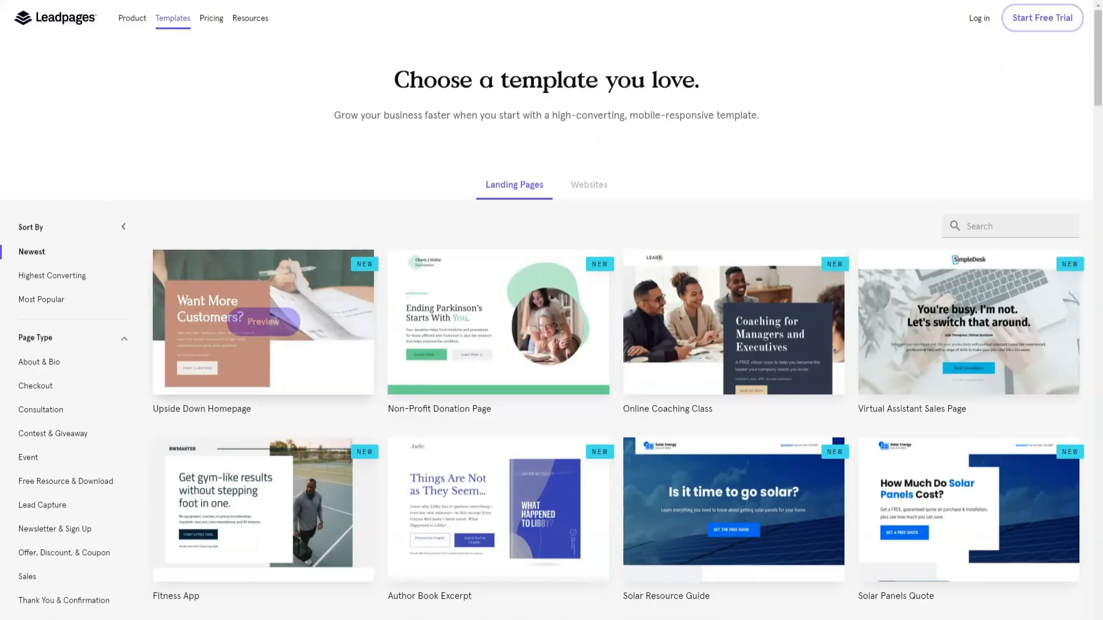
scroll("down", 3)
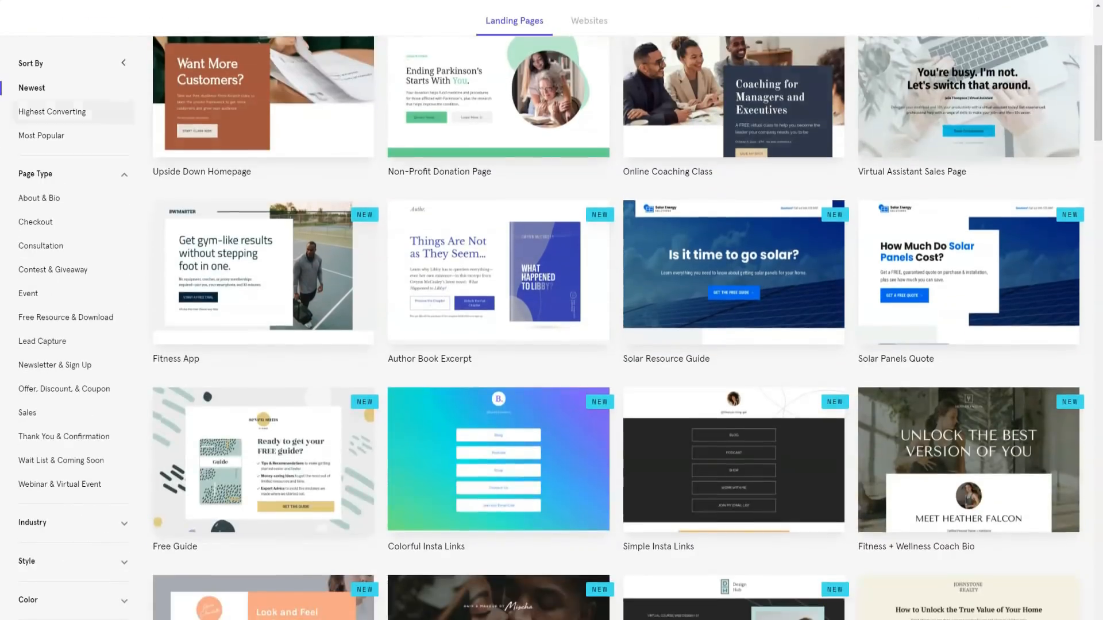
left_click(53, 111)
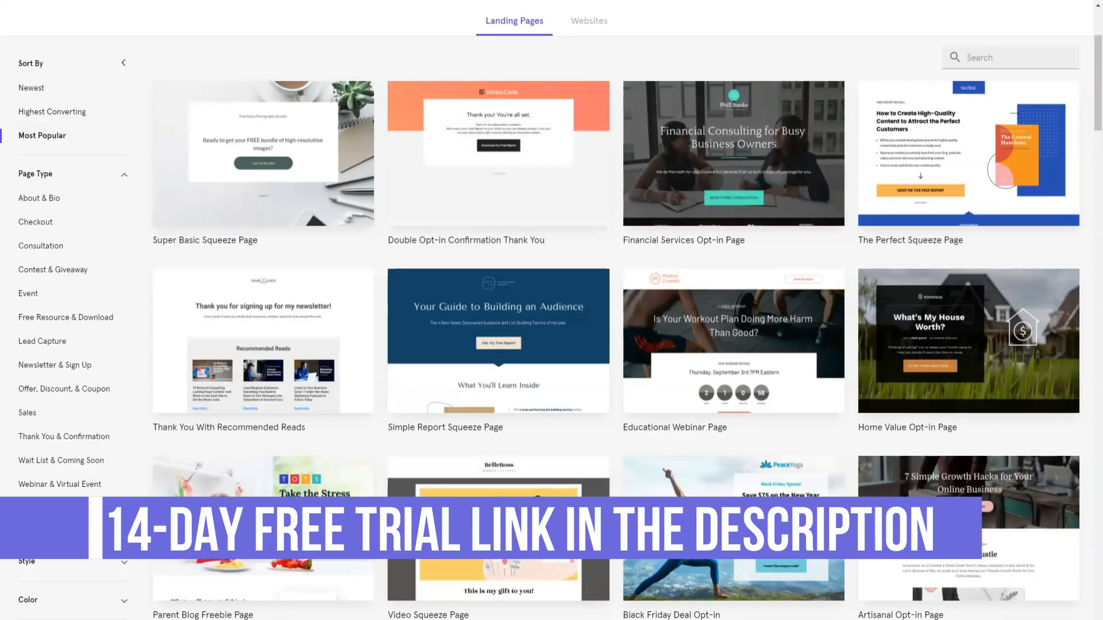
Step: Filter templates by page type, from About & Bio through Webinar & Virtual Event
left_click(38, 197)
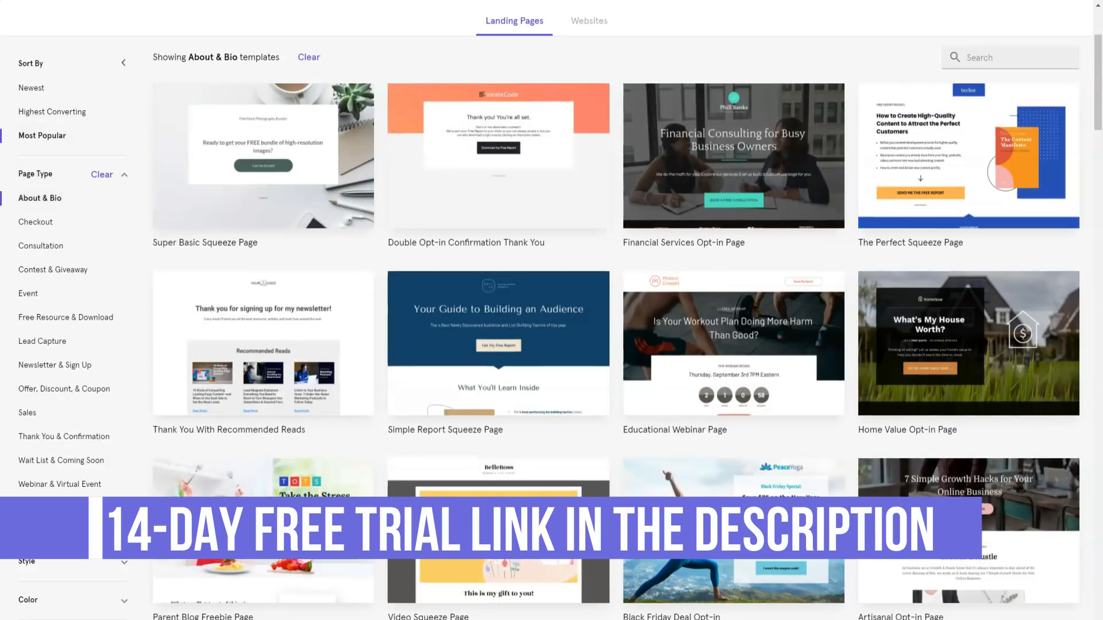
left_click(35, 222)
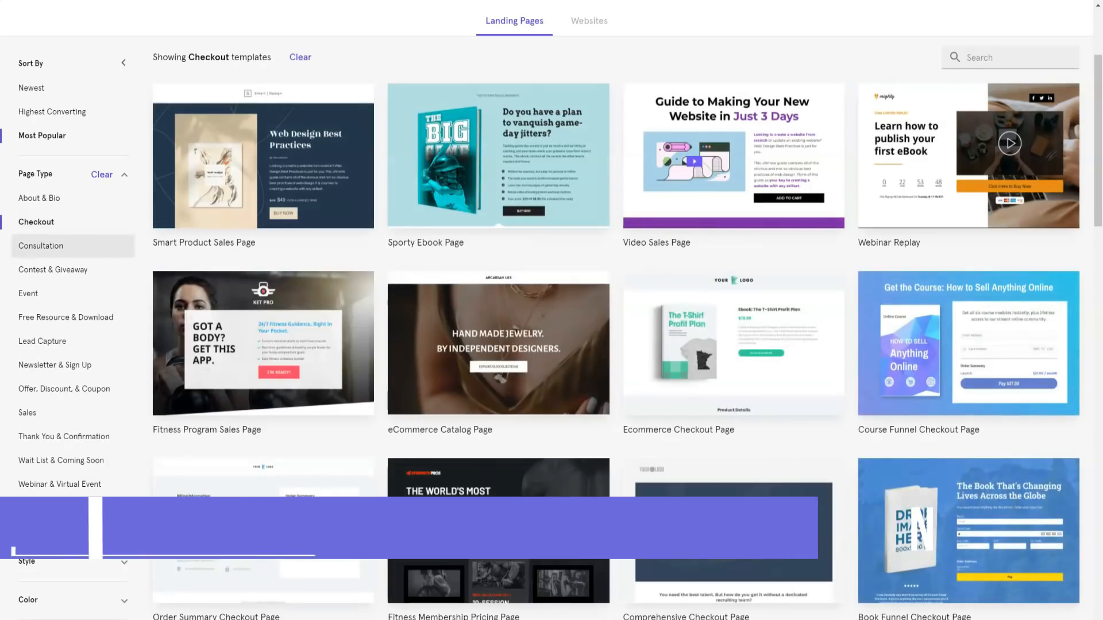
left_click(53, 270)
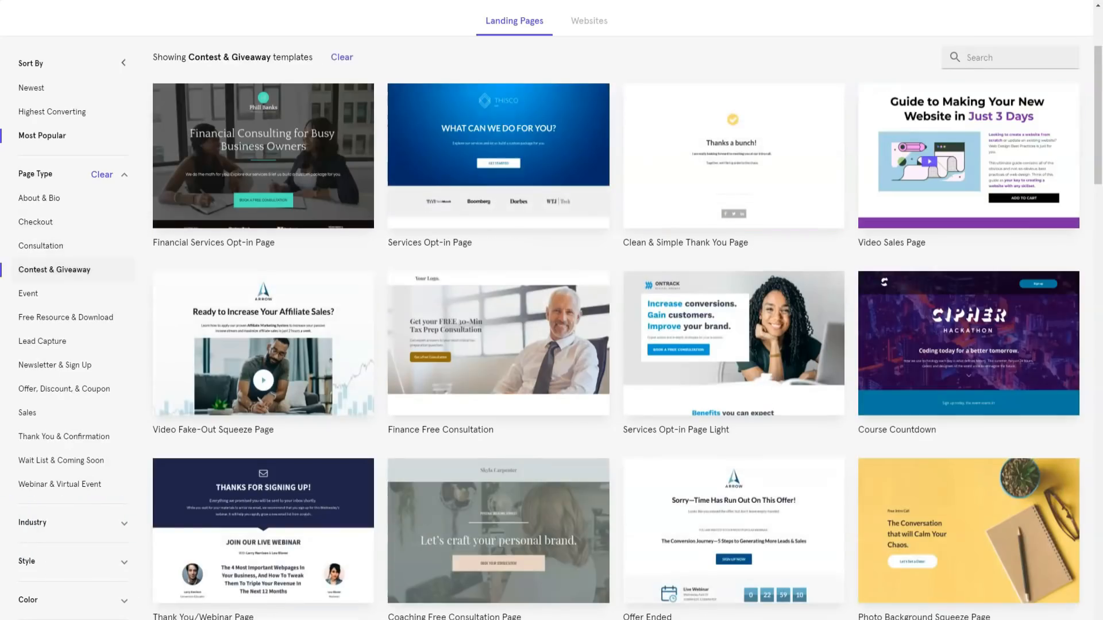
left_click(28, 288)
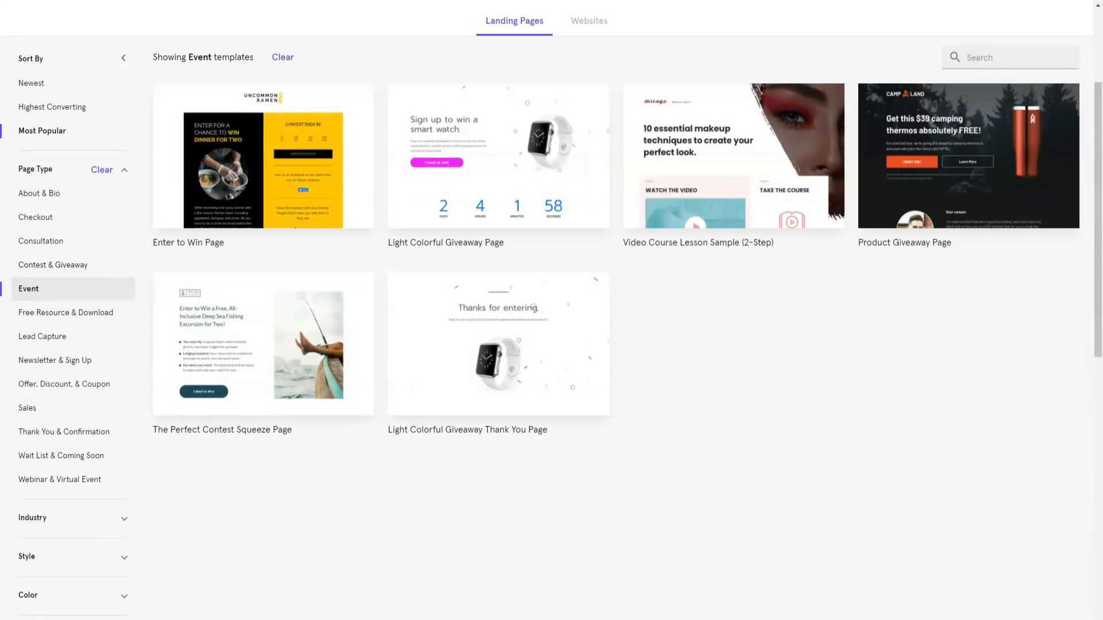
left_click(66, 312)
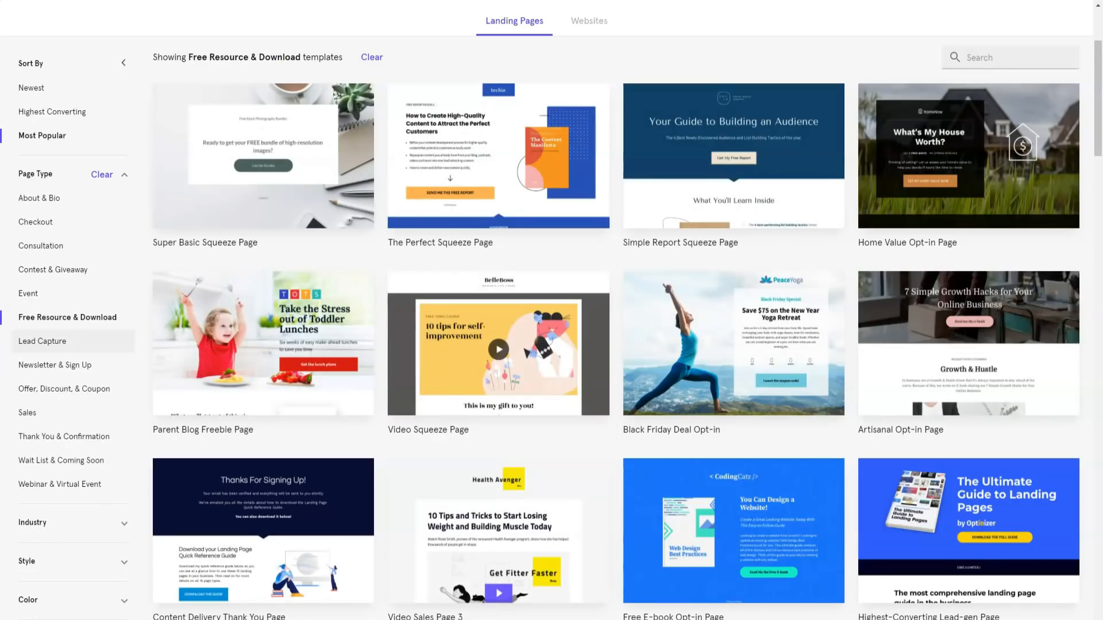
left_click(41, 341)
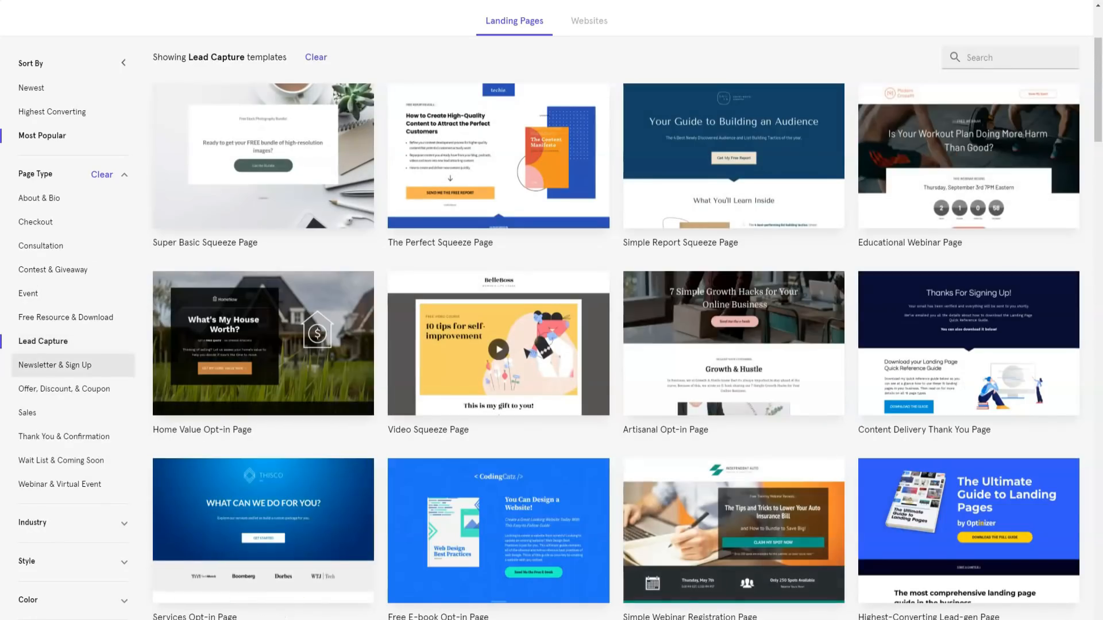
left_click(66, 389)
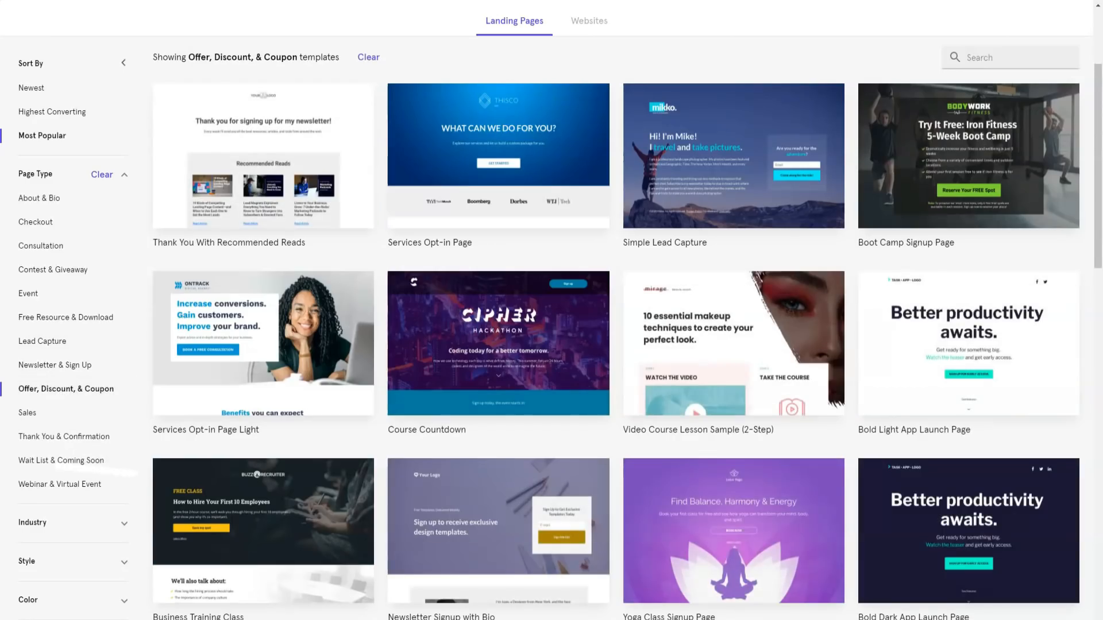
left_click(27, 413)
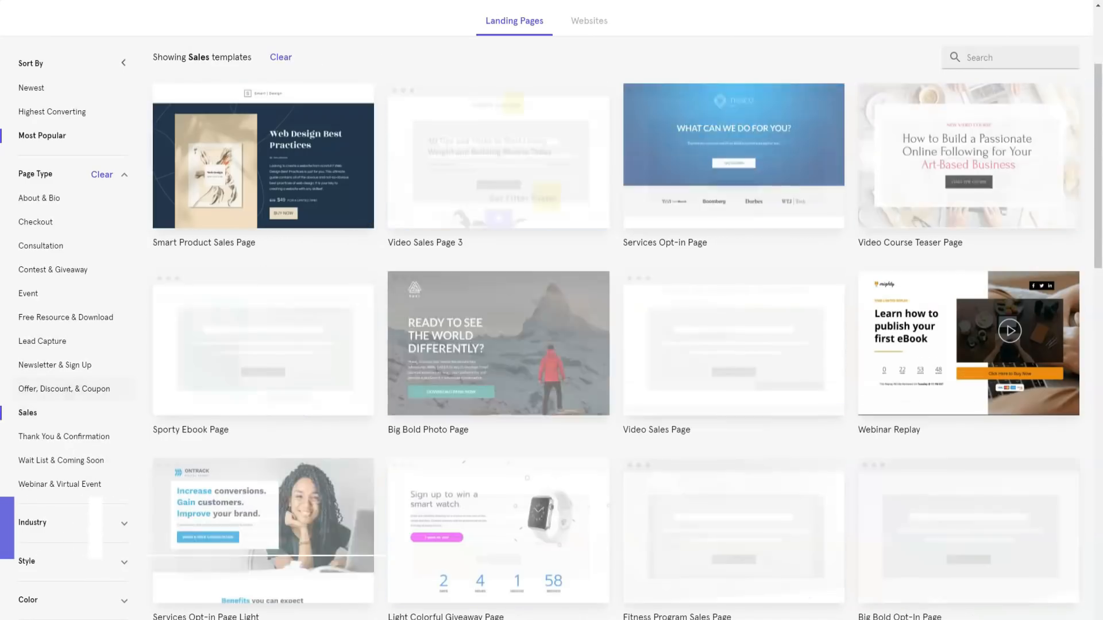
left_click(63, 436)
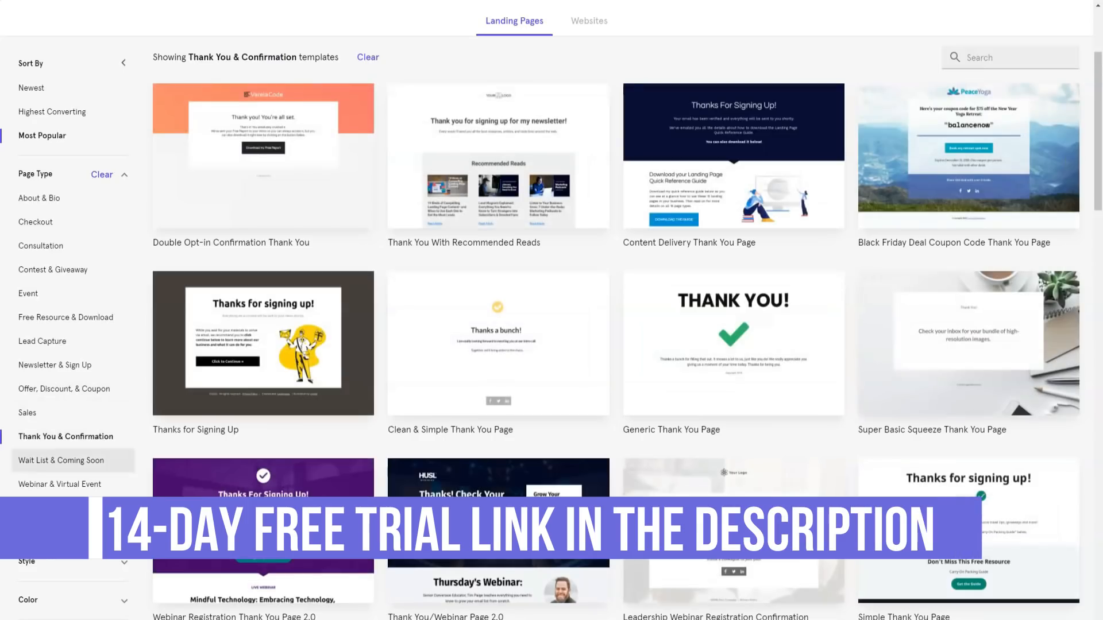
left_click(60, 484)
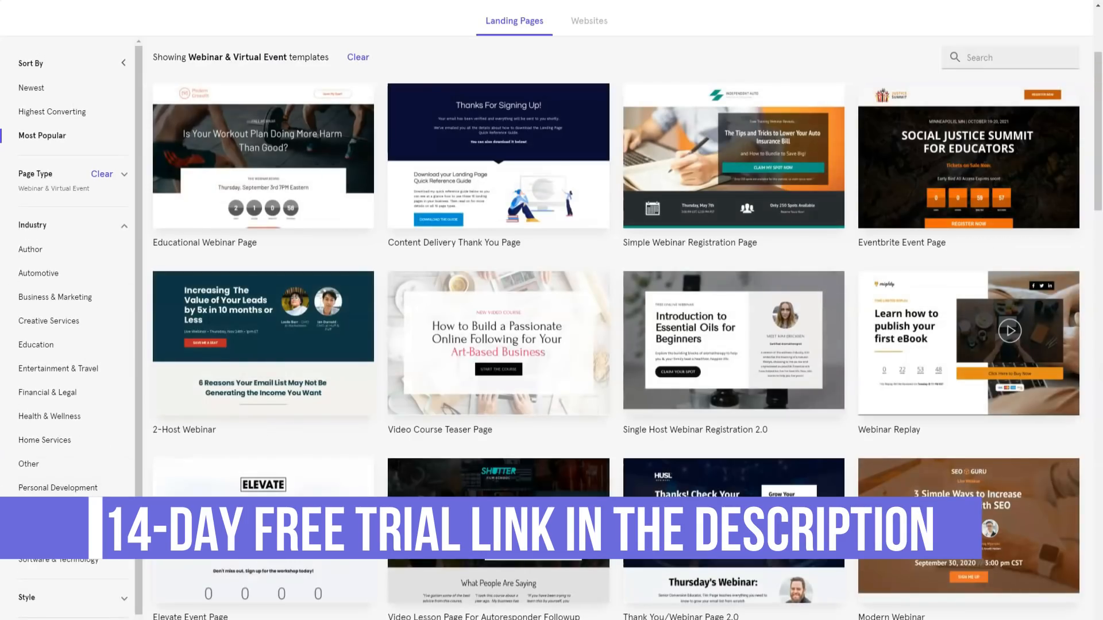
Step: Limit the templates to the Other industry and scroll the results
left_click(29, 447)
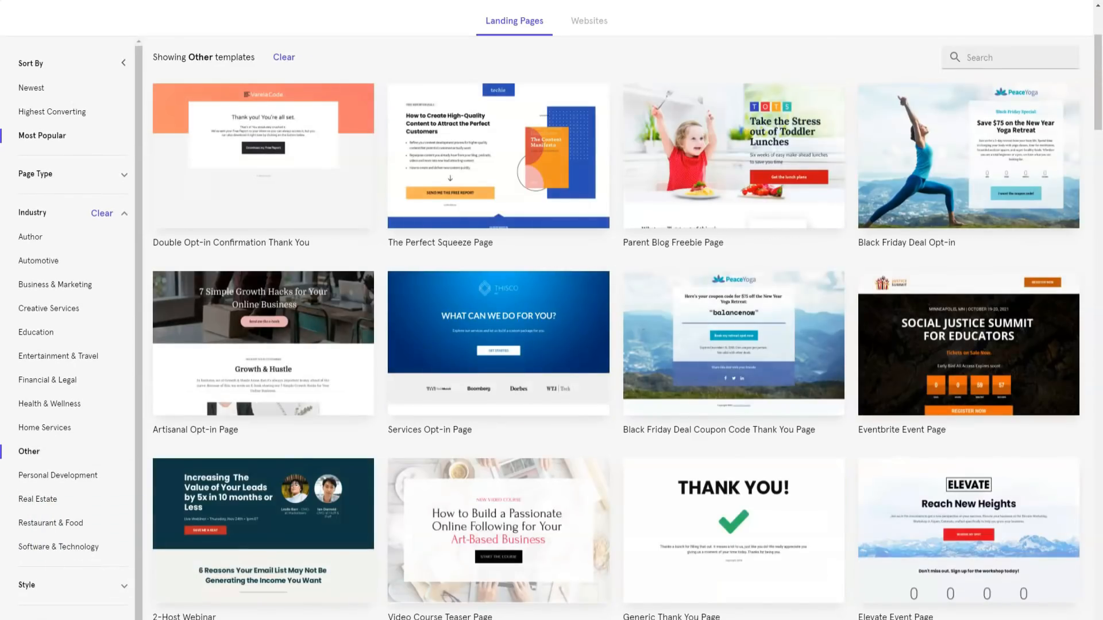
scroll("down", 3)
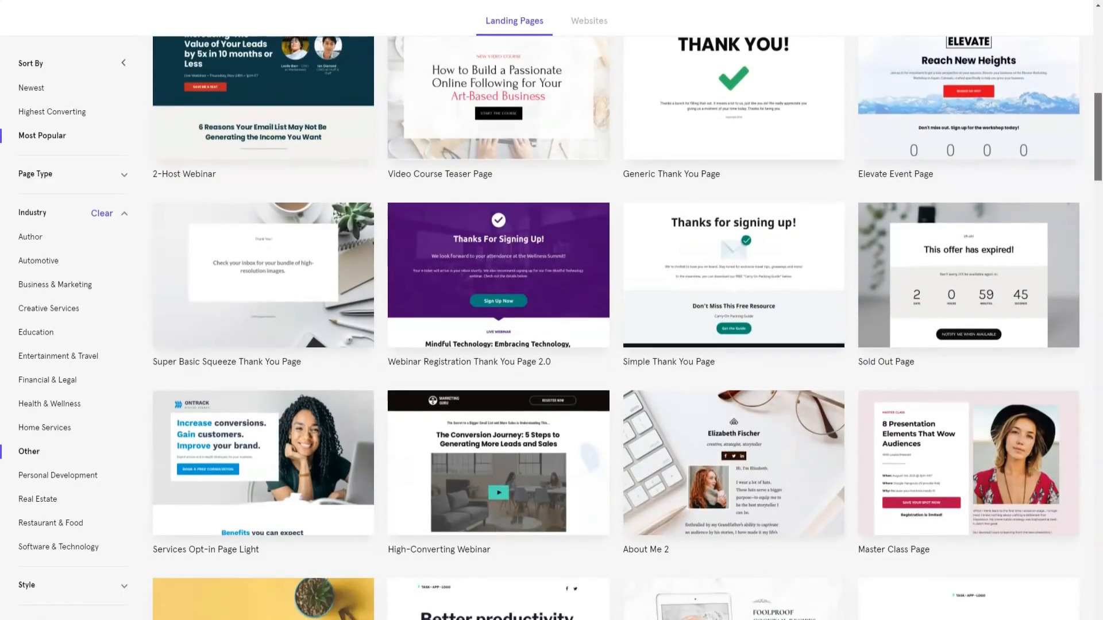
scroll("down", 3)
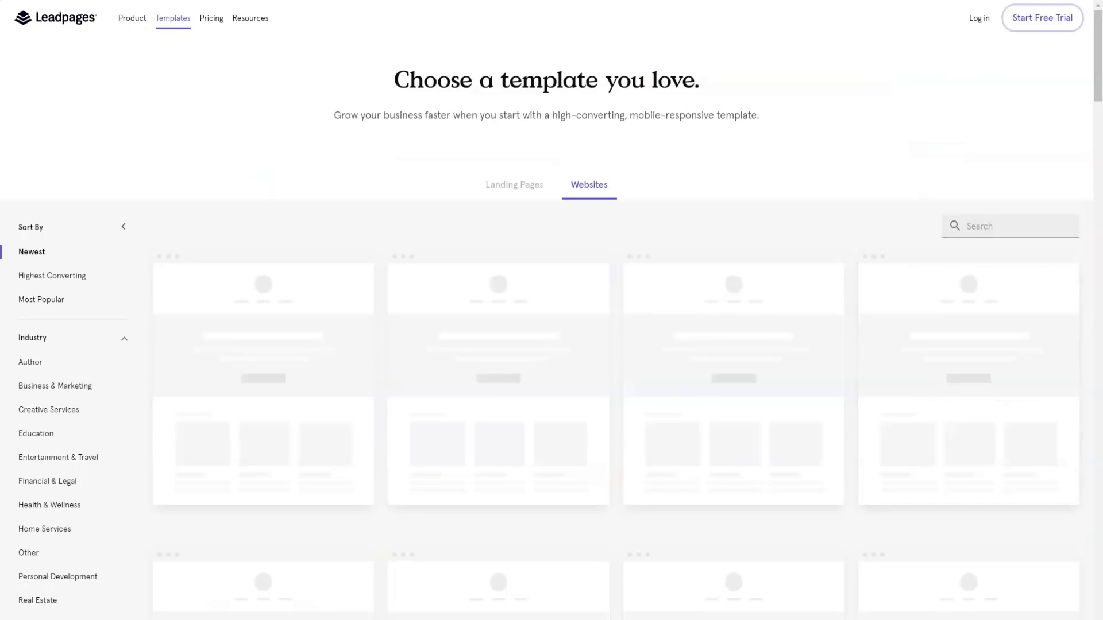
Step: Scroll the website templates to the last row, Lense Photography and Warehouse Burgers & Brews
scroll("down", 3)
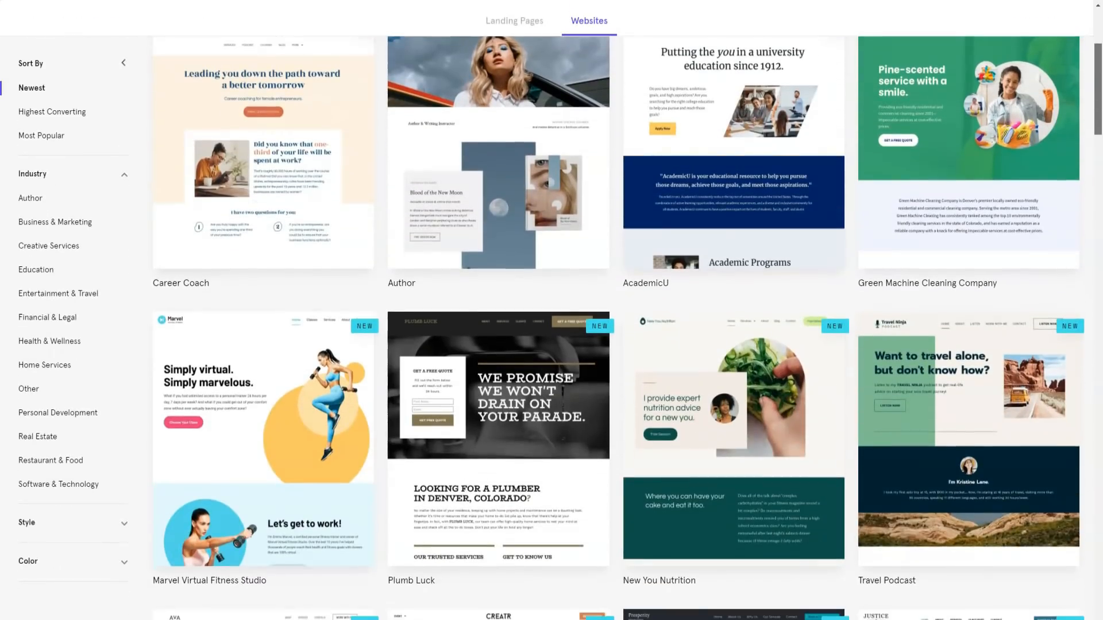
scroll("down", 3)
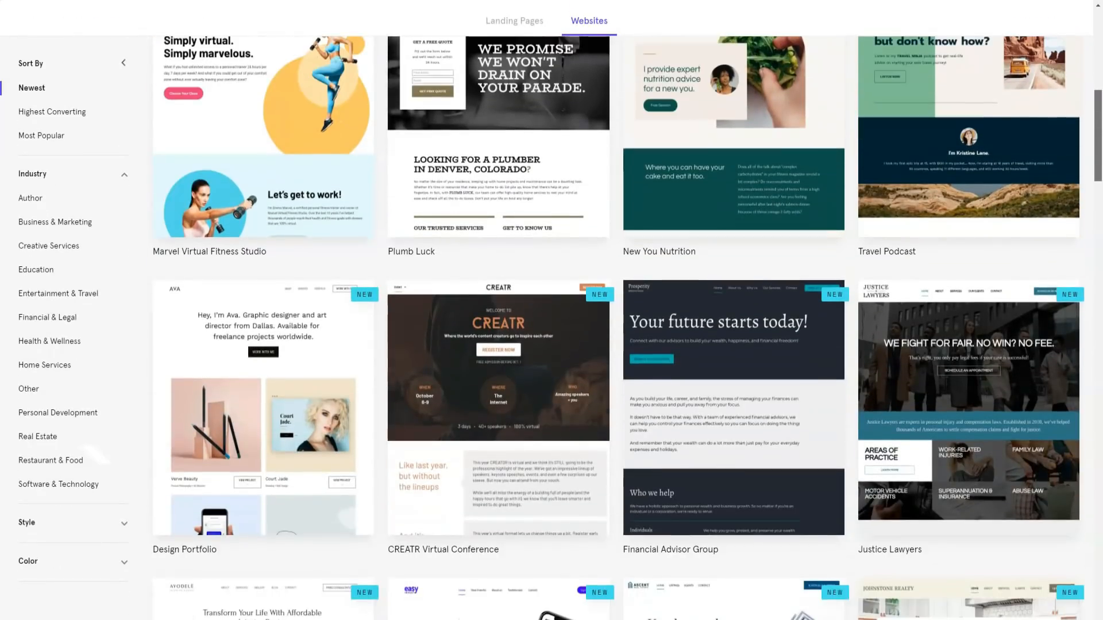
scroll("down", 3)
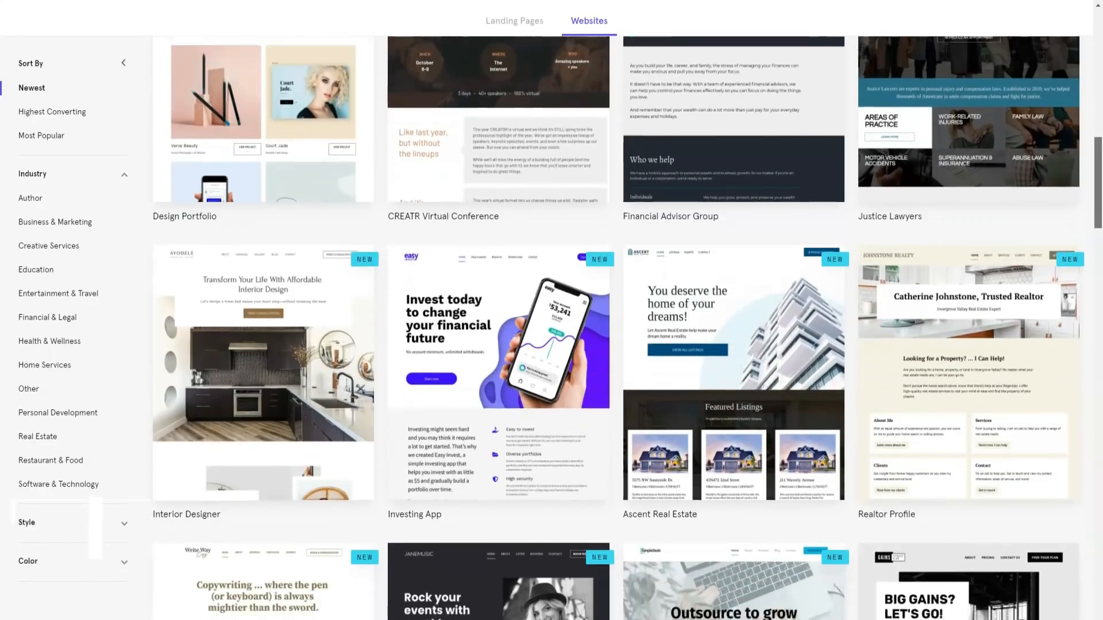
scroll("down", 3)
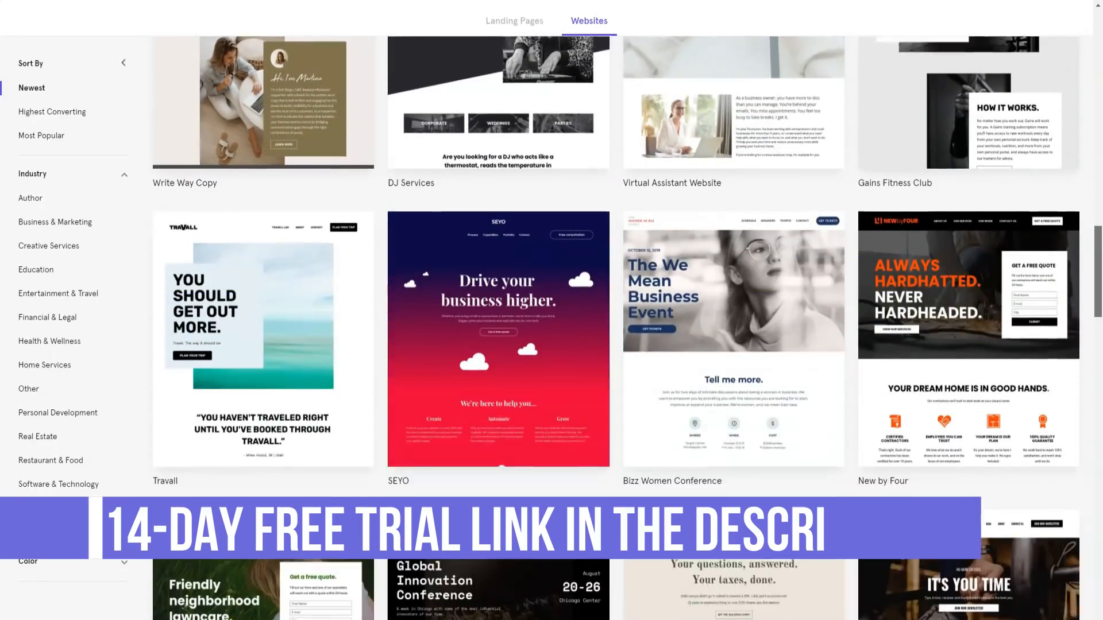
scroll("down", 3)
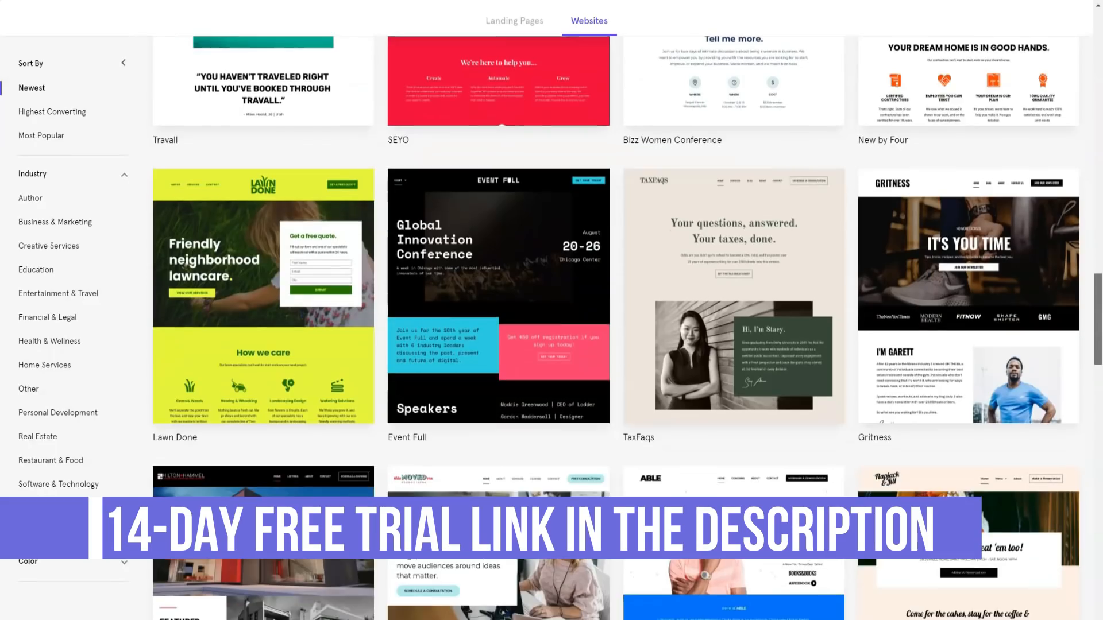
scroll("down", 3)
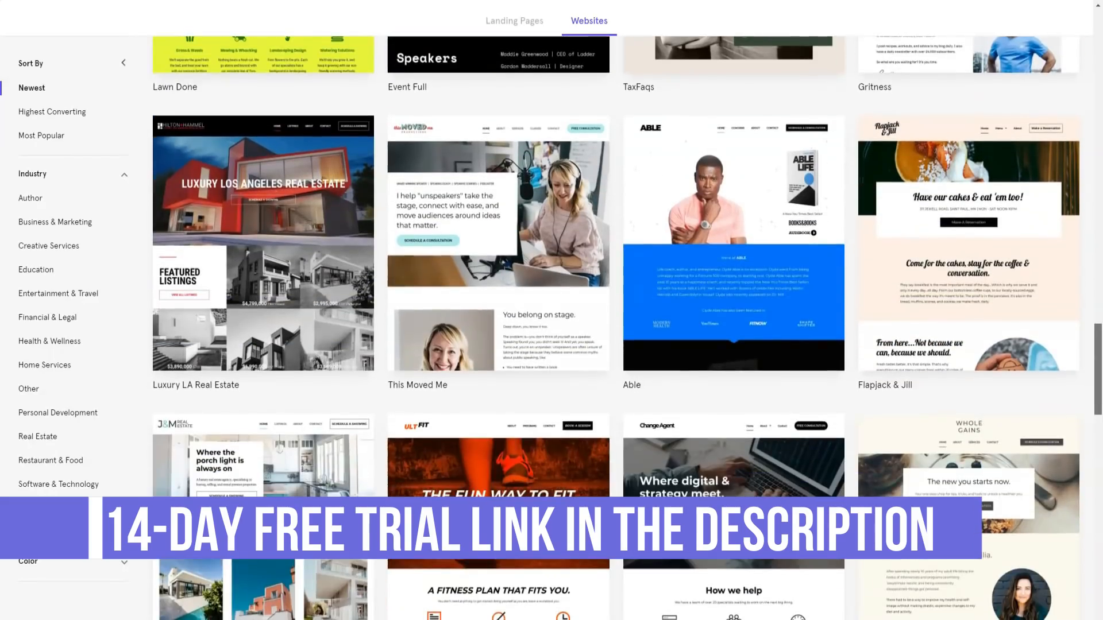
scroll("down", 3)
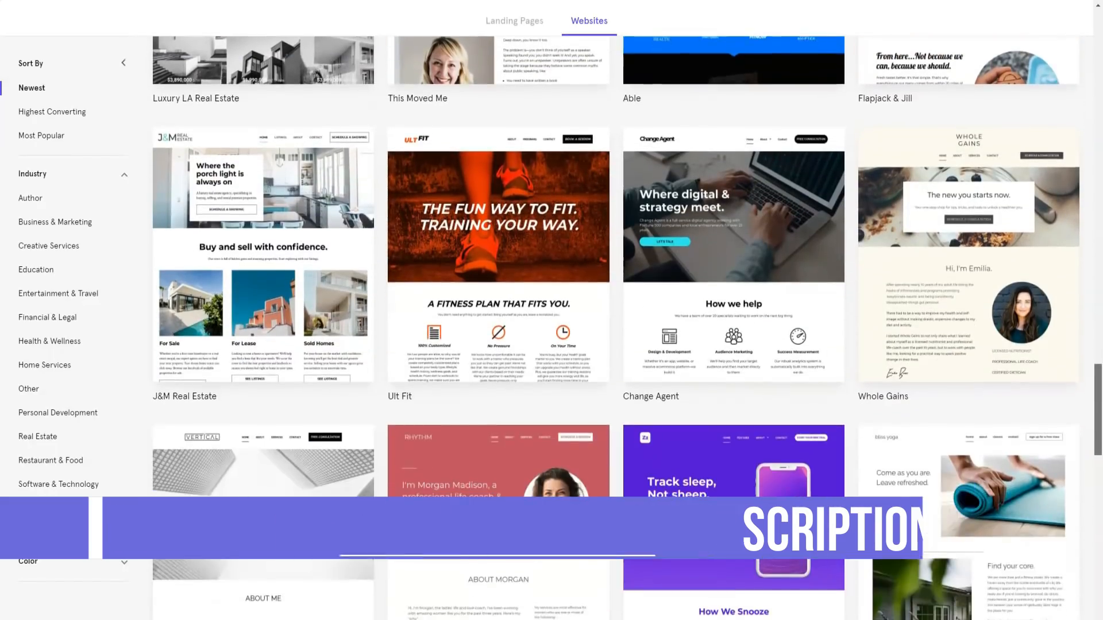
scroll("down", 3)
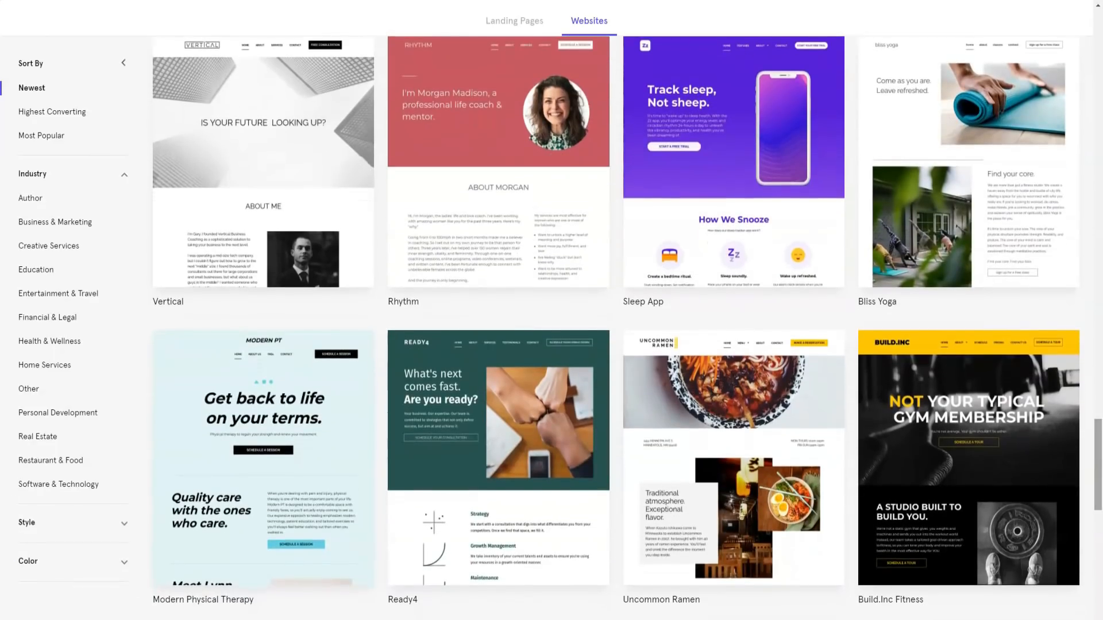
scroll("down", 3)
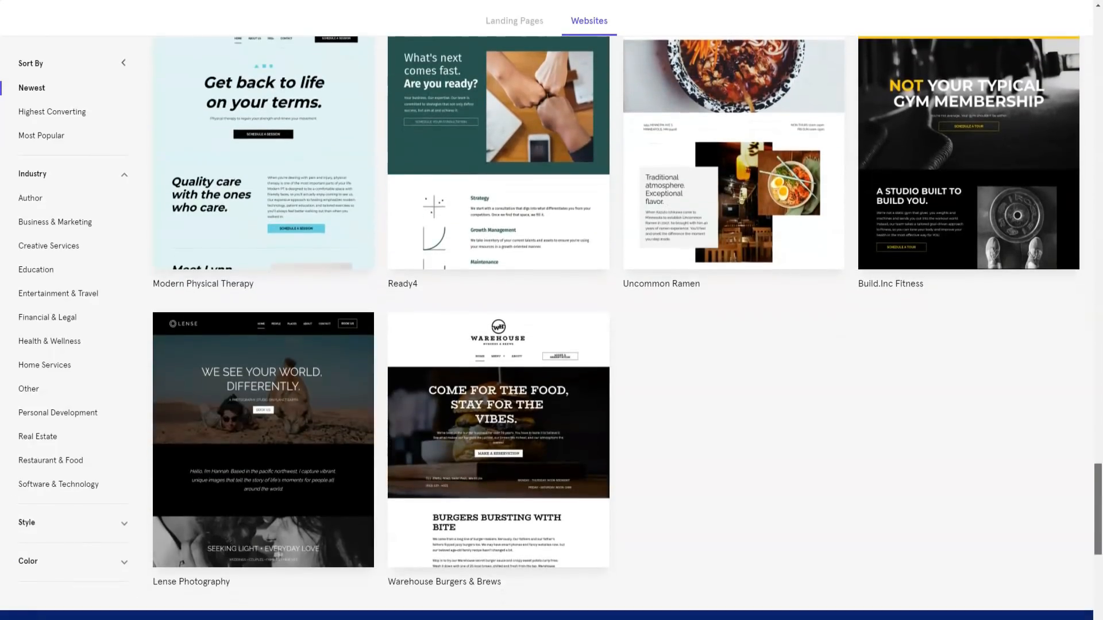
scroll("down", 3)
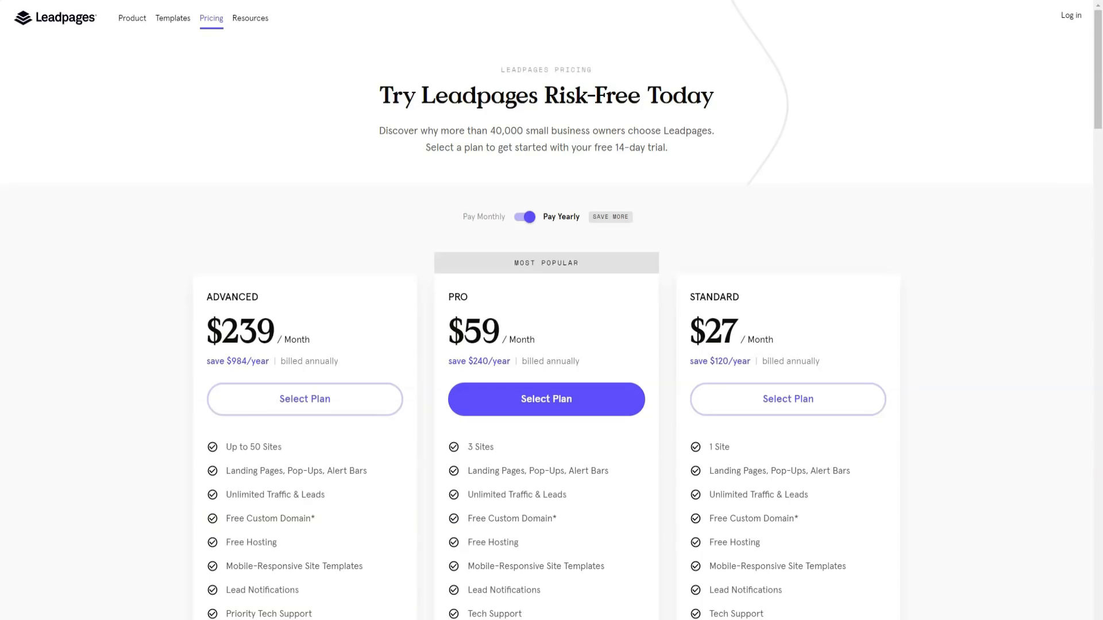
scroll("down", 3)
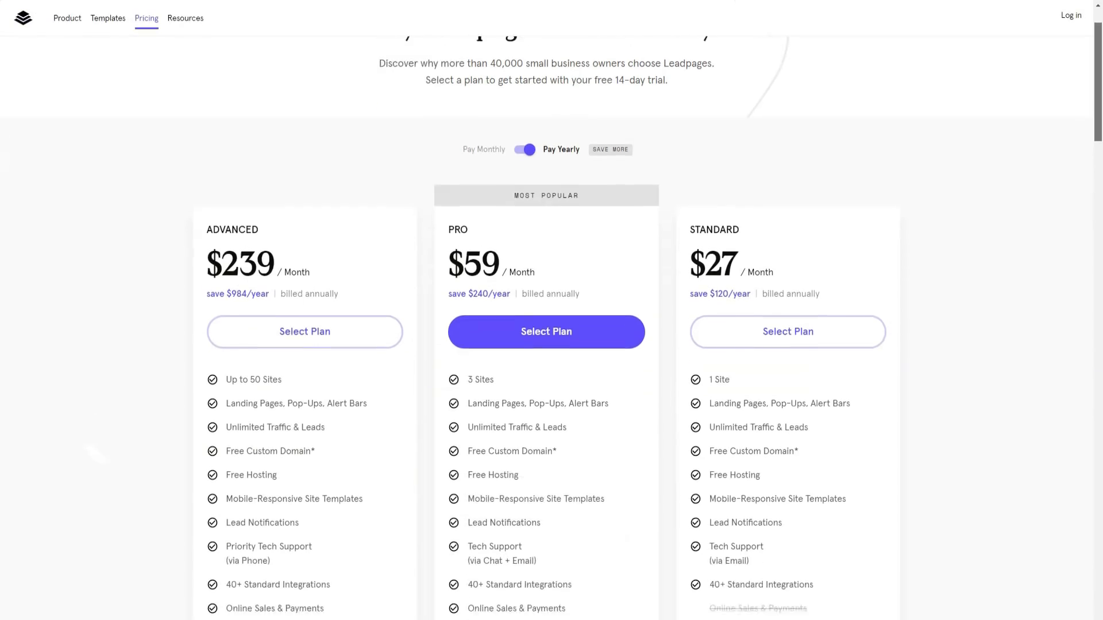
scroll("down", 3)
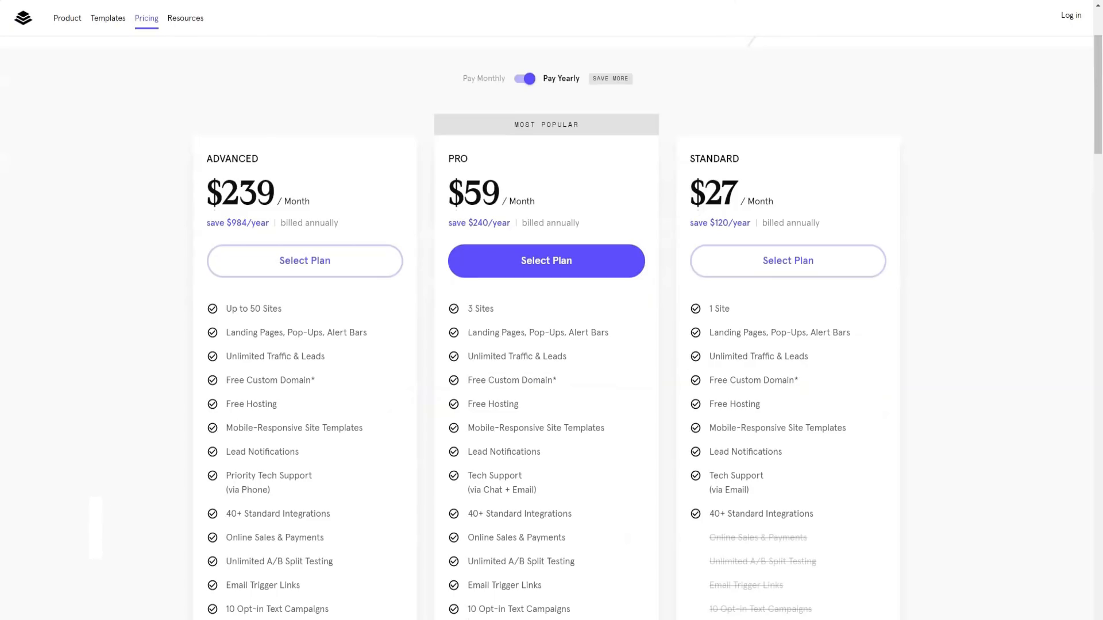
left_click(184, 18)
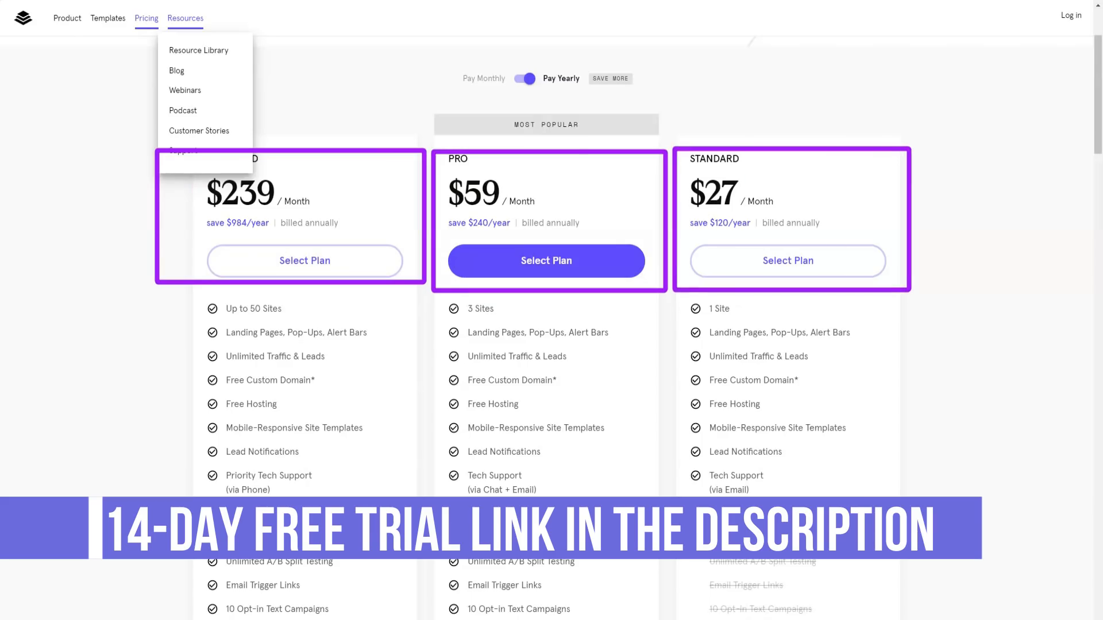
scroll("down", 3)
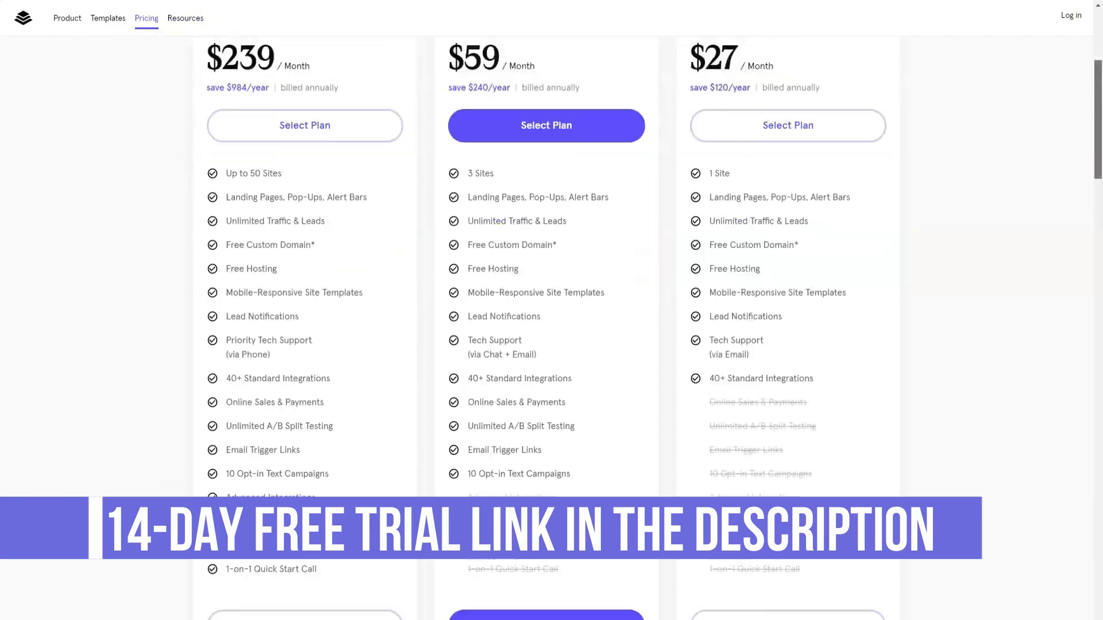
scroll("down", 3)
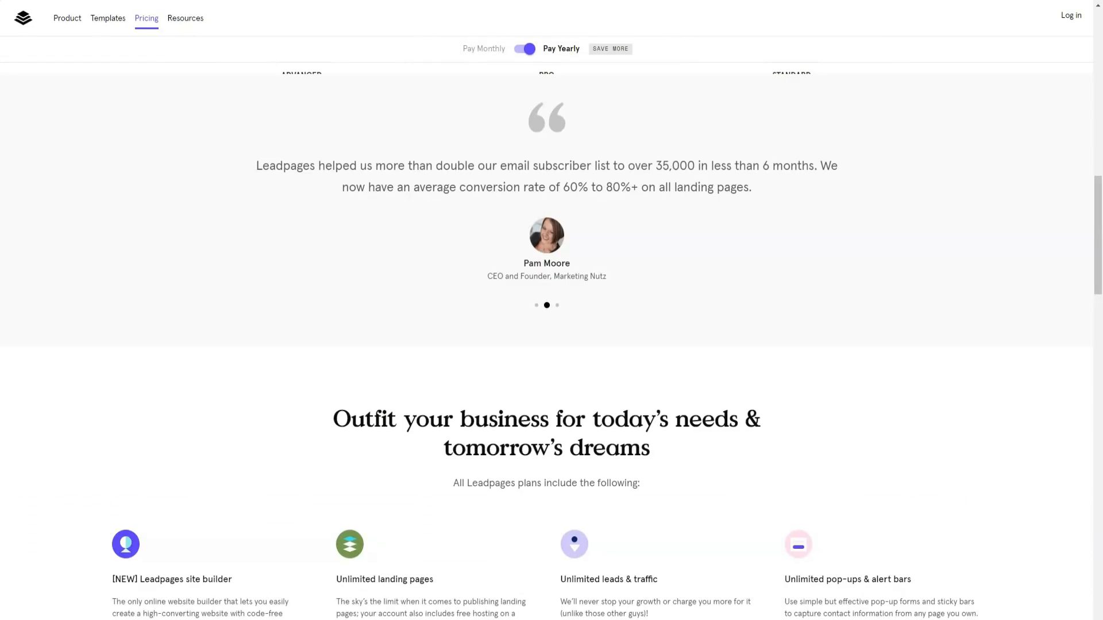
scroll("down", 3)
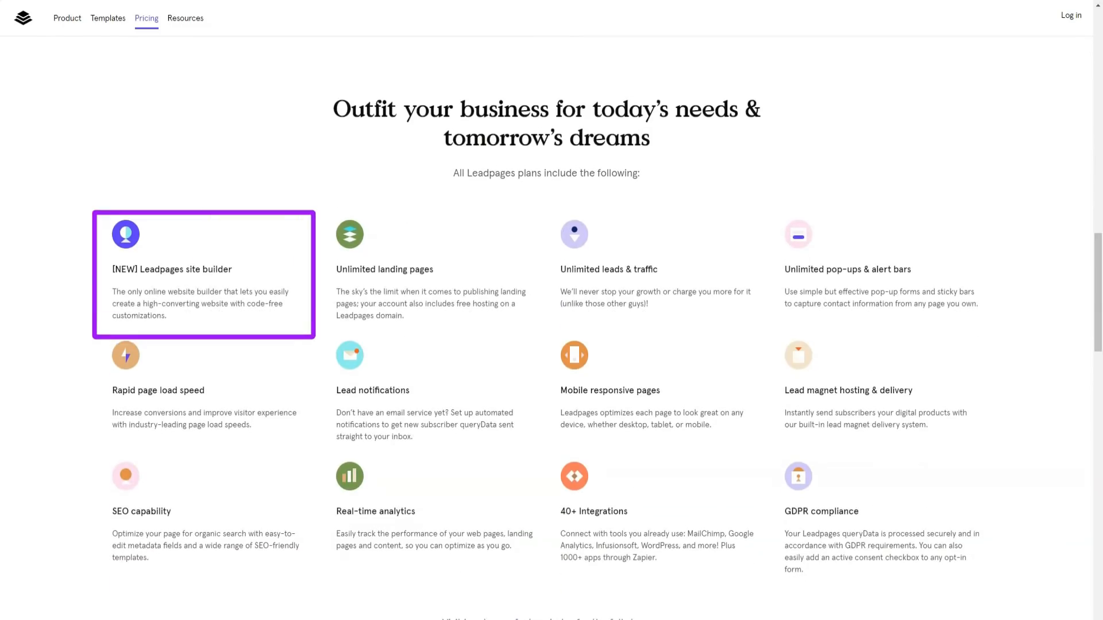
left_click(426, 392)
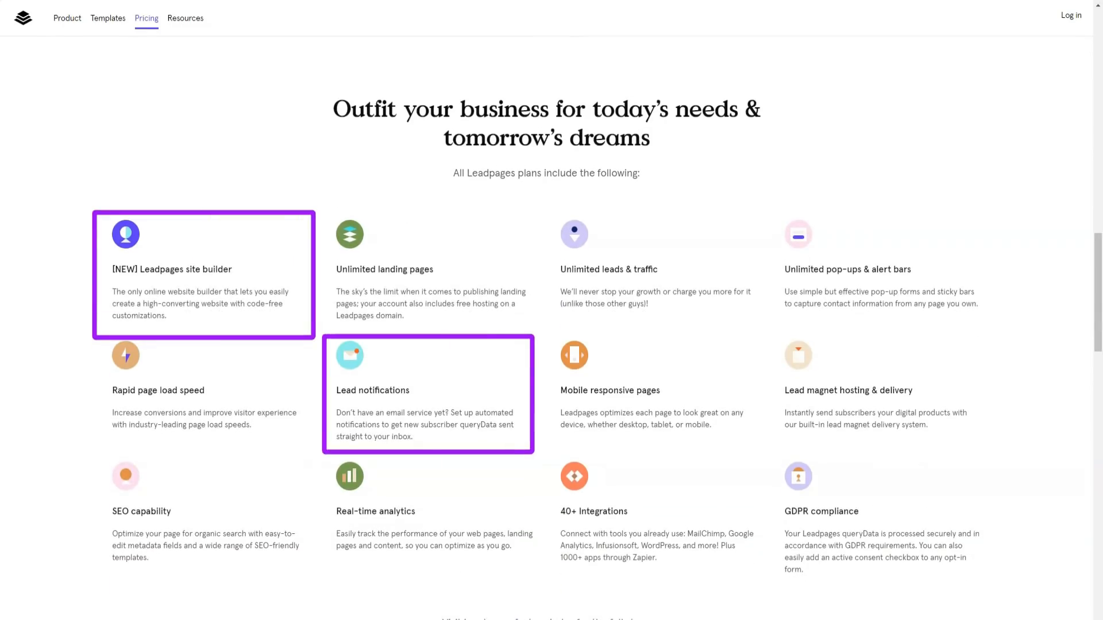
left_click(652, 269)
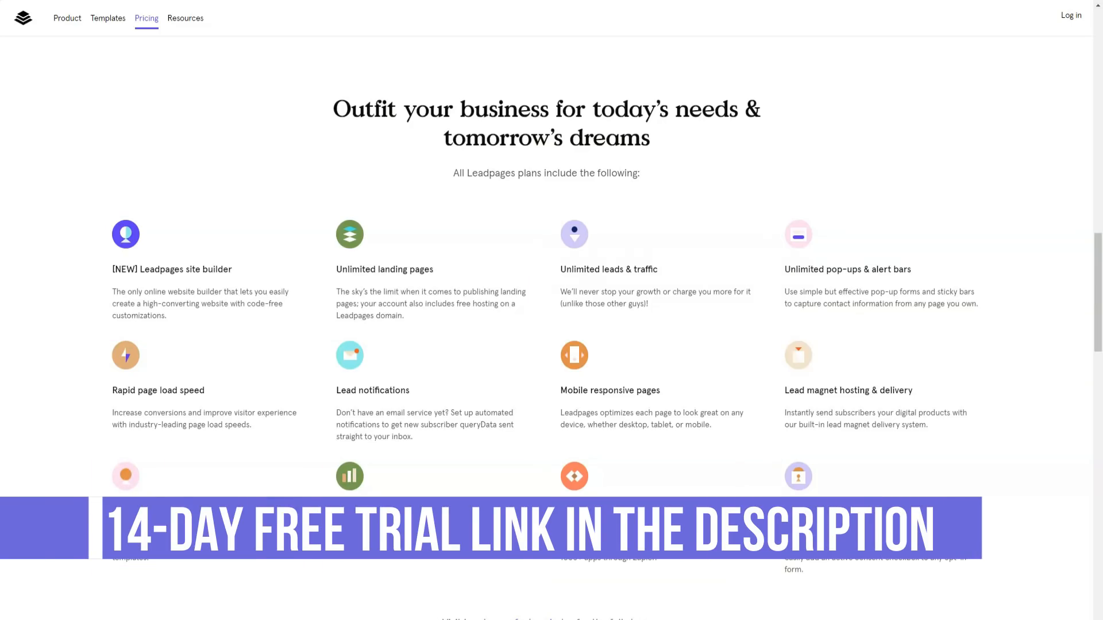
scroll("down", 3)
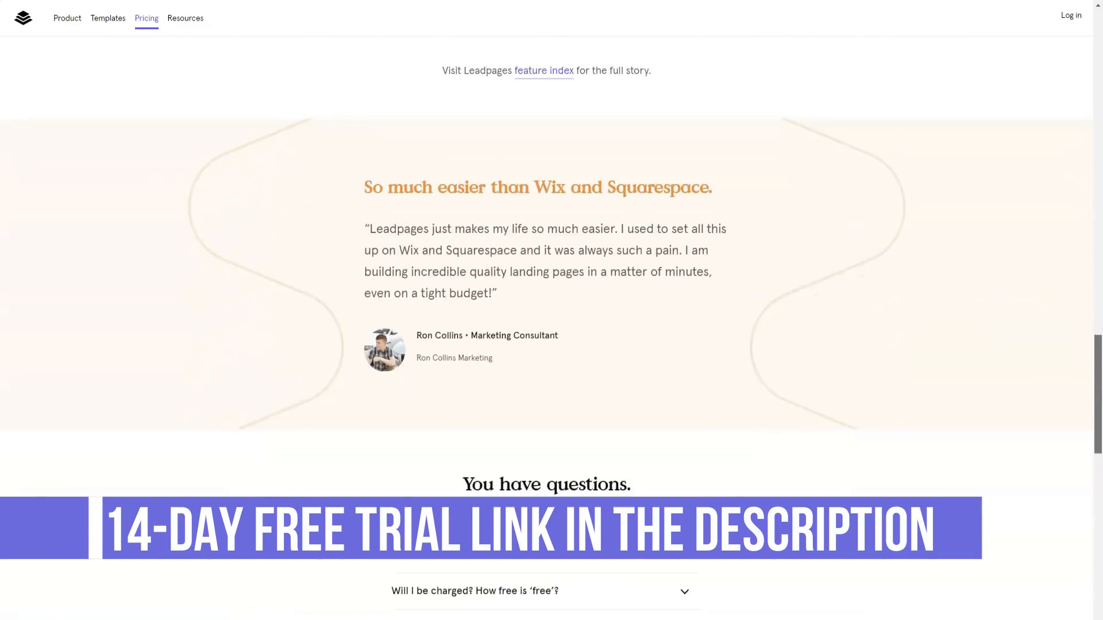
Step: Expand the FAQ answers on being charged, starting a free trial and further trial questions
scroll("down", 3)
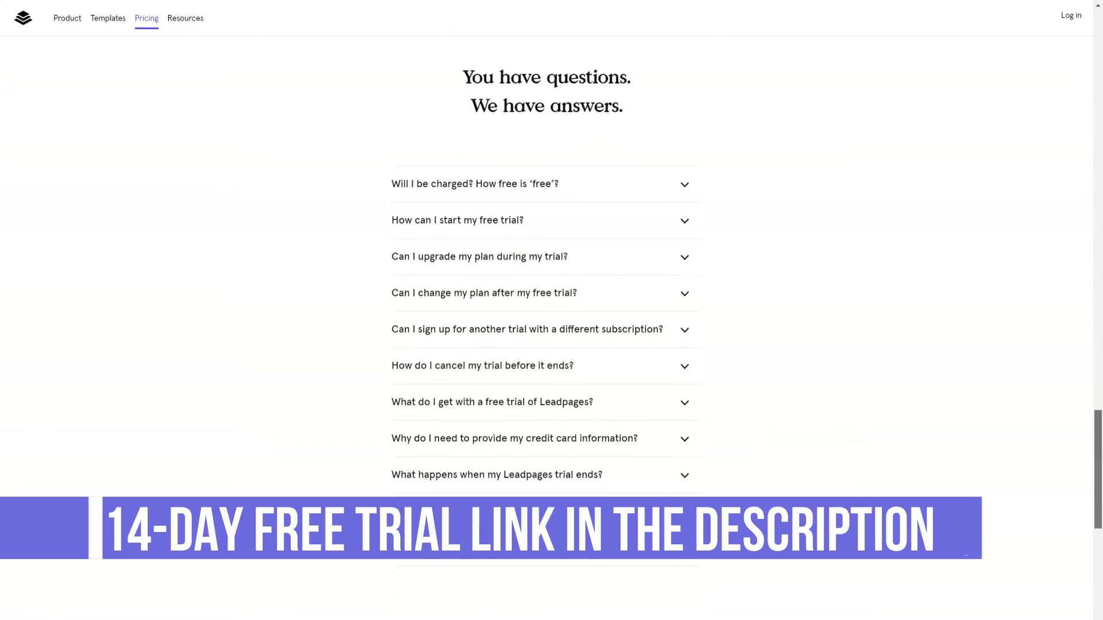
left_click(474, 184)
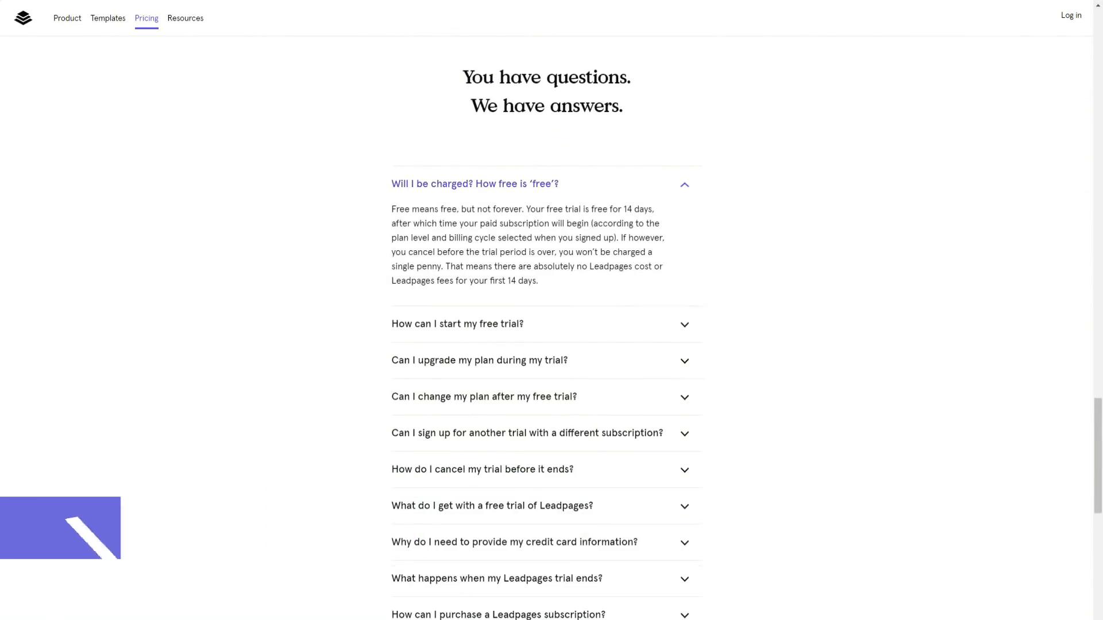
left_click(457, 323)
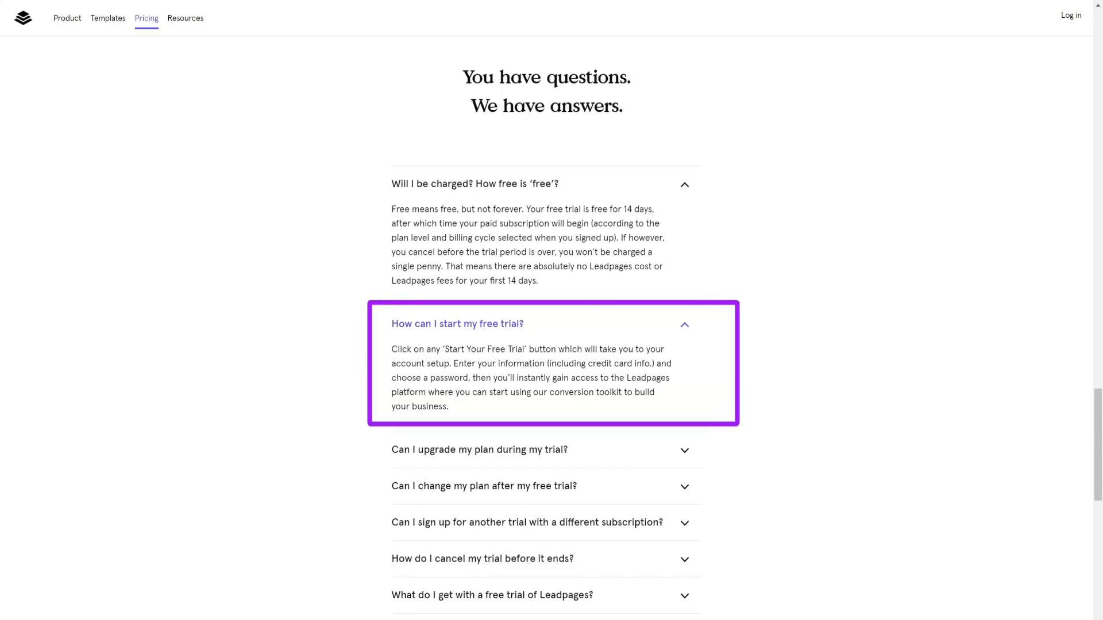
scroll("down", 3)
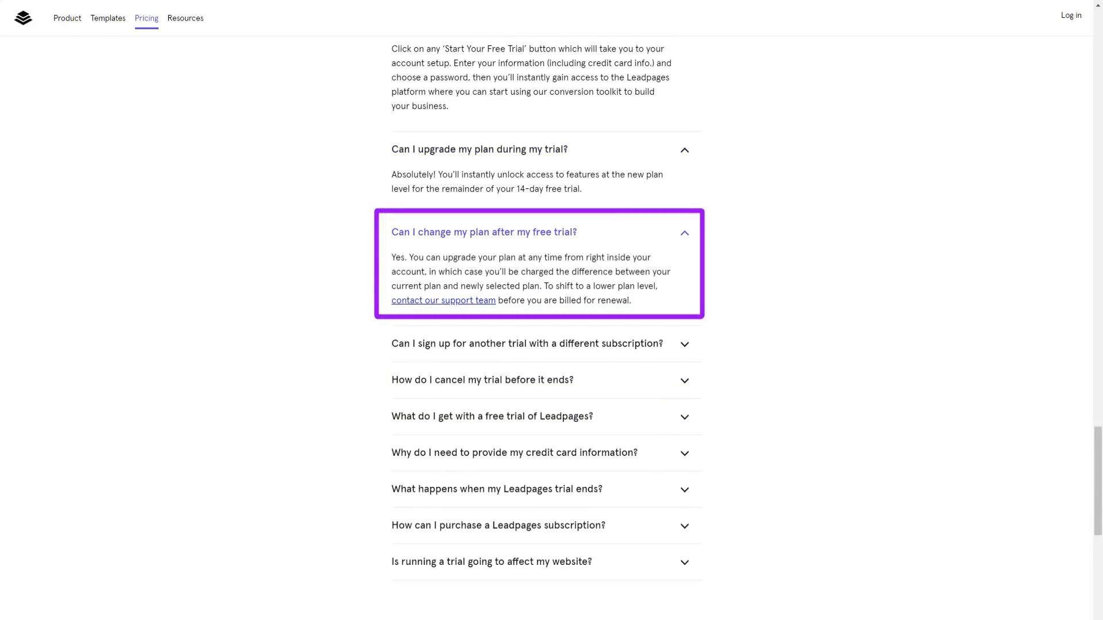
left_click(526, 344)
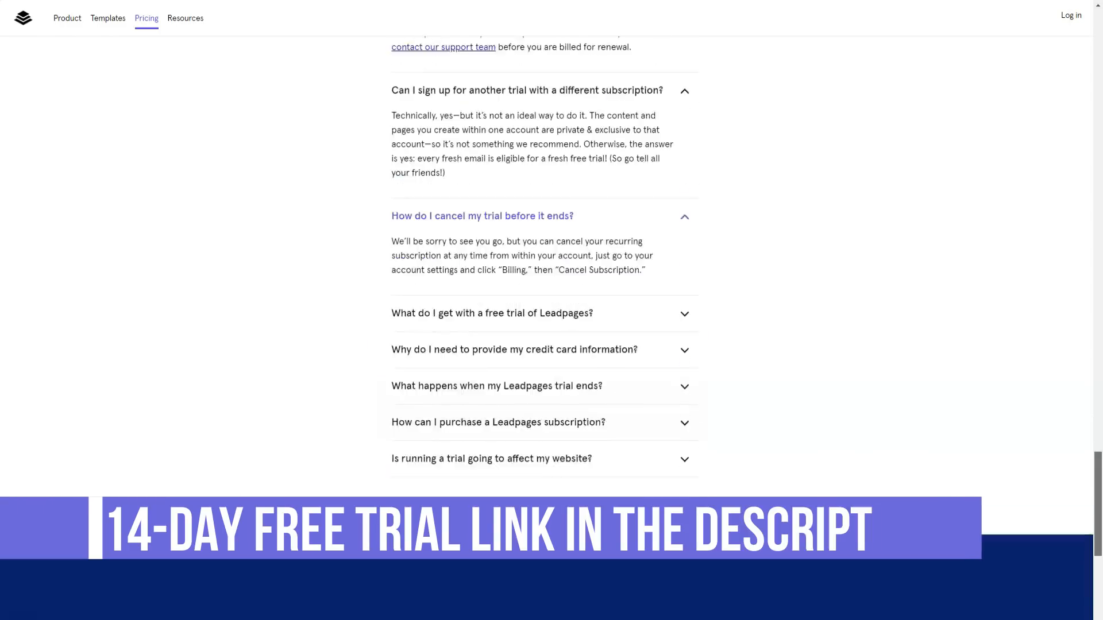
Step: Expand answers on trial contents, credit card need, trial end and existing-website effects
left_click(493, 313)
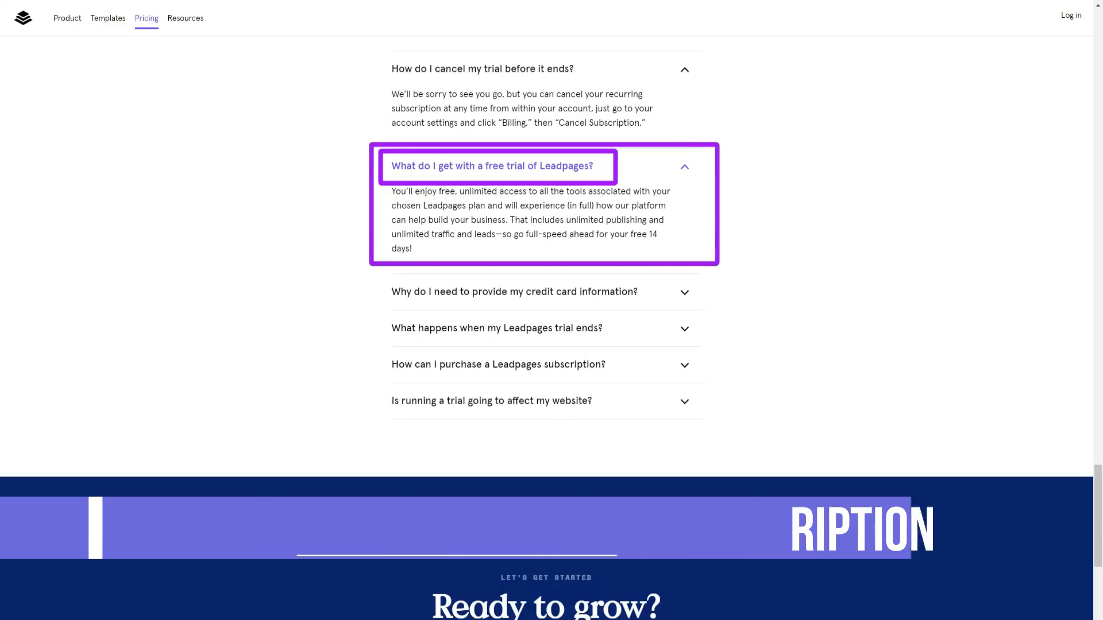
left_click(514, 292)
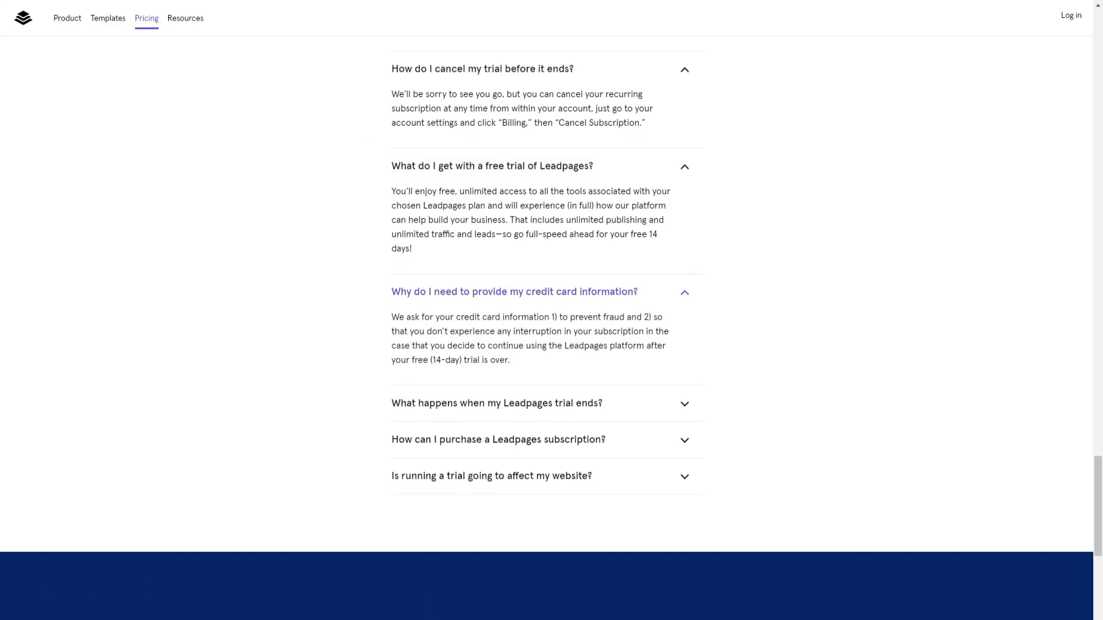
left_click(496, 403)
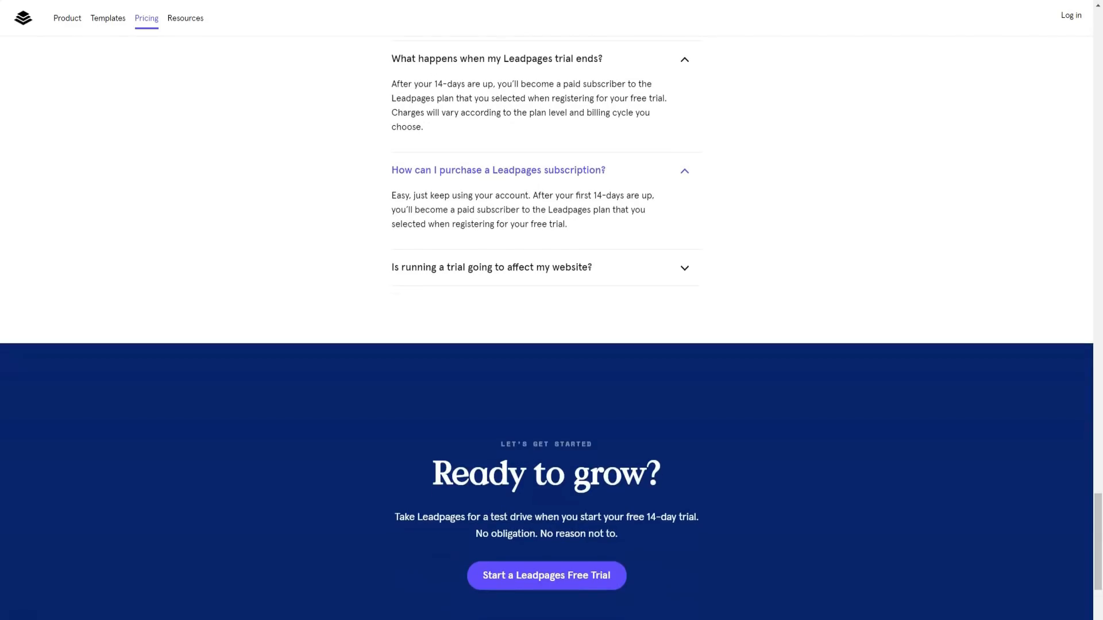
left_click(491, 267)
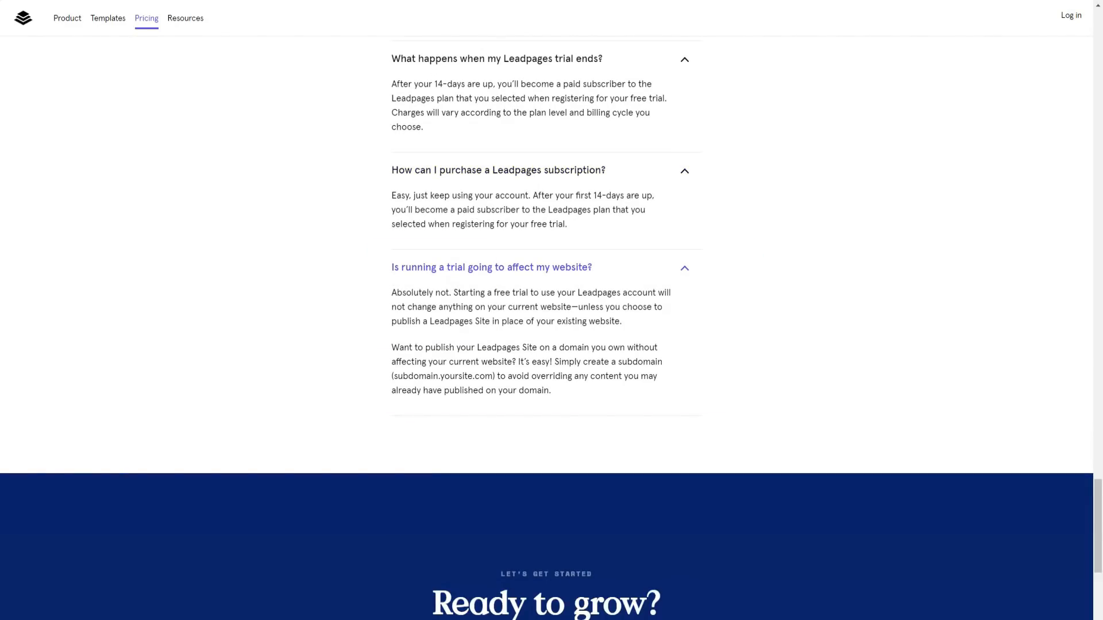
scroll("down", 3)
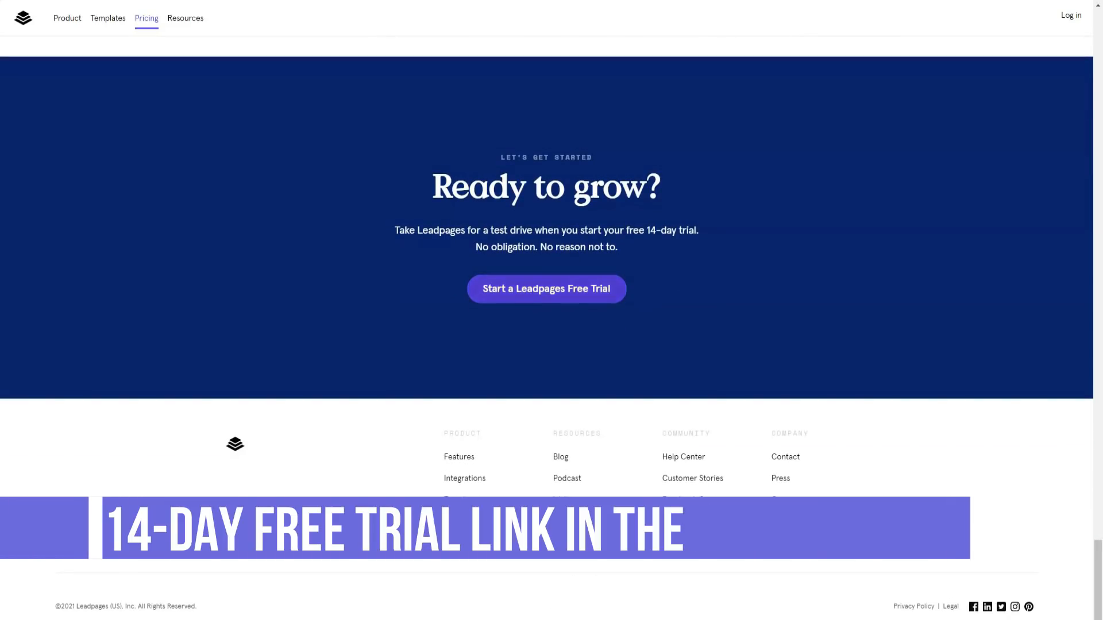
scroll("up", 3)
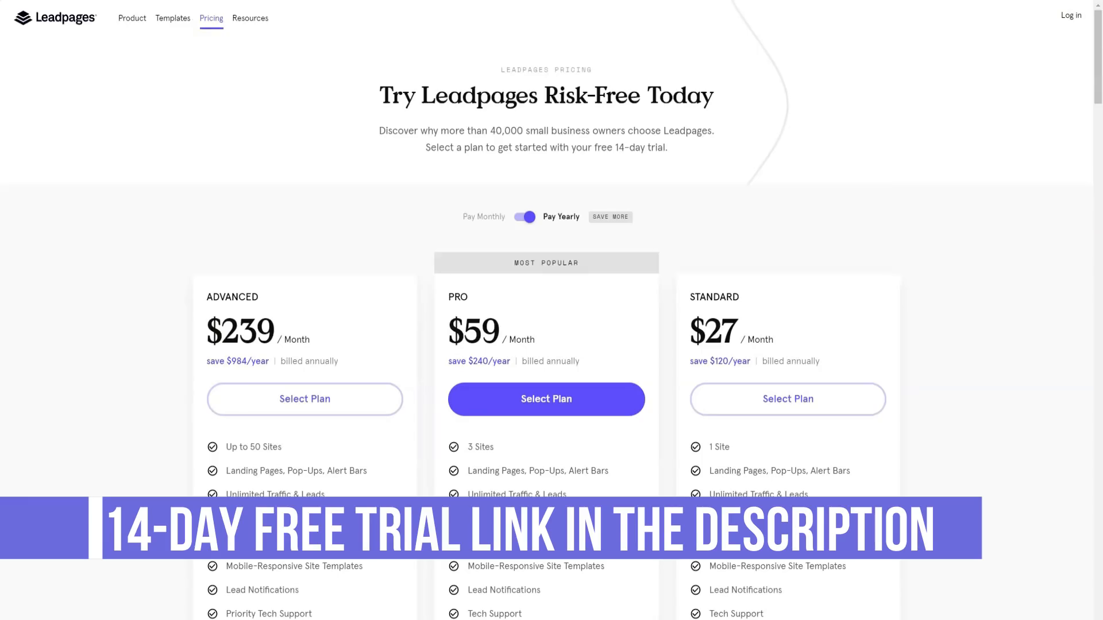
left_click(172, 17)
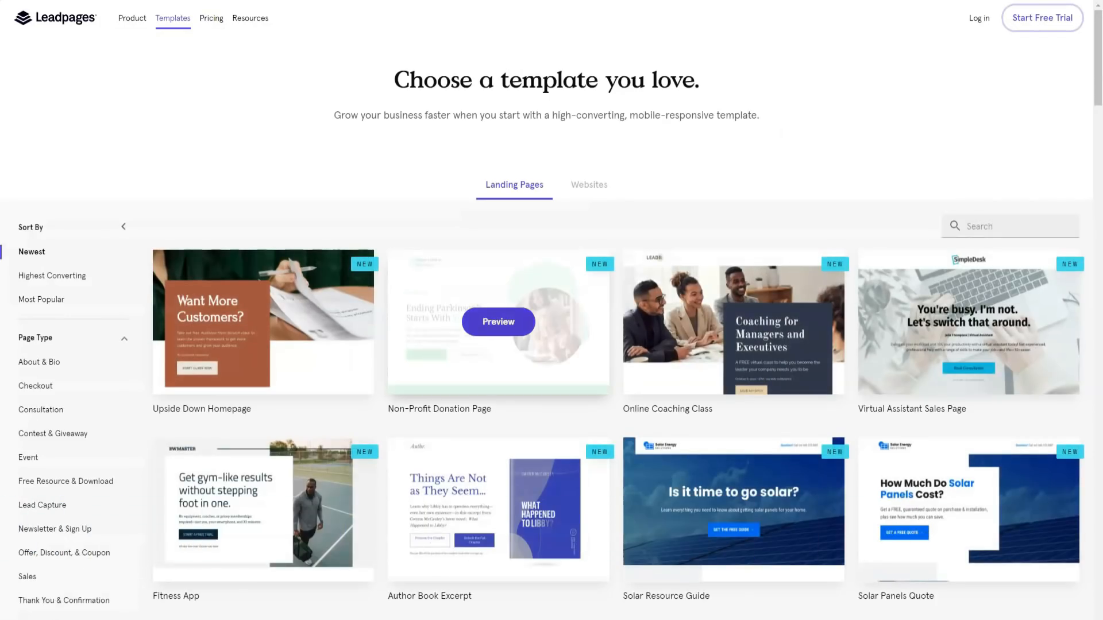
Step: Preview and scroll the Non-Profit Donation Page template, then go to the Landing Pages dashboard
left_click(498, 321)
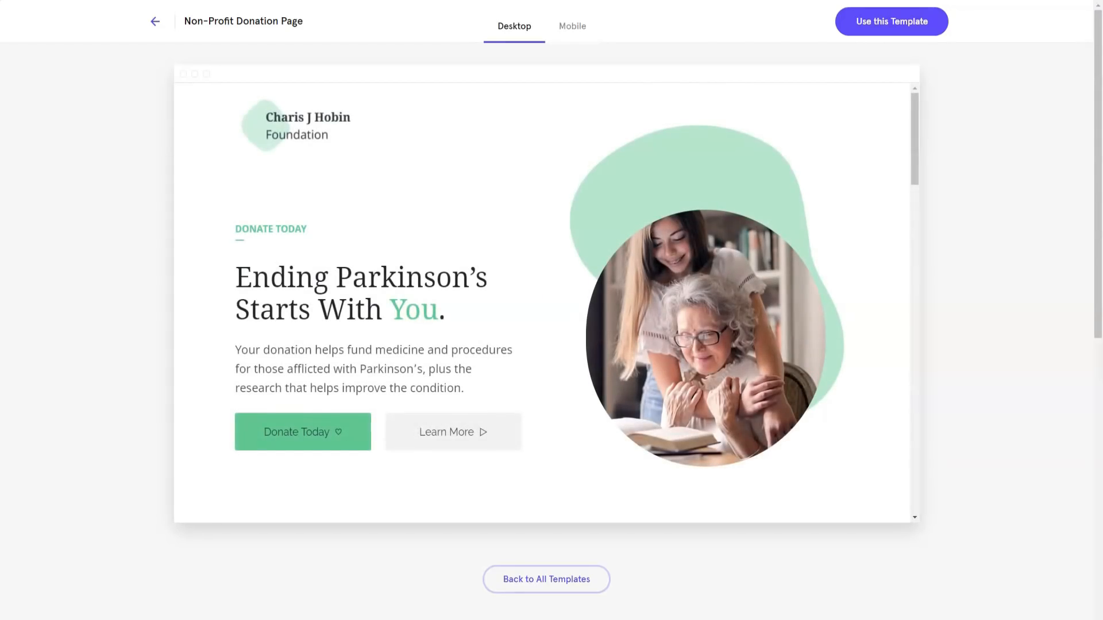
scroll("down", 3)
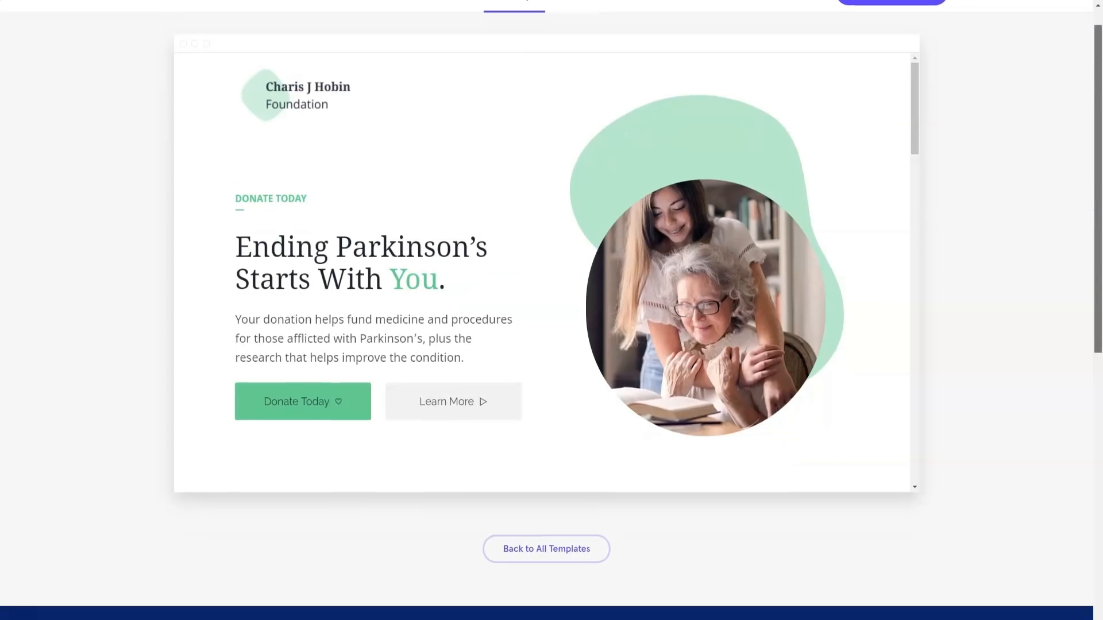
scroll("down", 3)
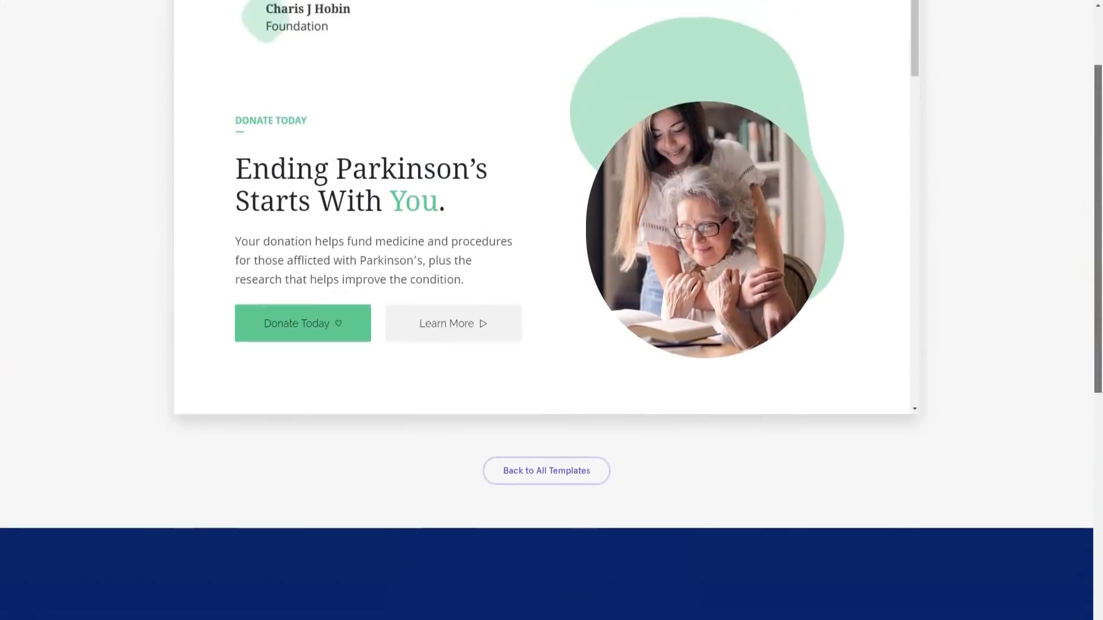
scroll("up", 3)
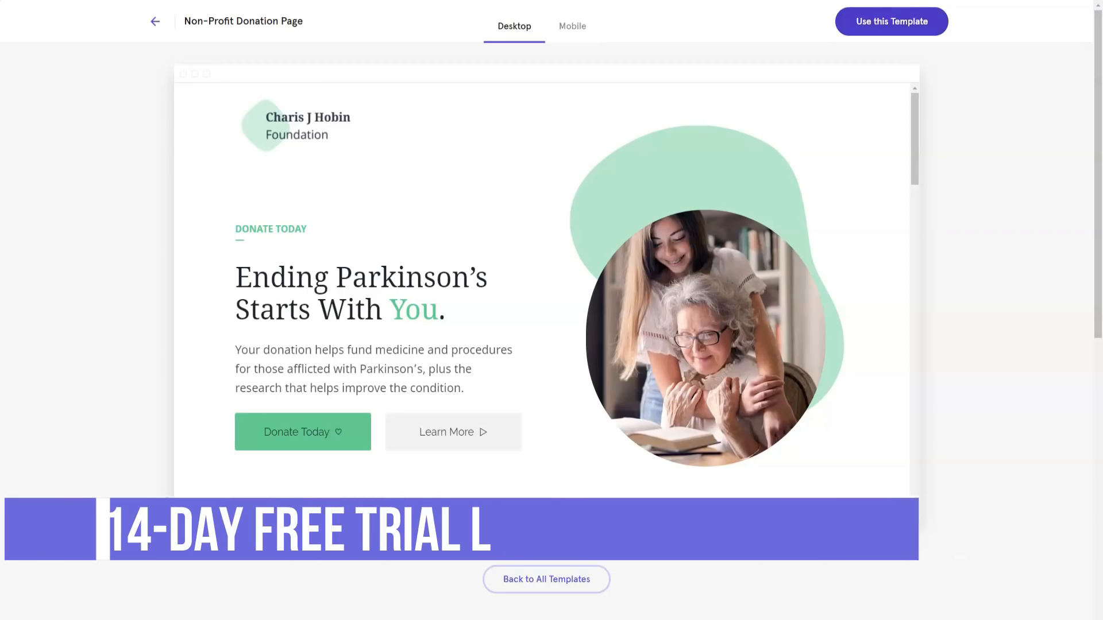
left_click(154, 21)
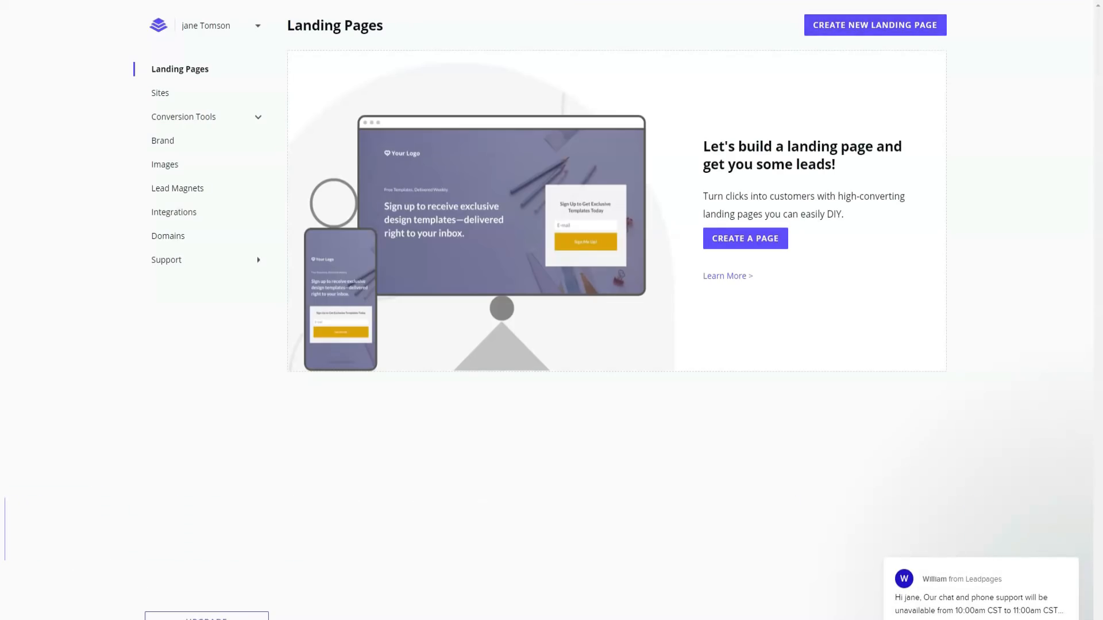
Step: Start a new landing page from the dashboard, opening the Landing Page Templates gallery
left_click(979, 579)
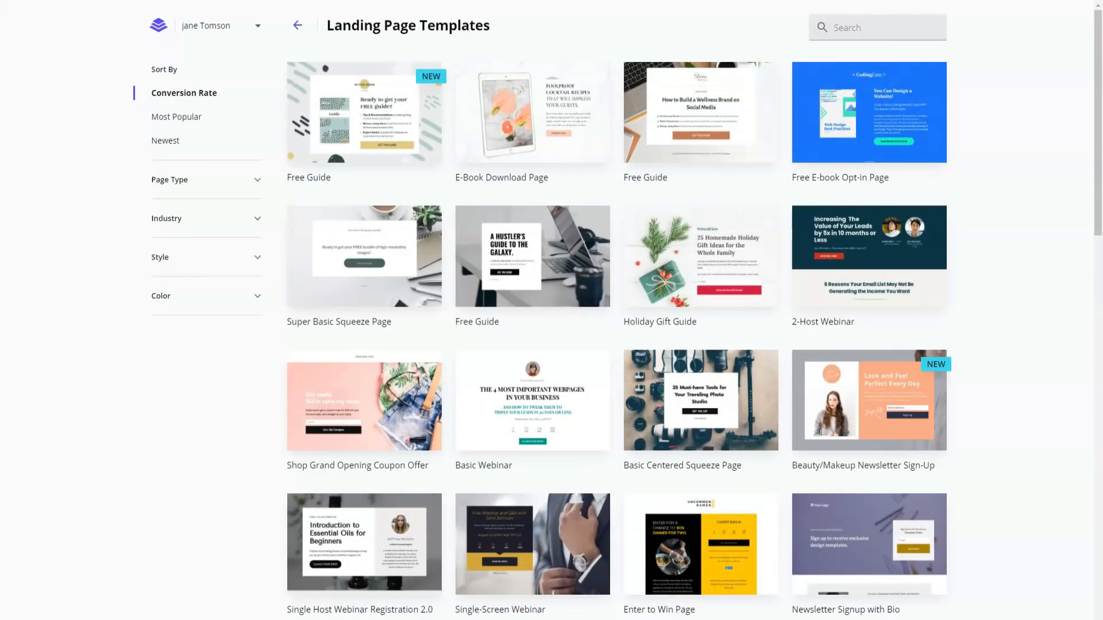
mouse_move(699, 401)
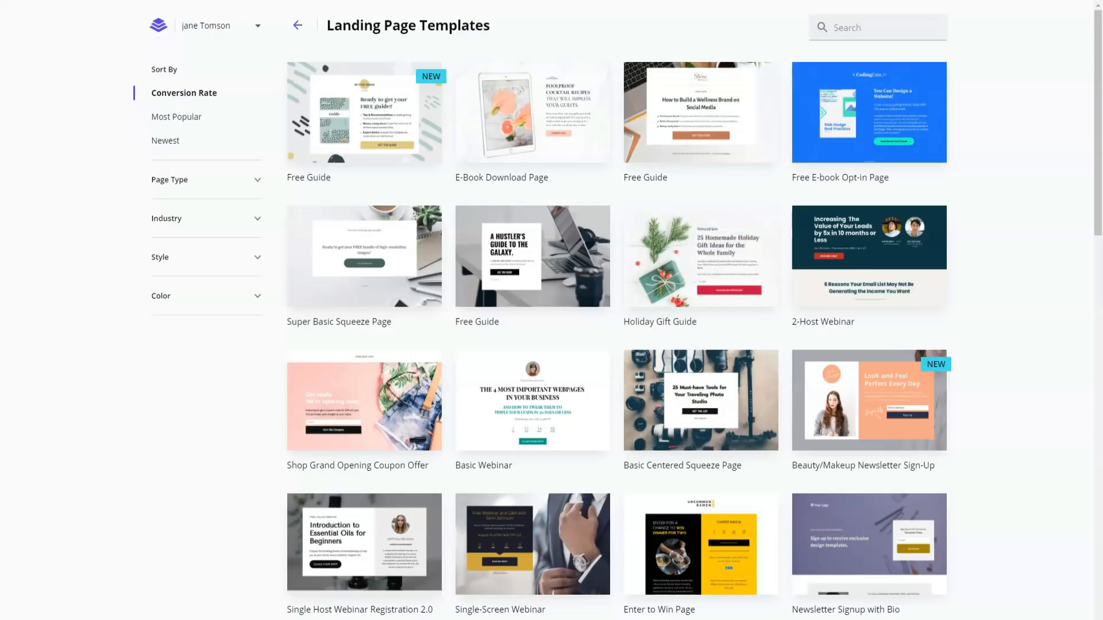
mouse_move(699, 401)
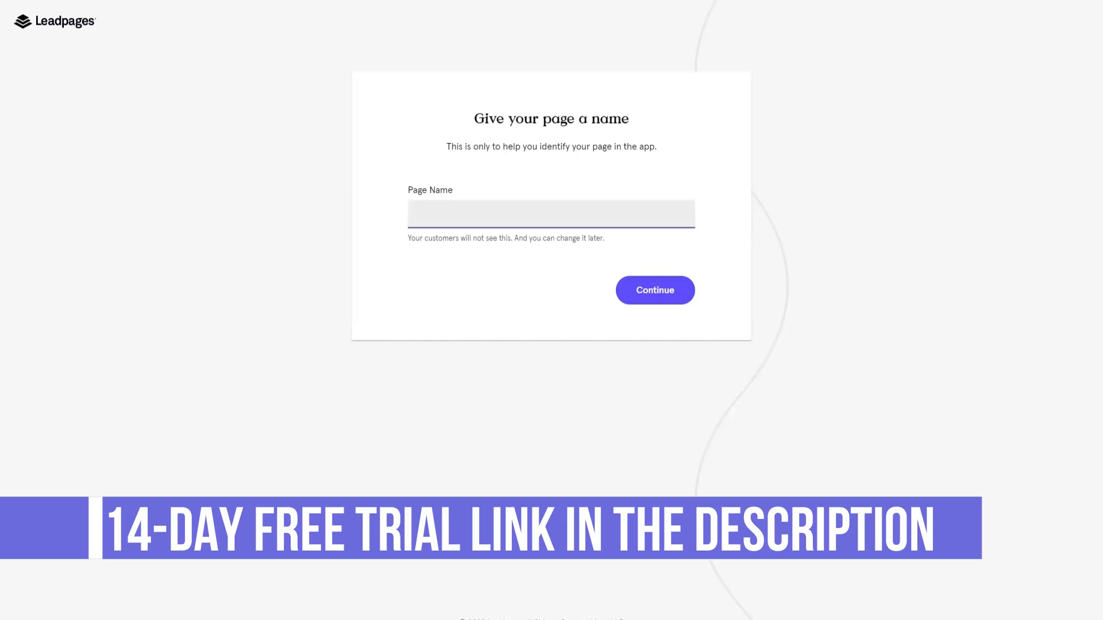
Step: Enter 'Hello Store' as the page name and continue into the editor
type("Hel")
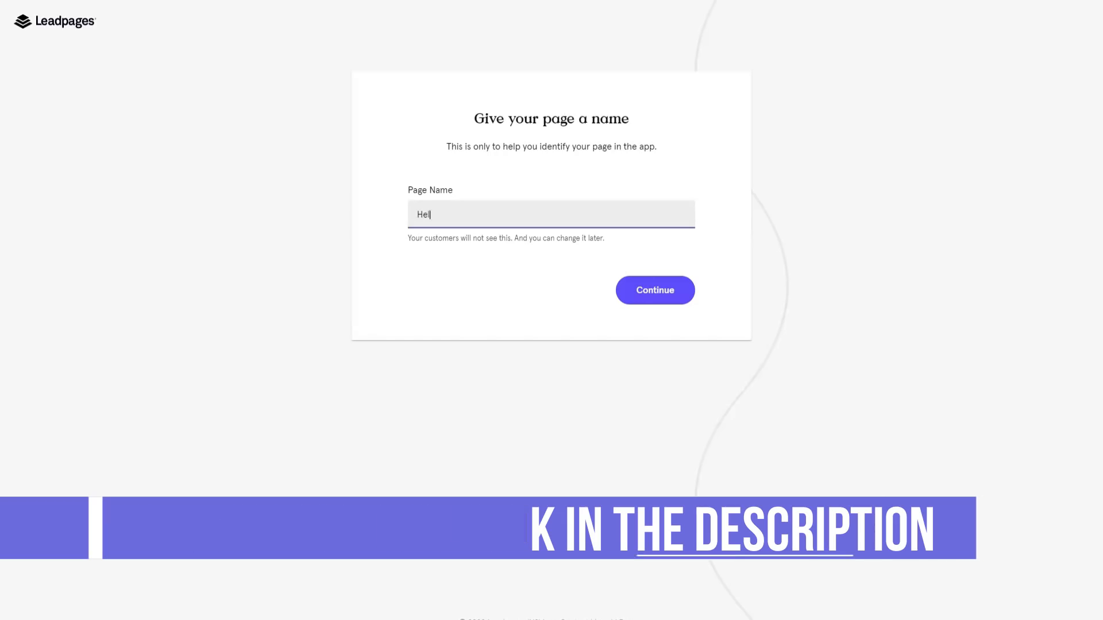
type("lo Store")
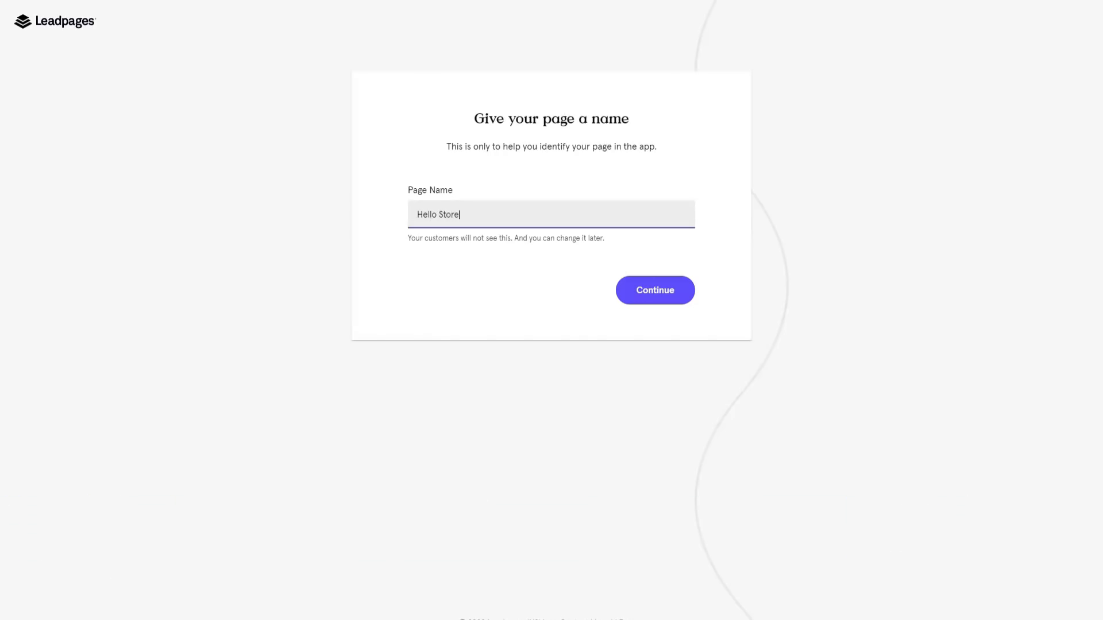
left_click(654, 290)
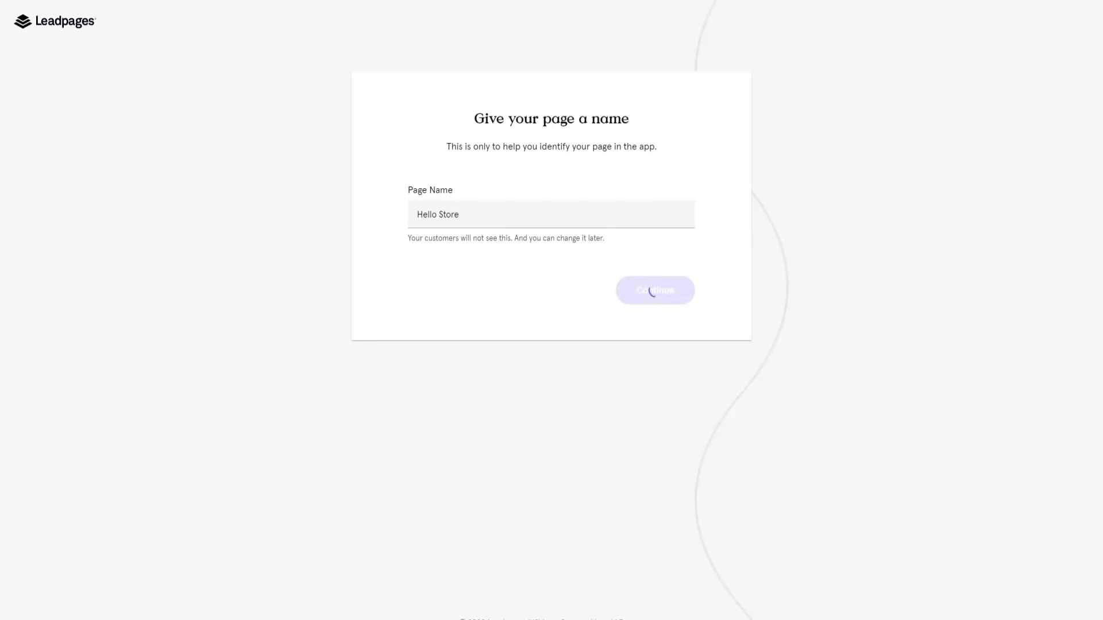
left_click(655, 290)
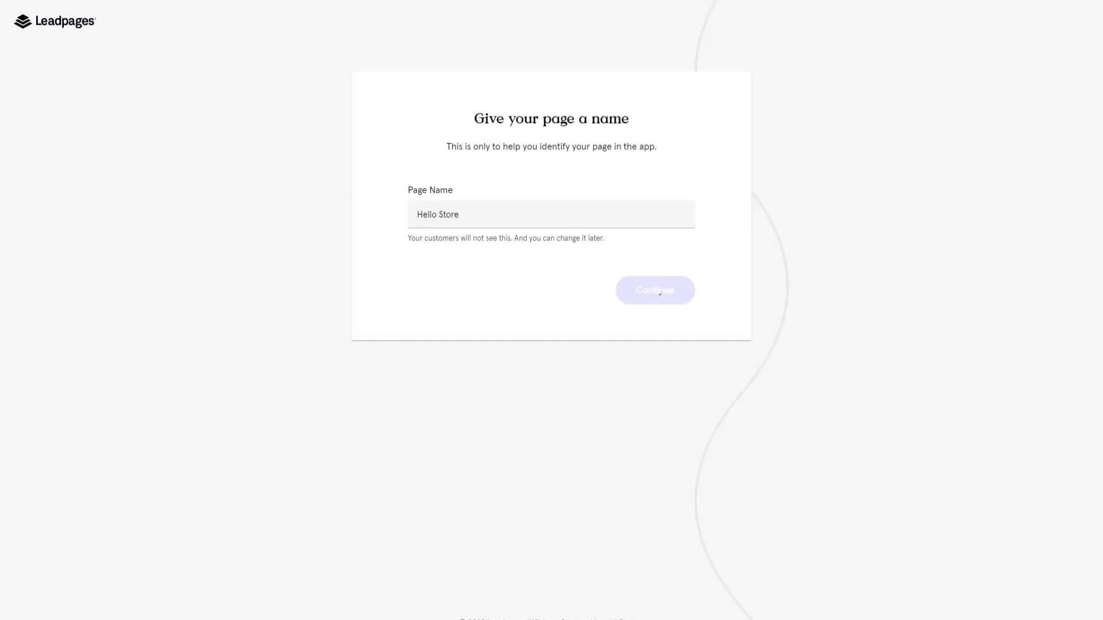
left_click(654, 290)
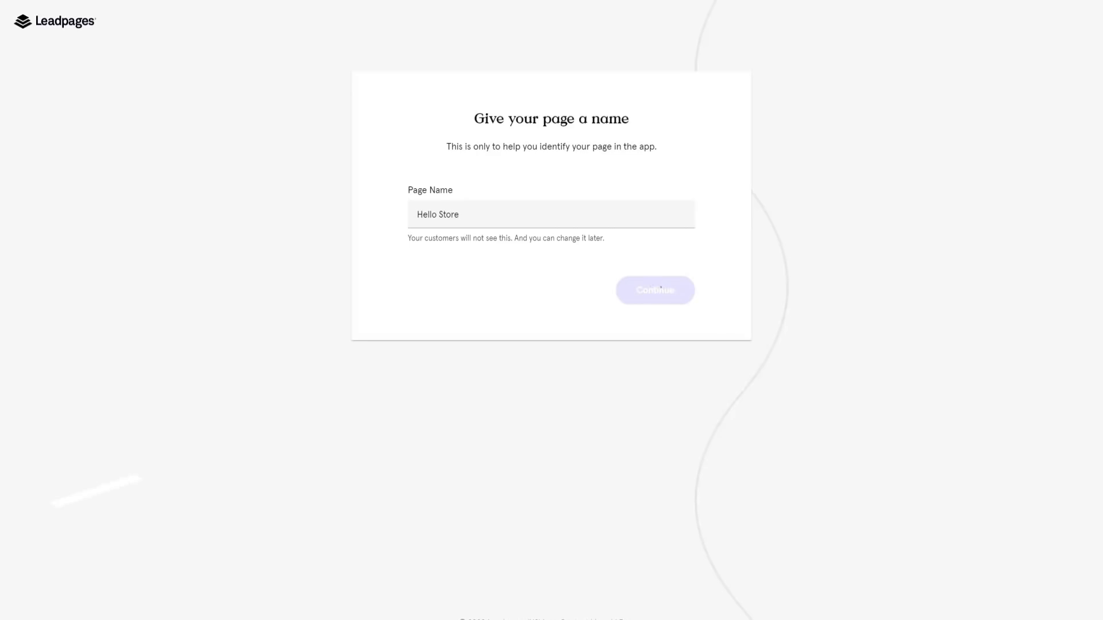
left_click(654, 290)
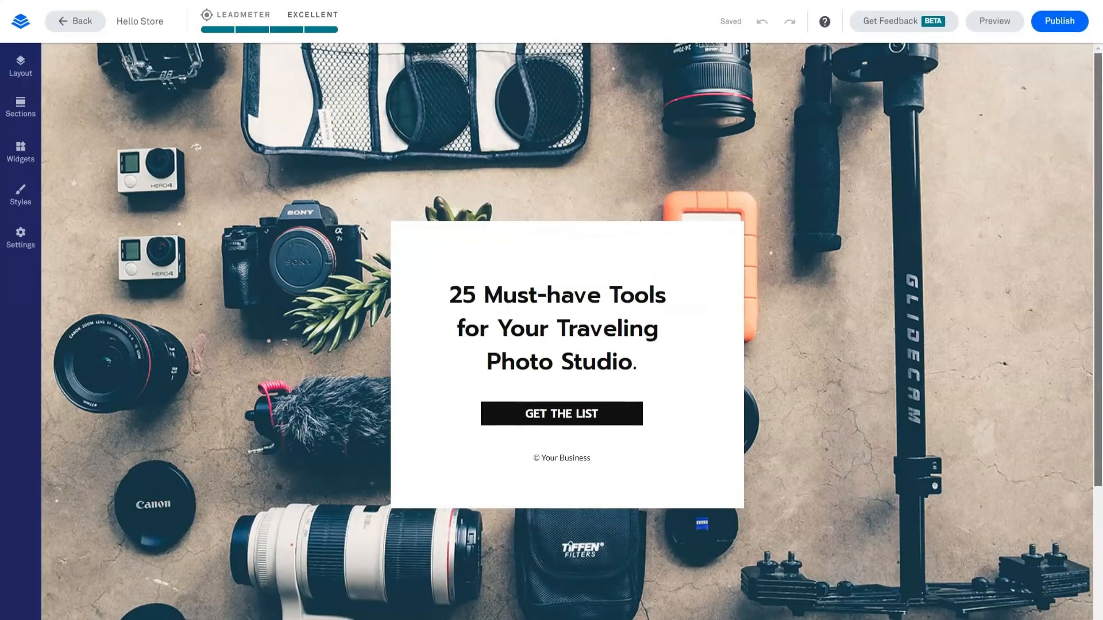
Step: Choose the Contact Us section type and add the image-and-form section below the hero
left_click(20, 107)
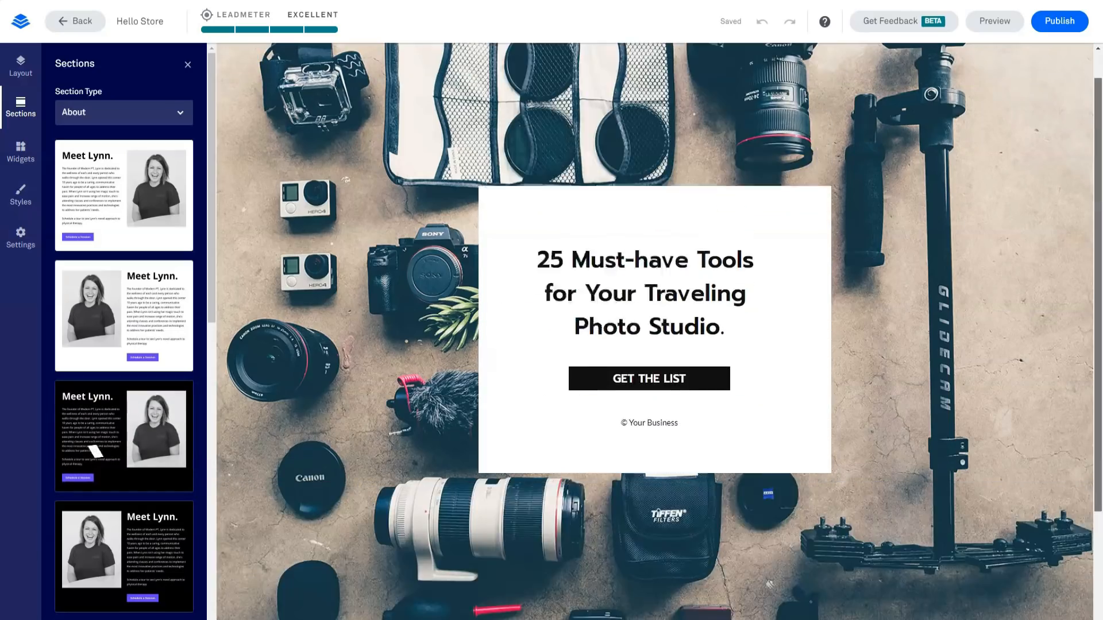
scroll("down", 3)
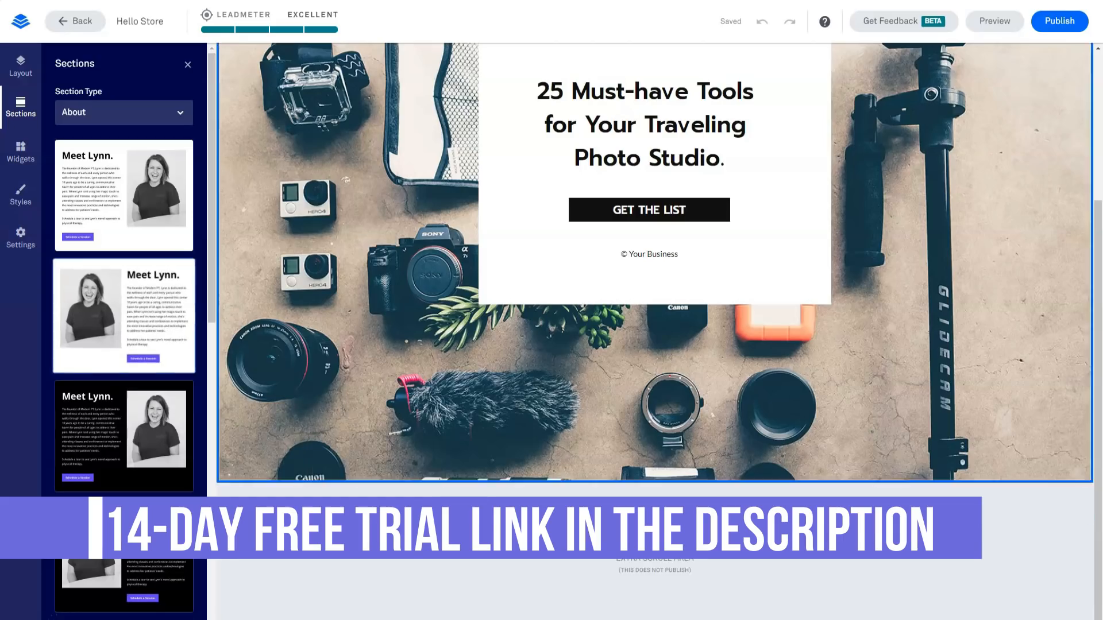
left_click(123, 113)
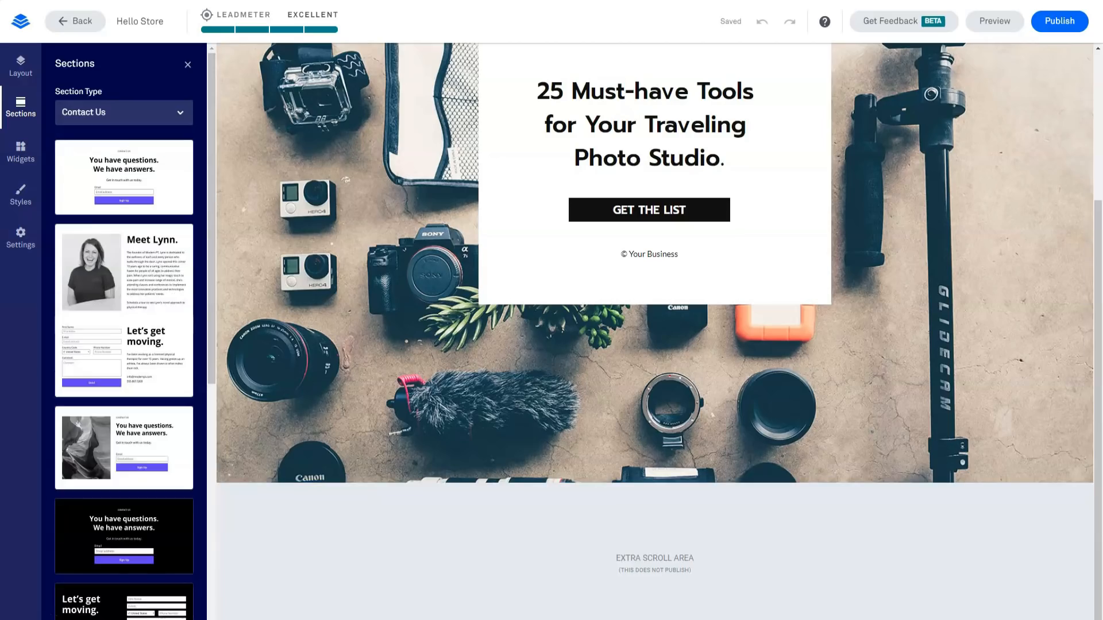
left_click(123, 447)
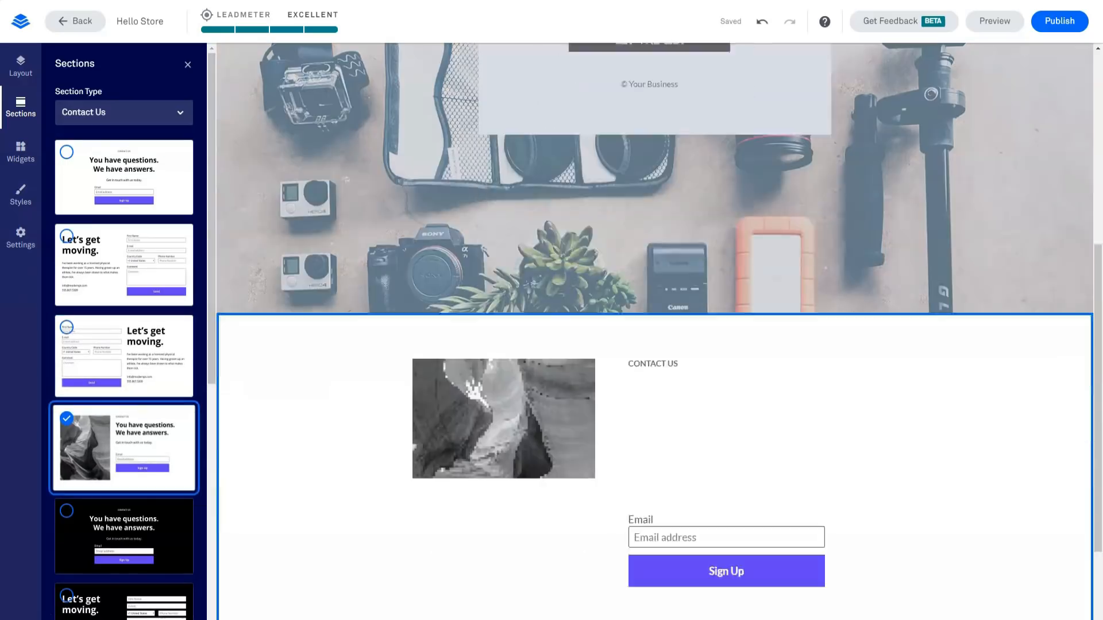
Step: Add the first Features/Services section design to the Hello Store page
scroll("down", 3)
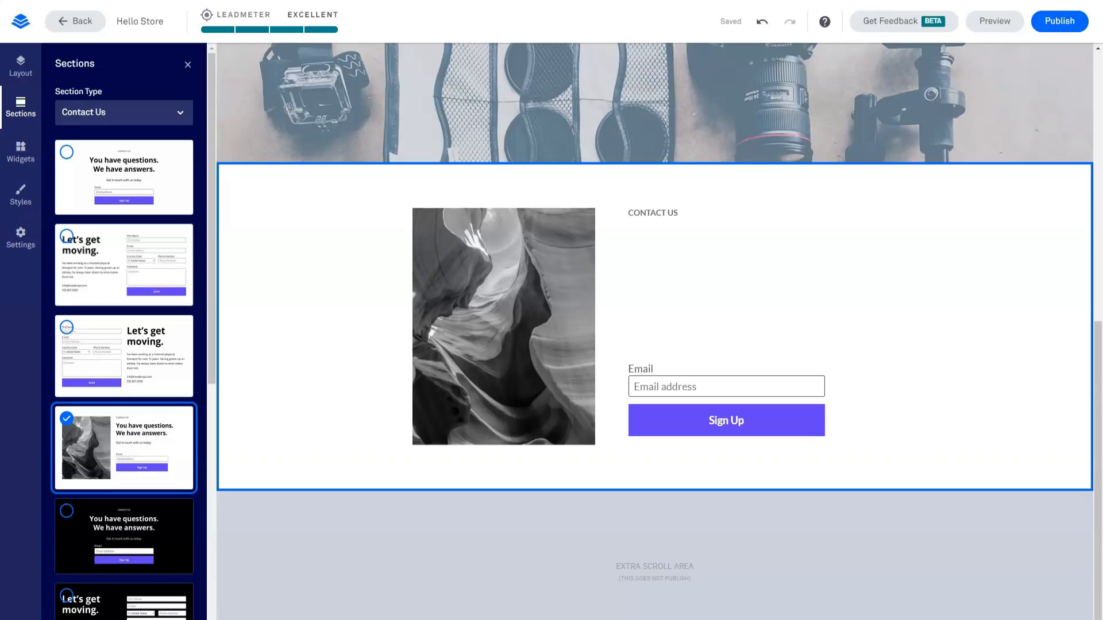
left_click(123, 112)
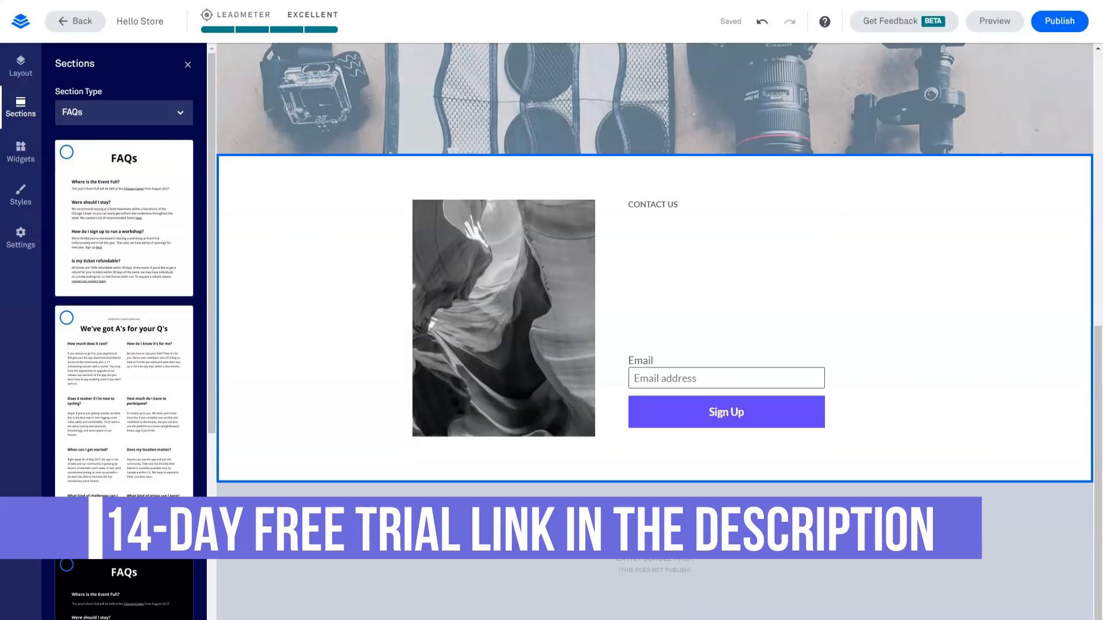
left_click(123, 112)
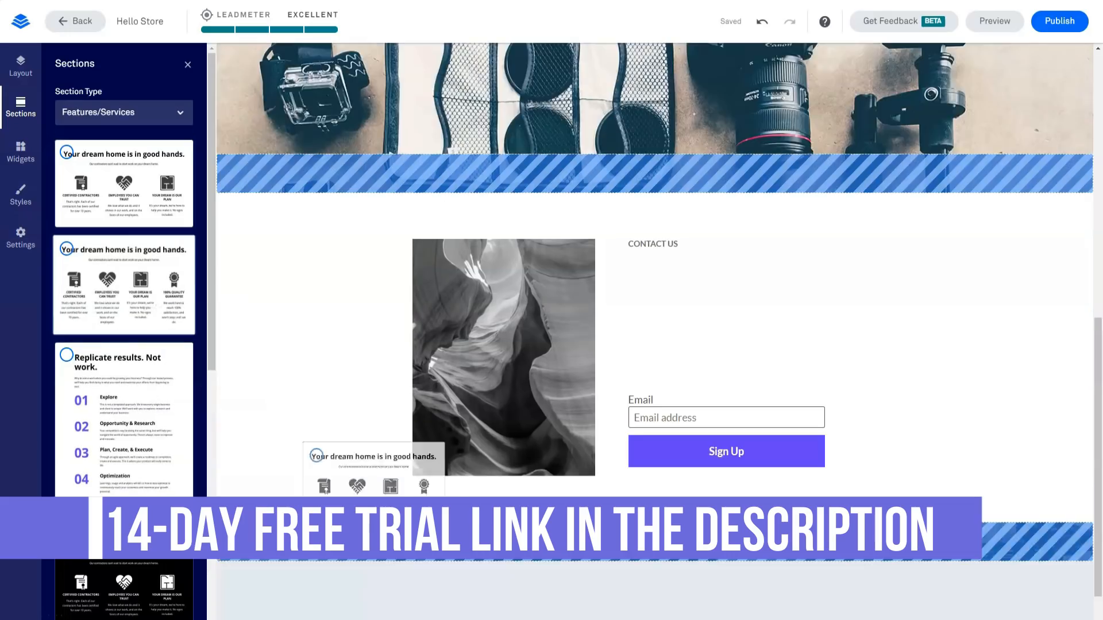
scroll("down", 3)
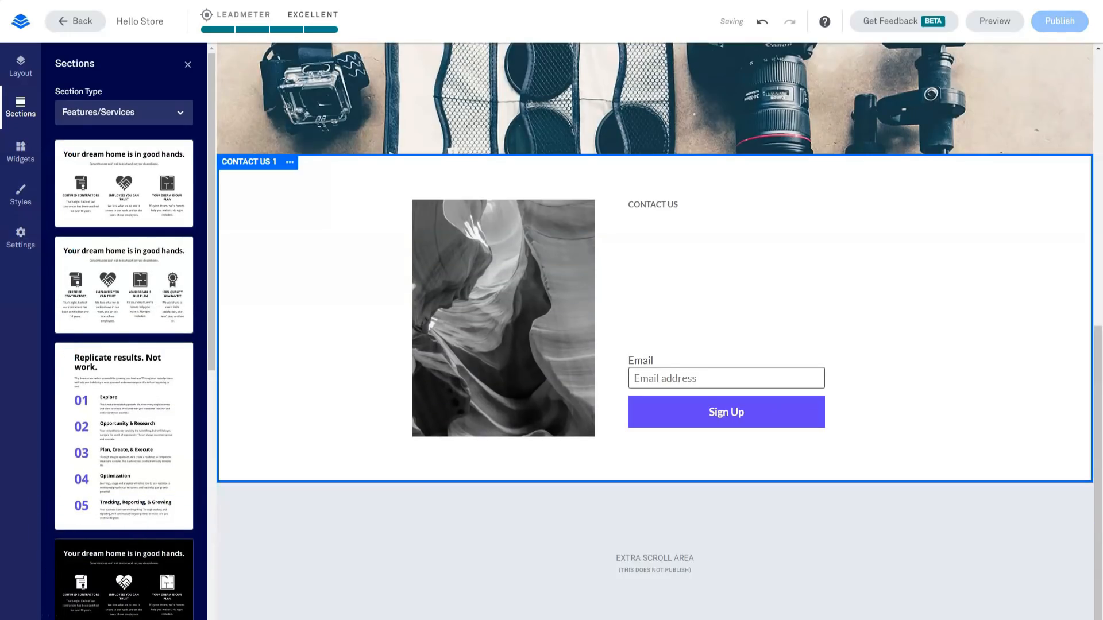
left_click(503, 317)
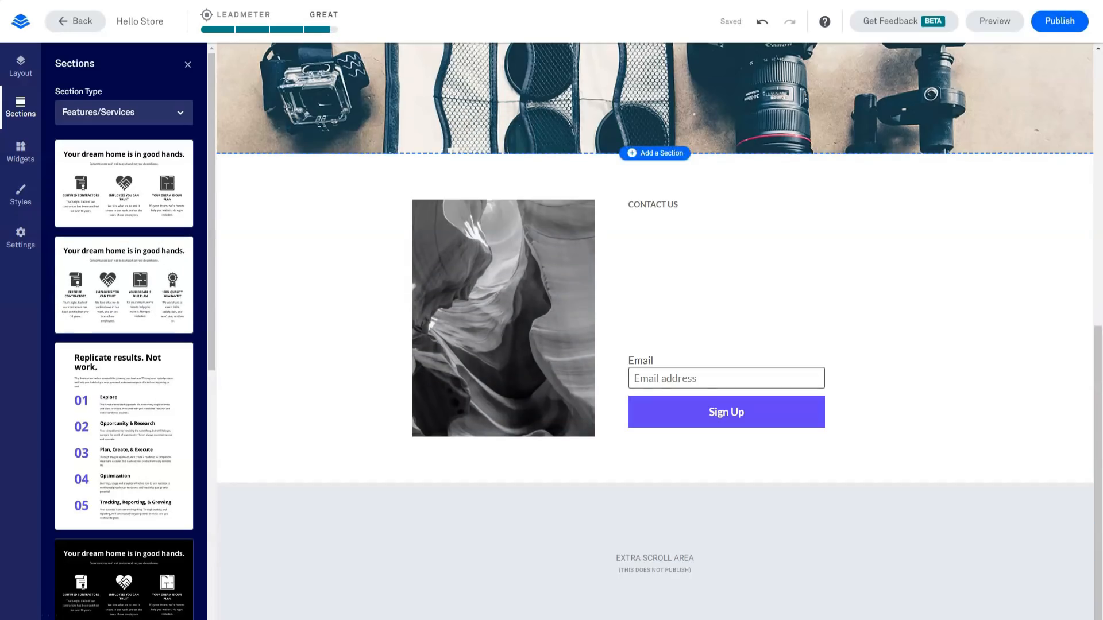
left_click(124, 184)
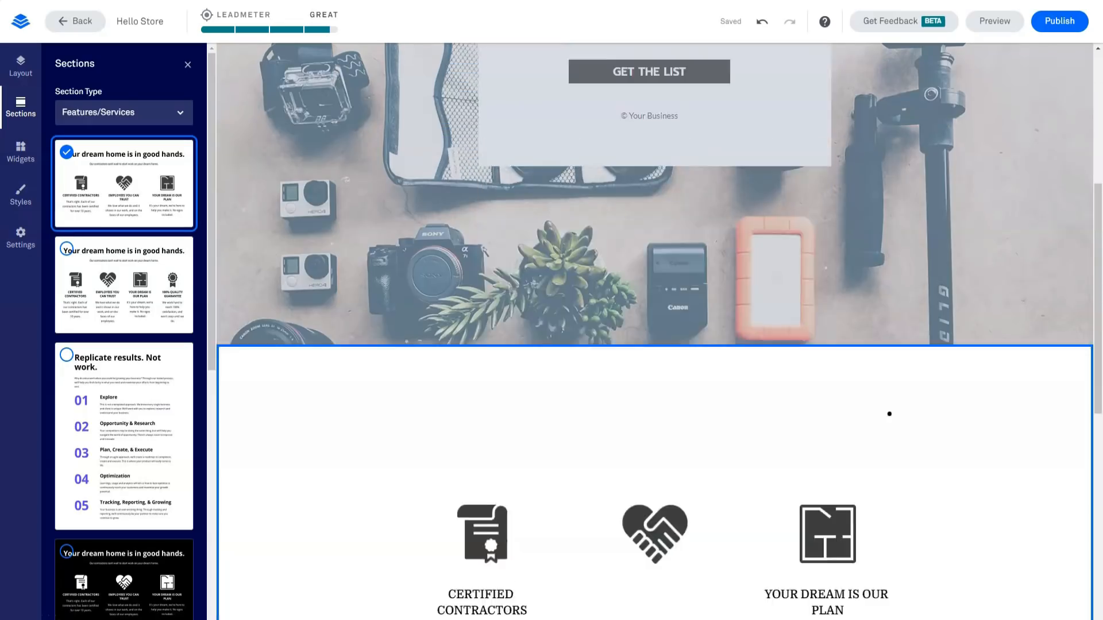
Step: Add the dark $79 membership-offer Hero section to the page
scroll("down", 3)
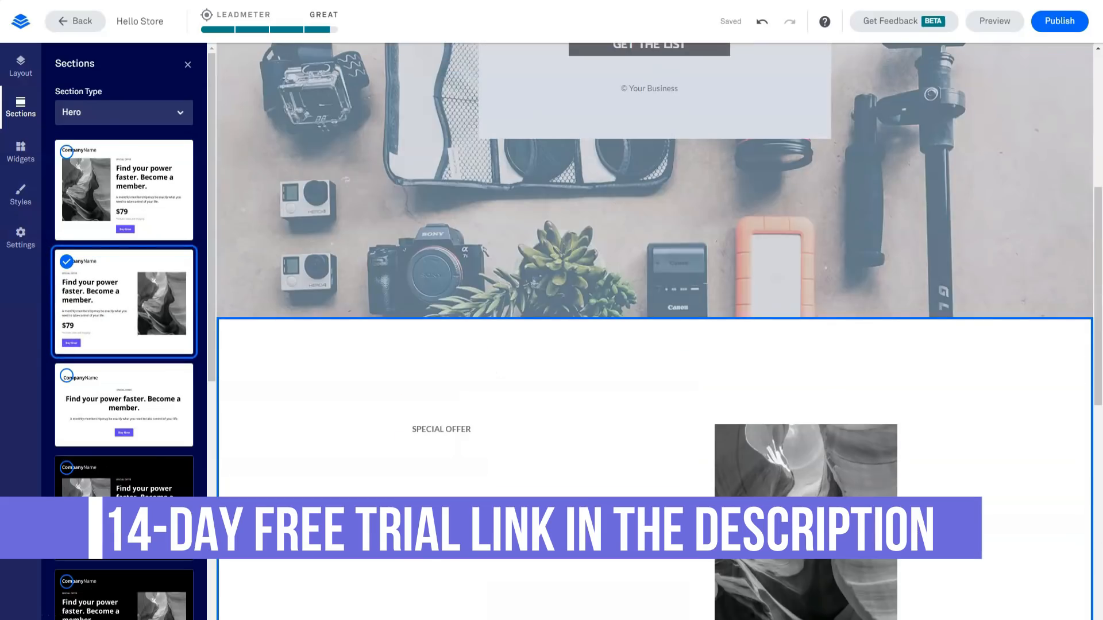
scroll("down", 3)
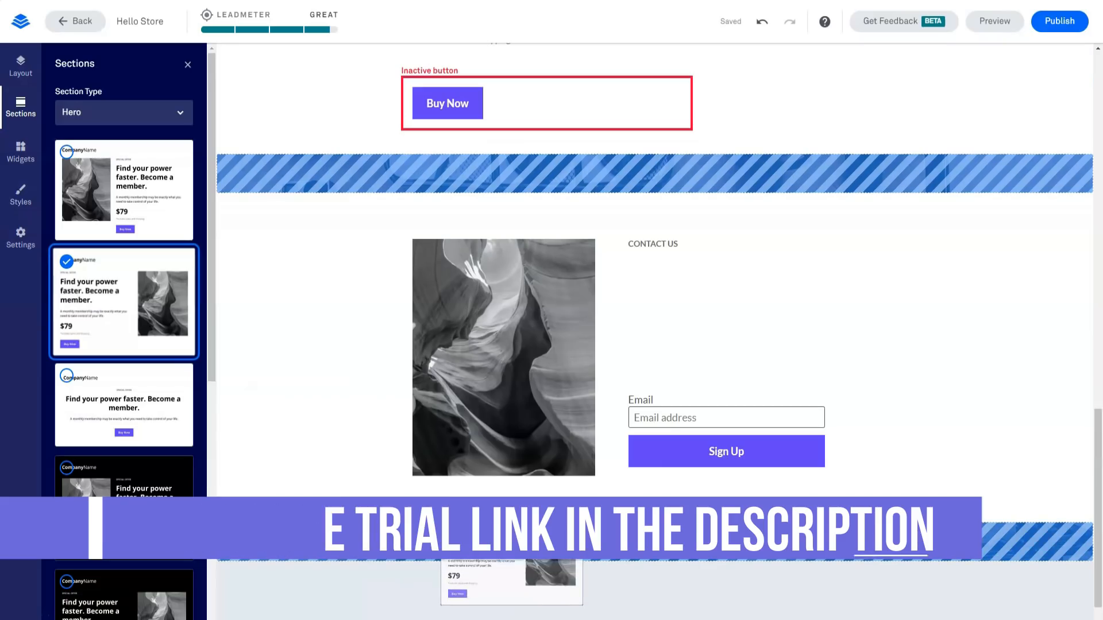
scroll("up", 3)
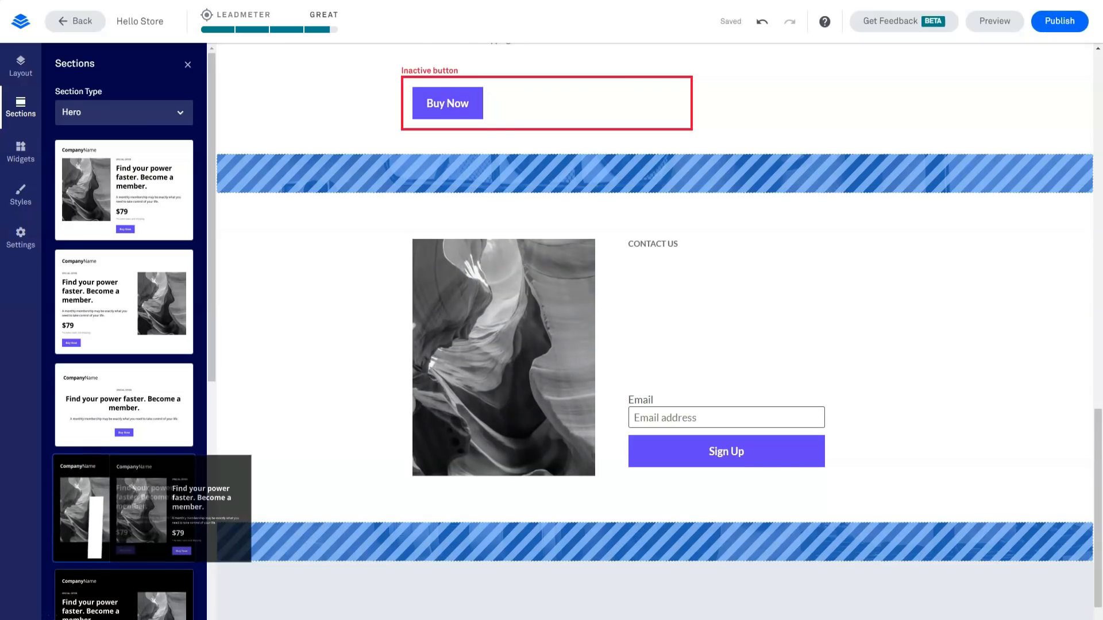
left_click(124, 507)
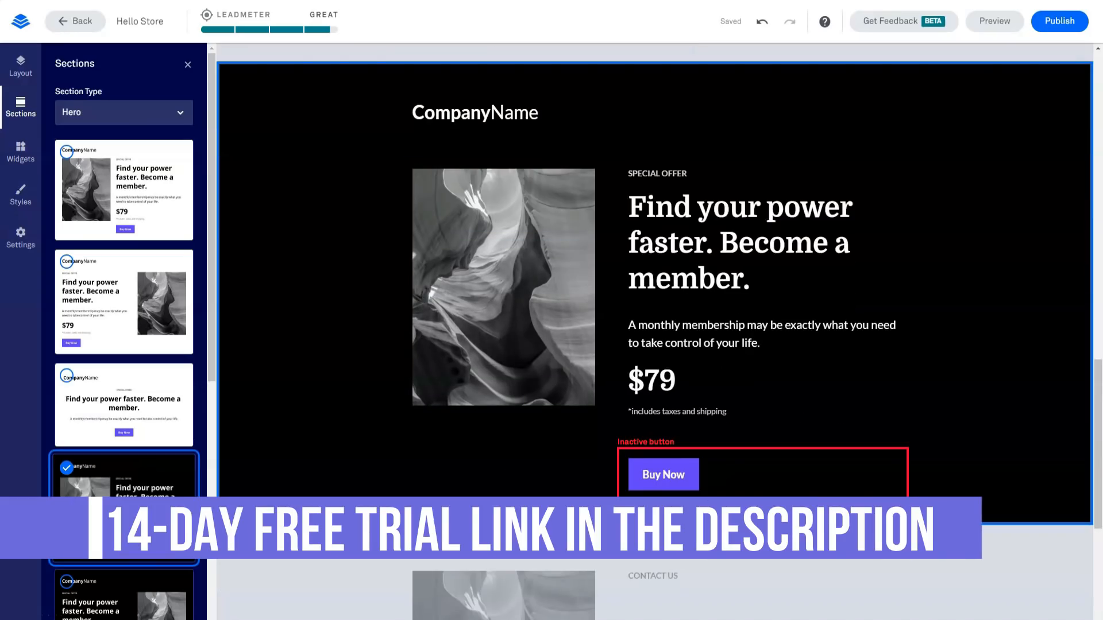
scroll("down", 3)
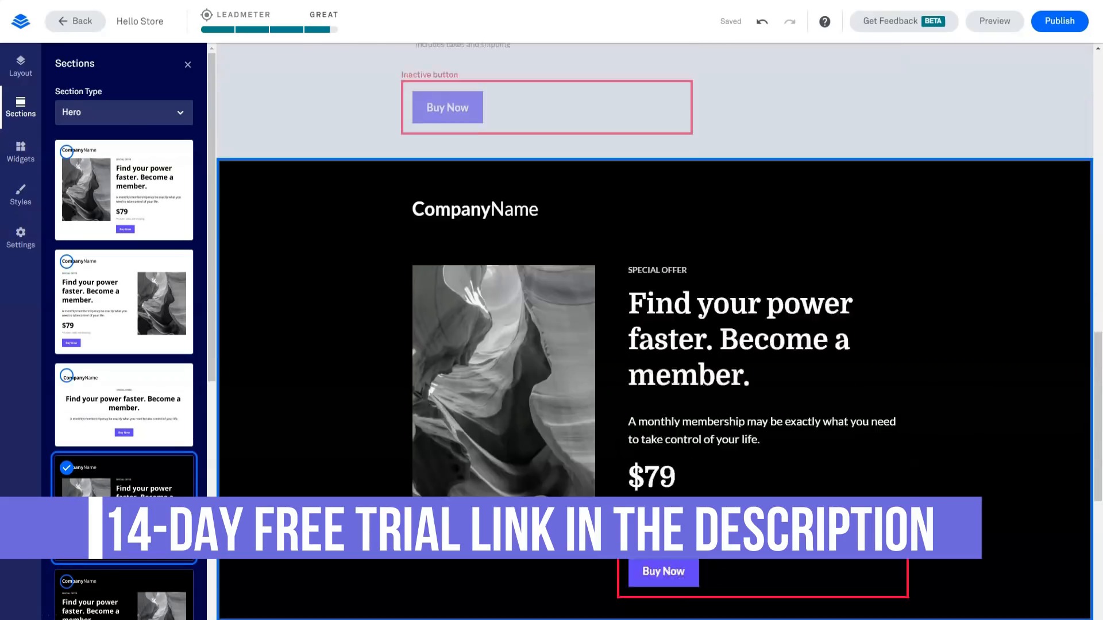
scroll("down", 3)
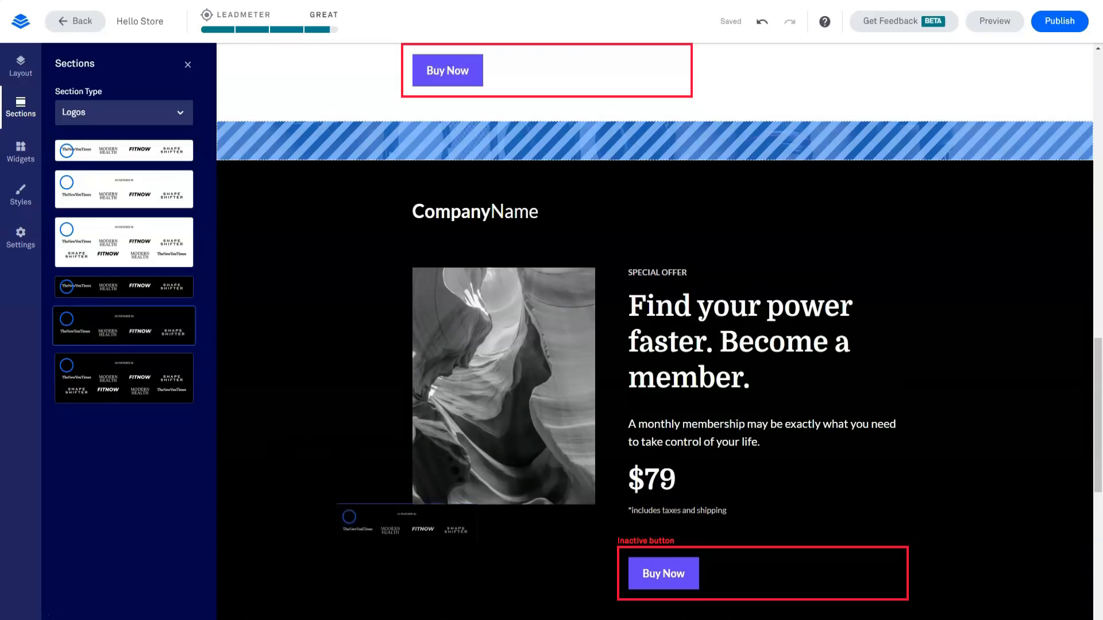
Step: Add the dark 'As Featured In' logos strip and the two-plan pricing section
left_click(123, 325)
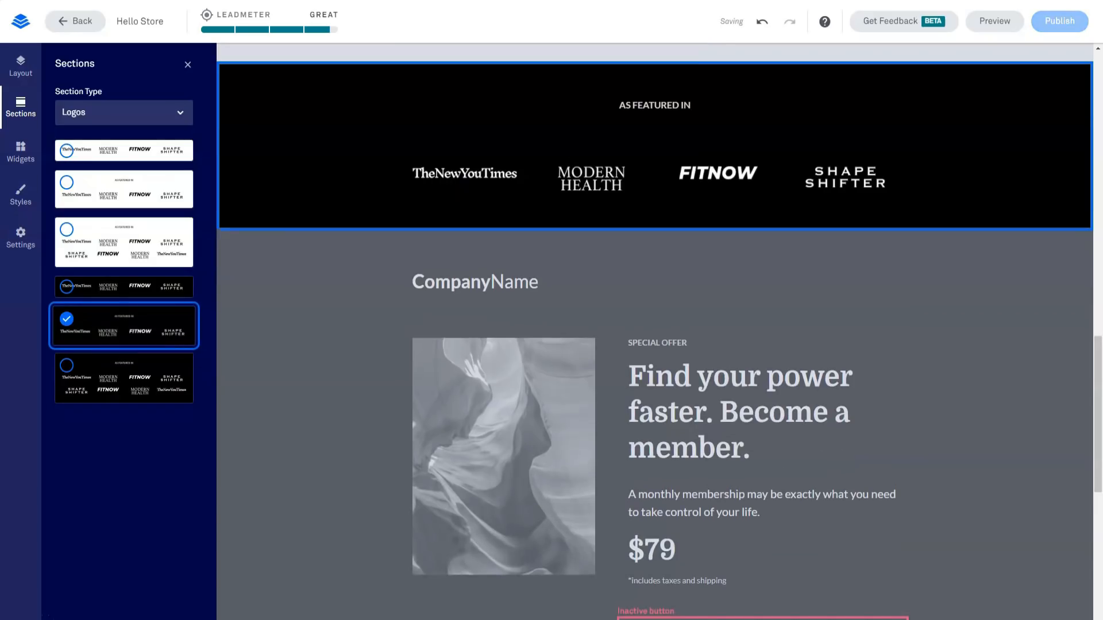
left_click(123, 112)
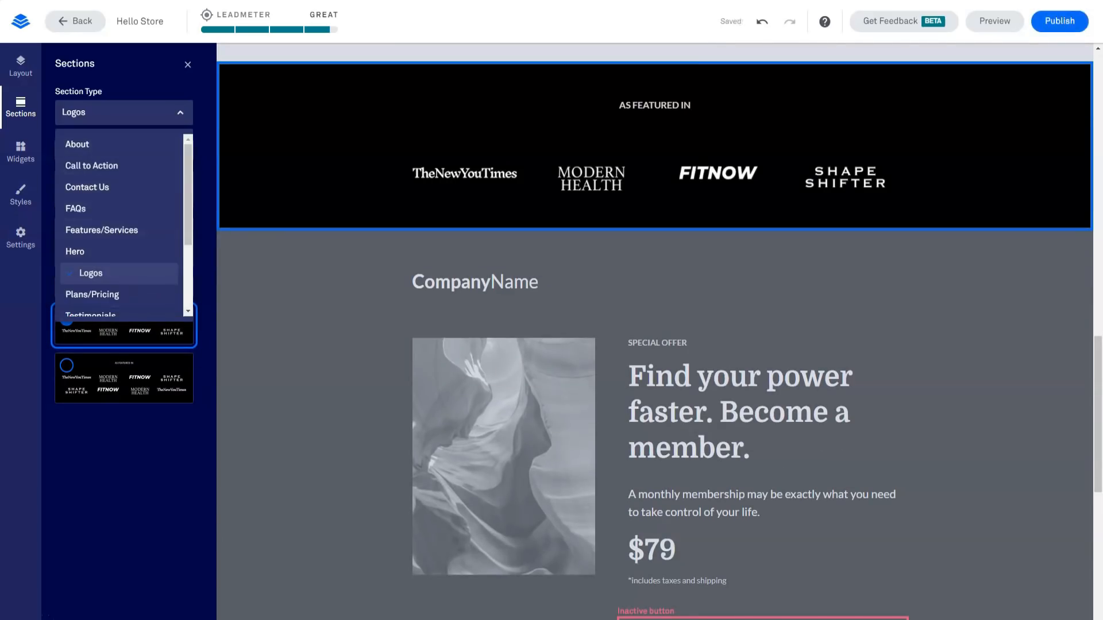
left_click(91, 294)
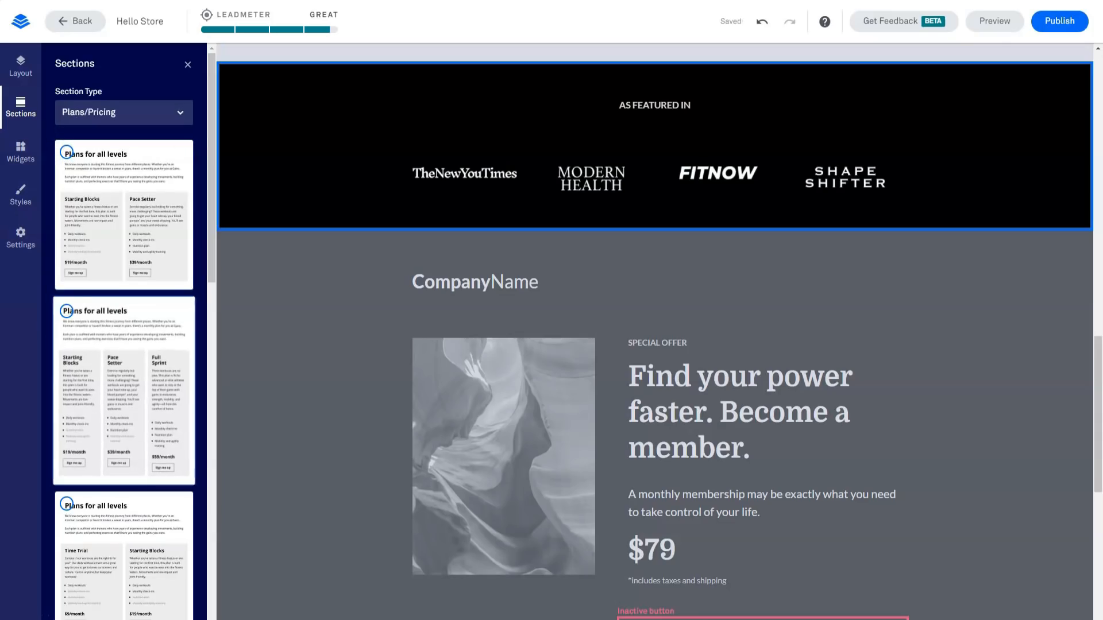
left_click(124, 214)
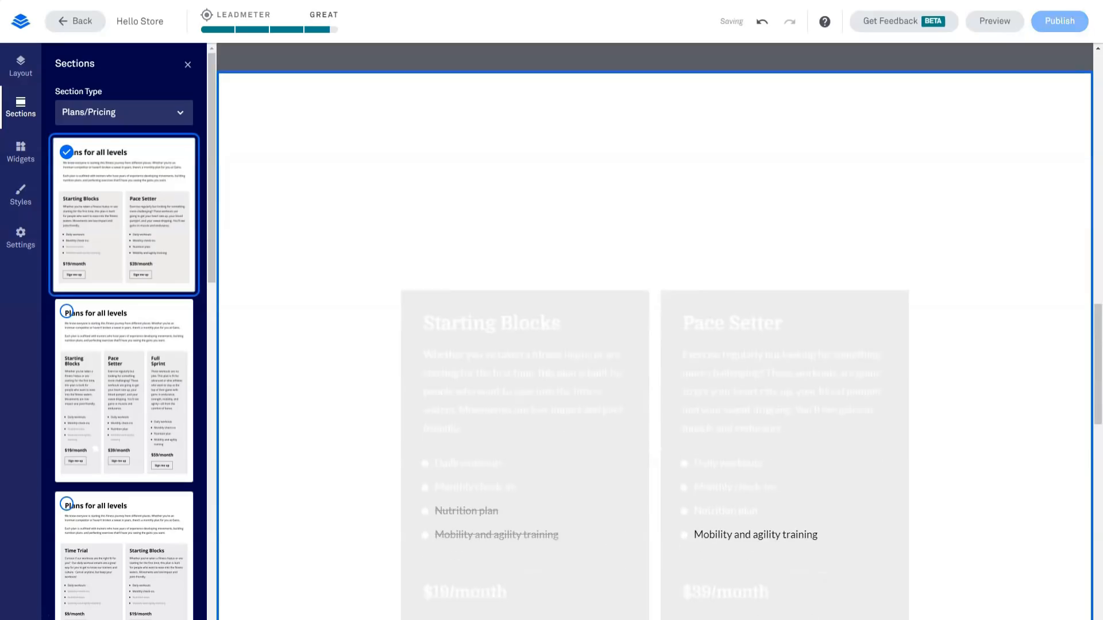
Step: Add the three-quote Testimonials section to the page
scroll("down", 3)
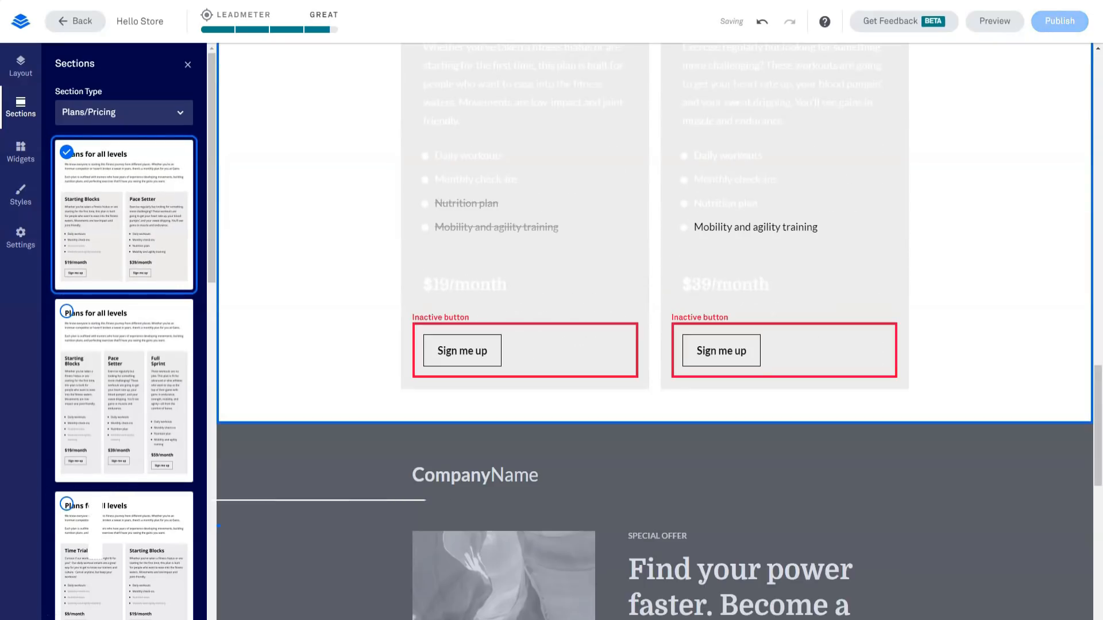
left_click(124, 112)
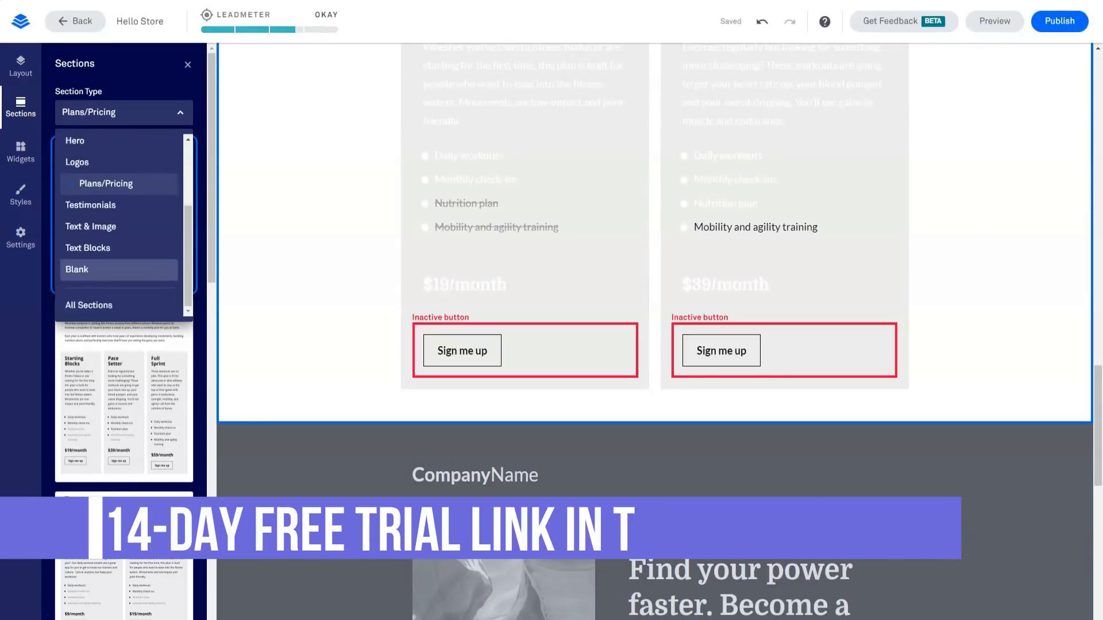
left_click(90, 204)
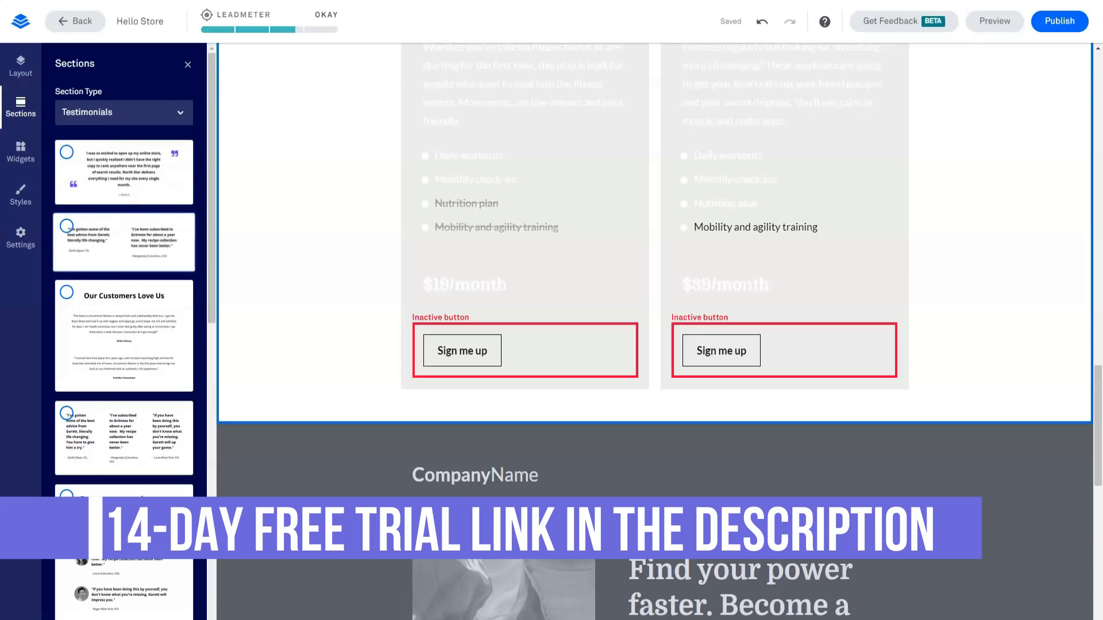
left_click(124, 438)
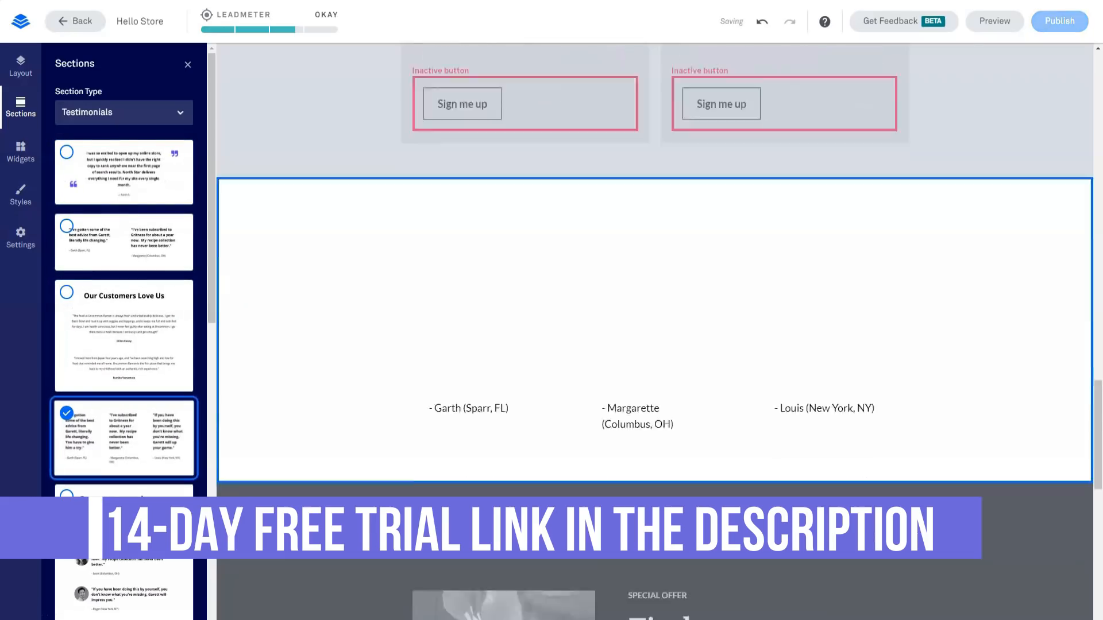
left_click(123, 113)
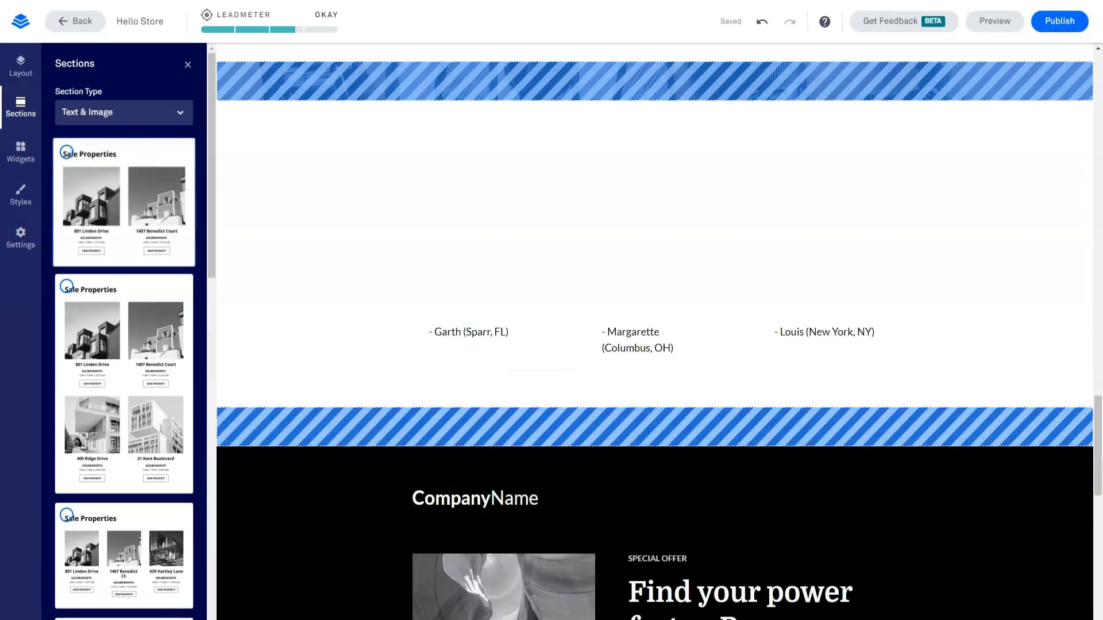
Step: Add the two-property Text & Image section and the dark 'Find your power faster' membership CTA
left_click(124, 203)
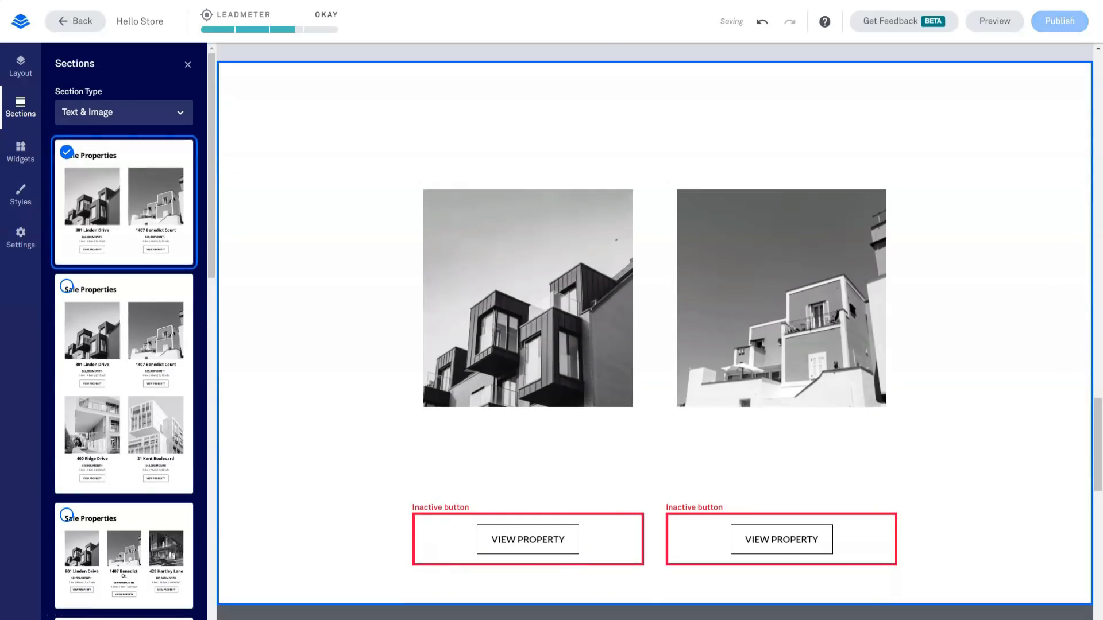
left_click(123, 113)
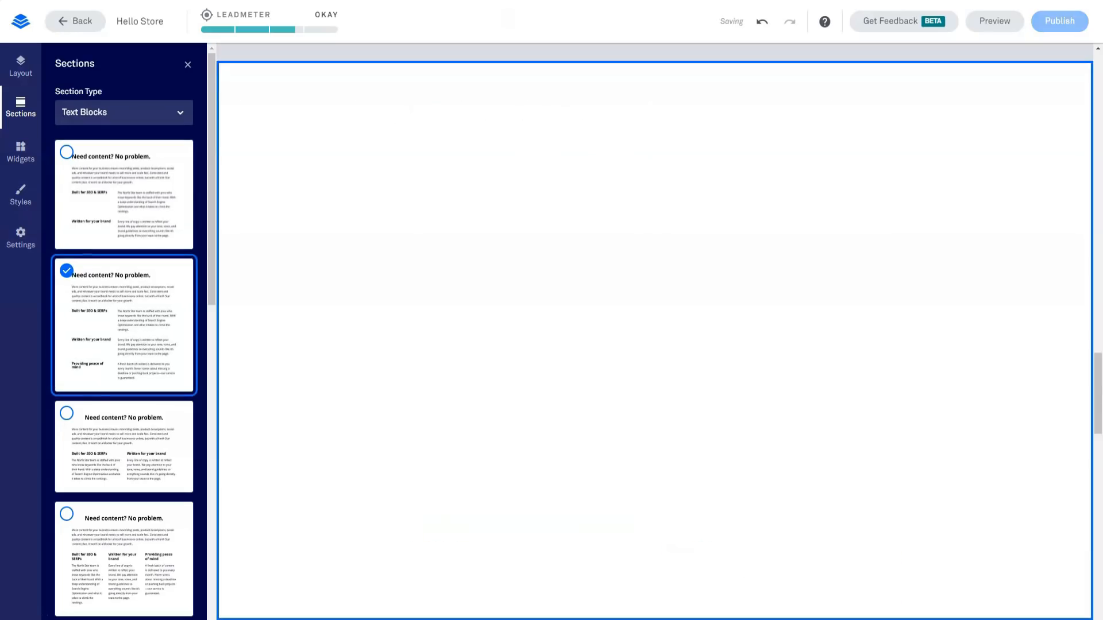
left_click(123, 112)
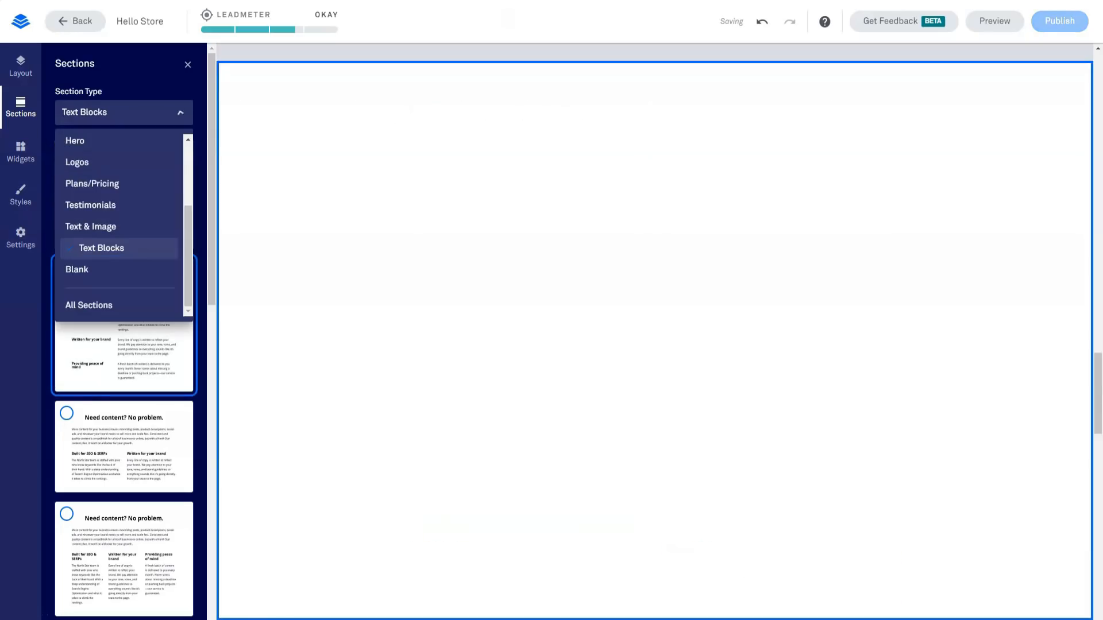
scroll("up", 3)
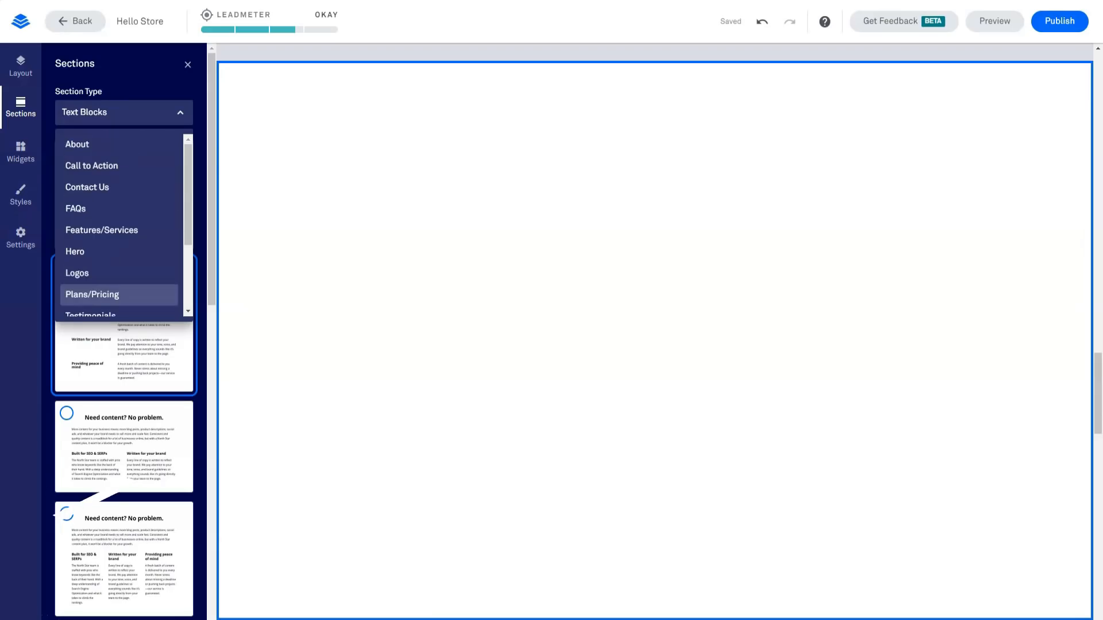
left_click(103, 173)
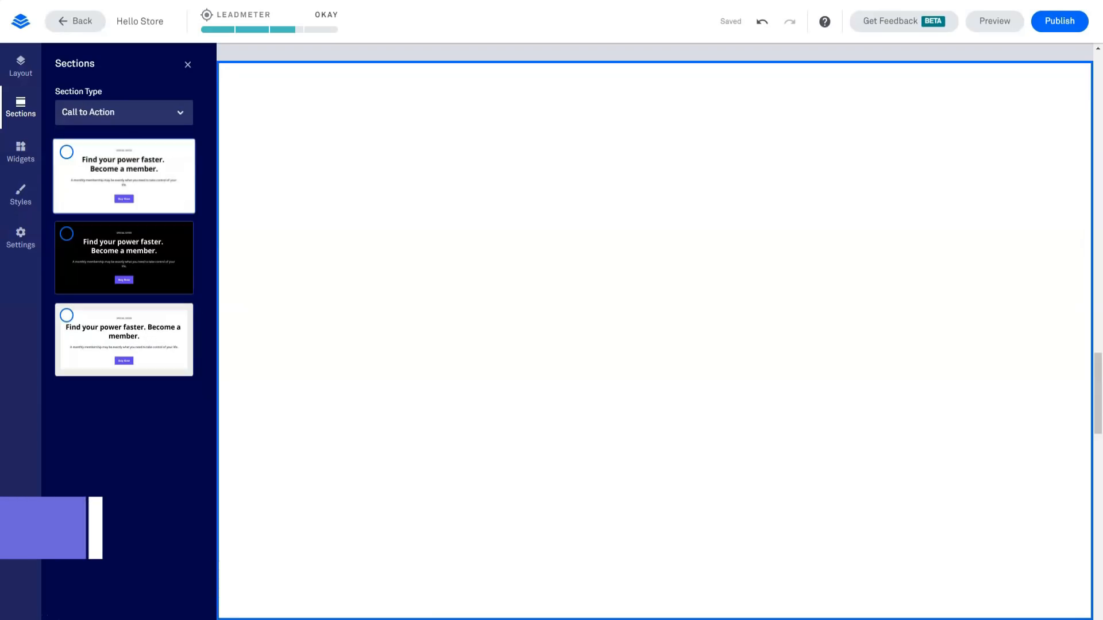
left_click(124, 257)
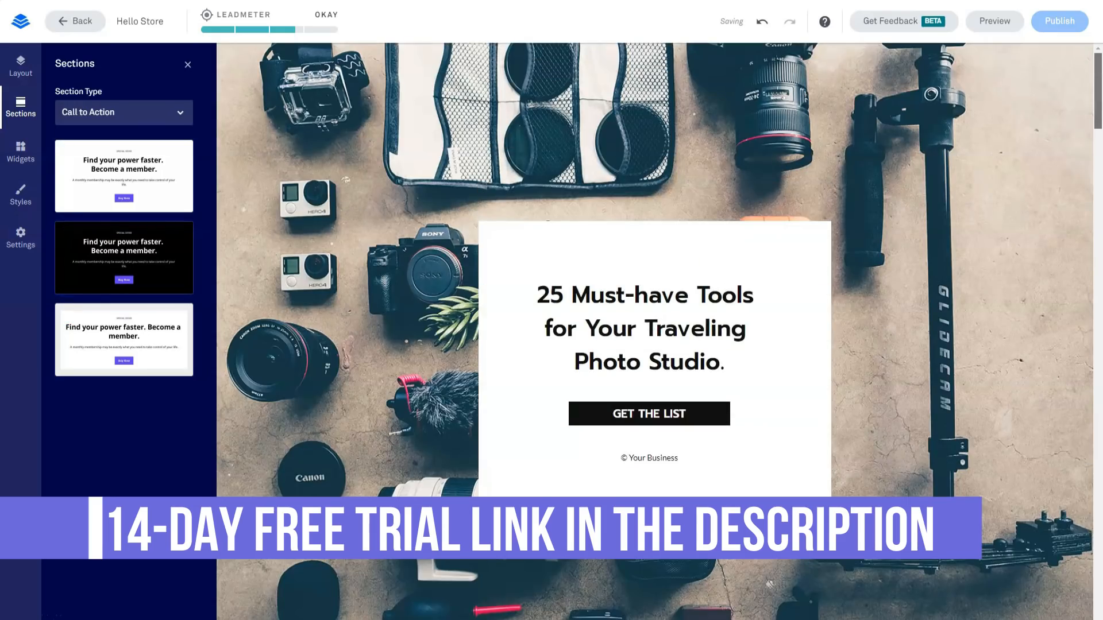
Step: Scroll through the newly added sections, then bring up the Widgets library
scroll("down", 3)
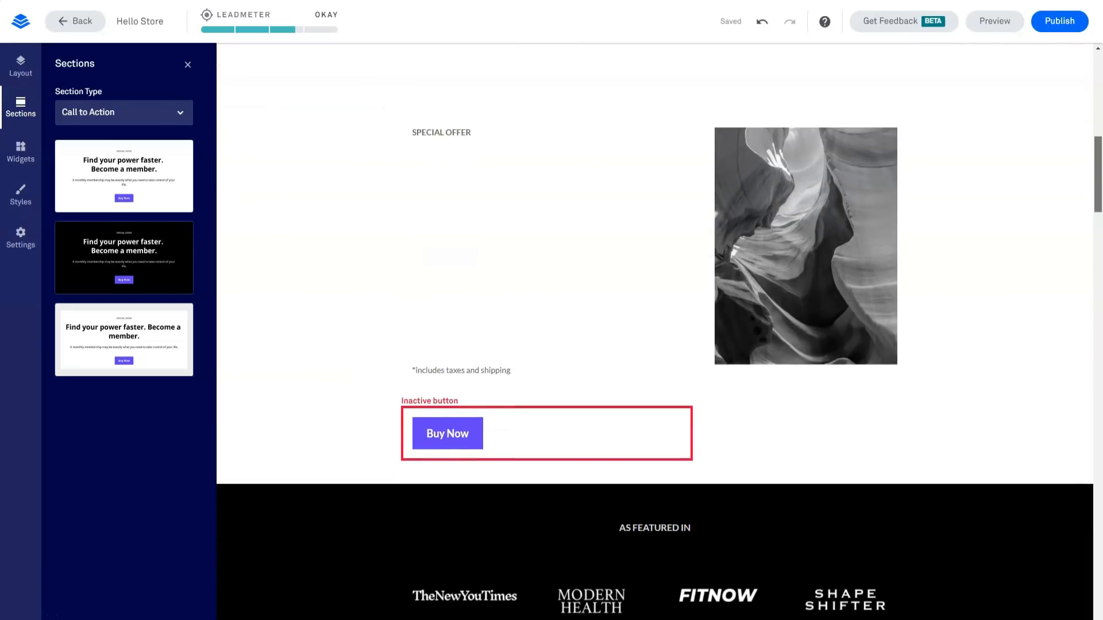
scroll("down", 3)
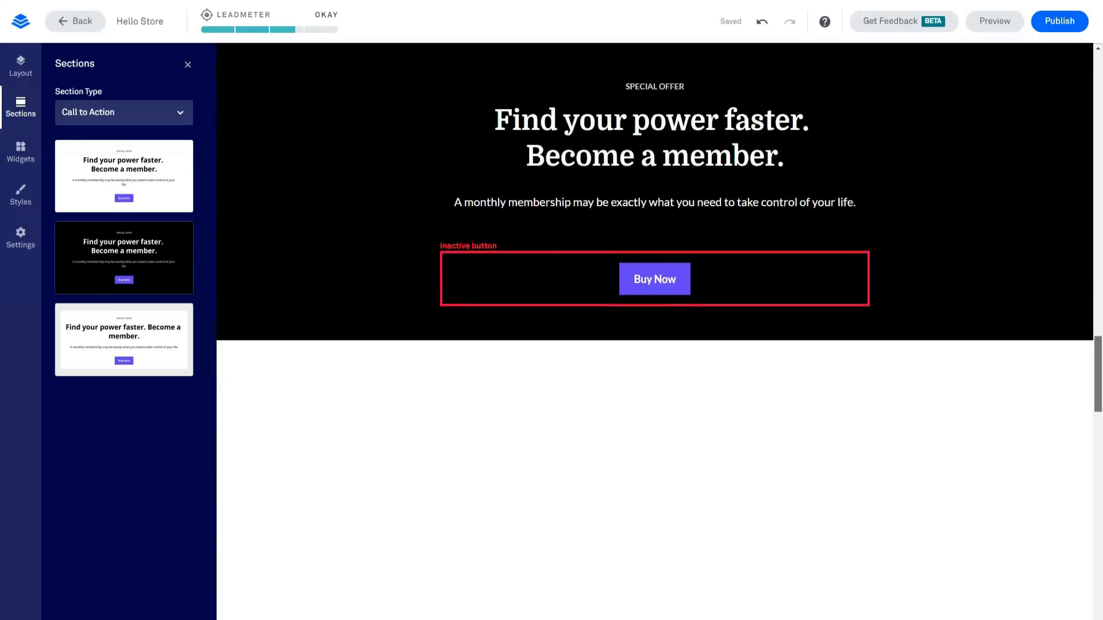
scroll("up", 3)
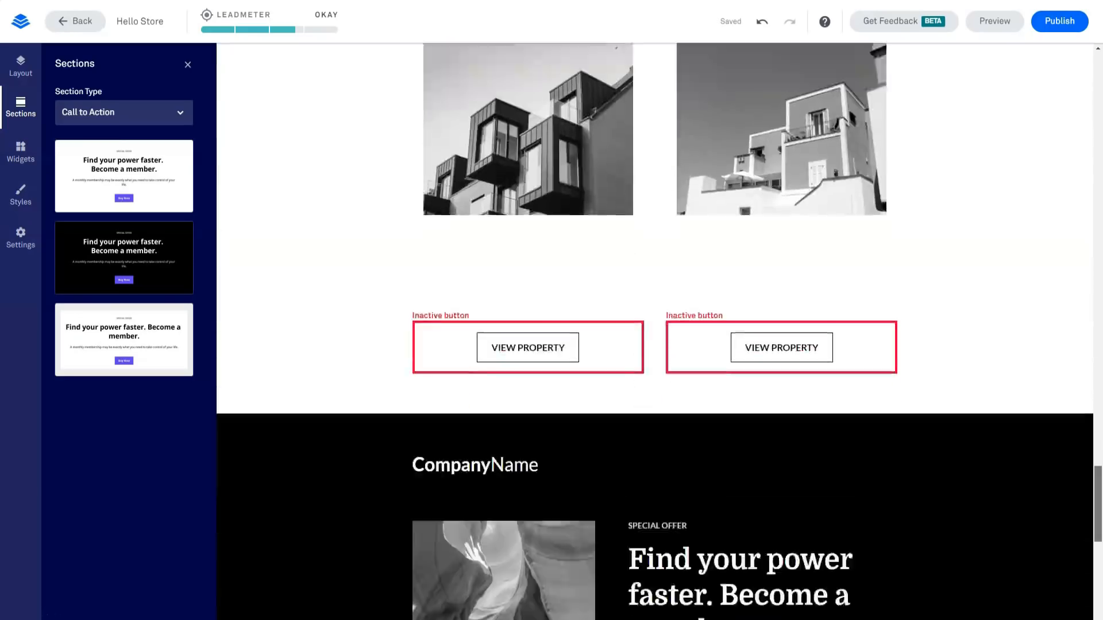
scroll("down", 3)
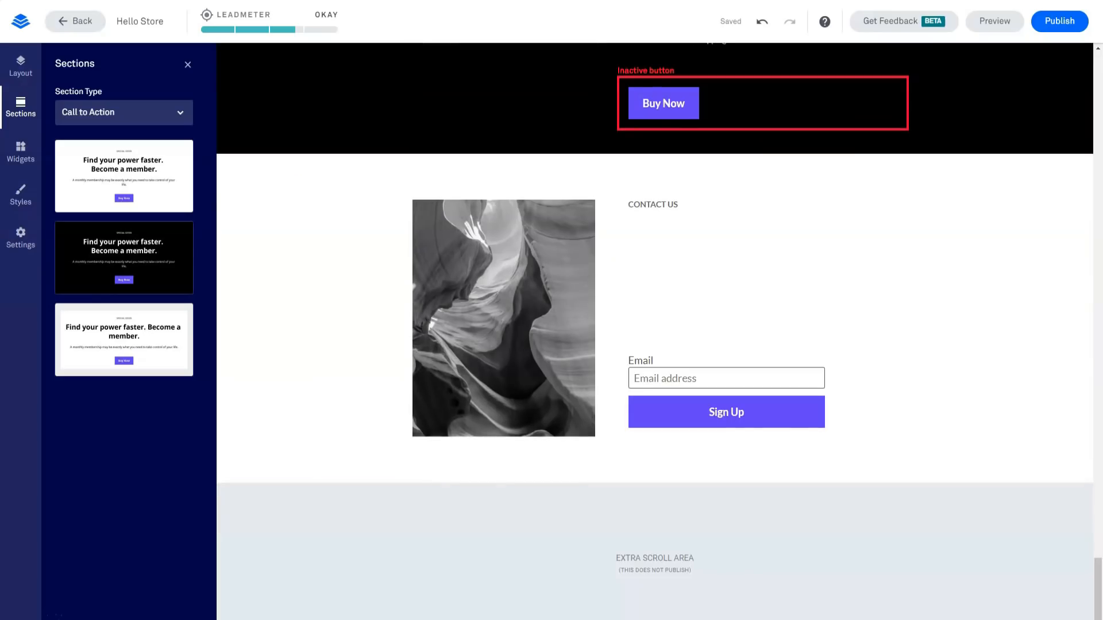
left_click(21, 151)
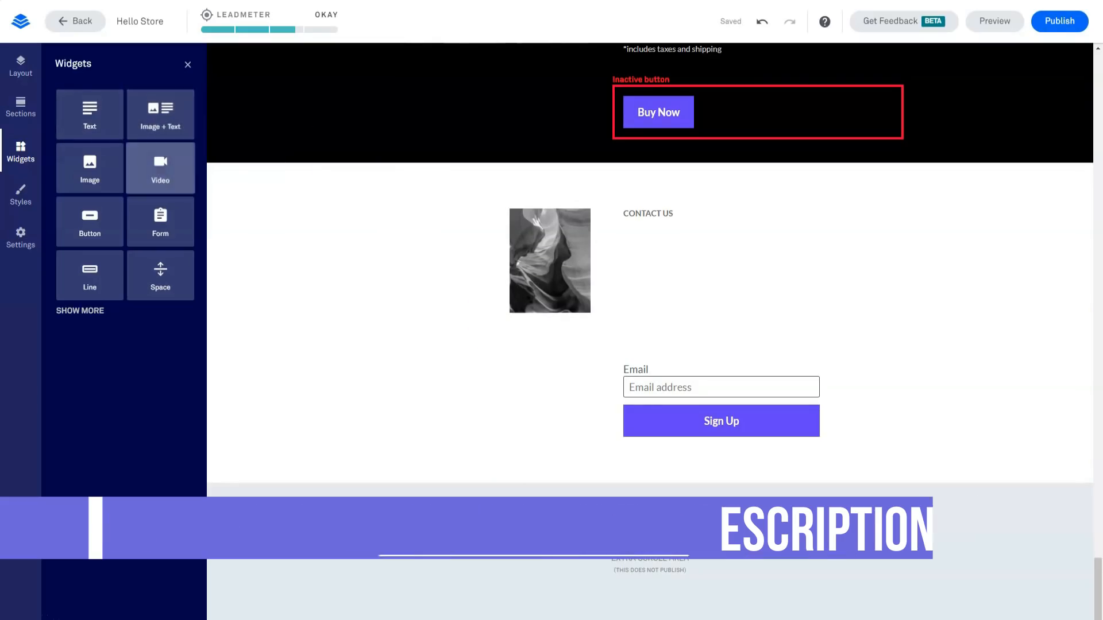
Step: Open the page-wide Styles settings, then show the Page Layout section list
left_click_drag(160, 221, 318, 185)
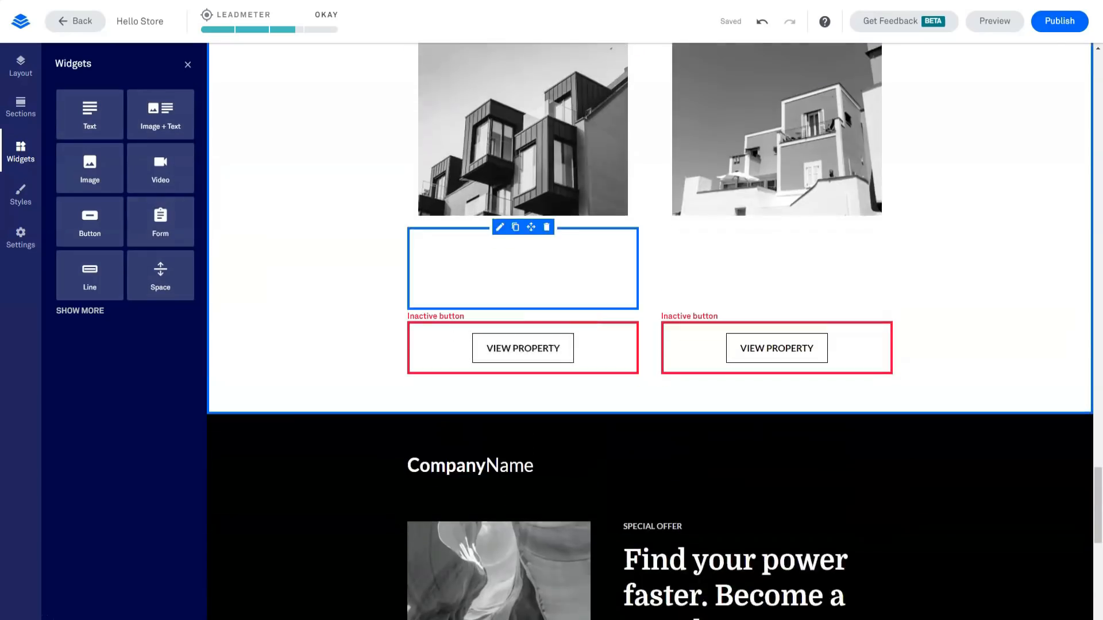
scroll("down", 3)
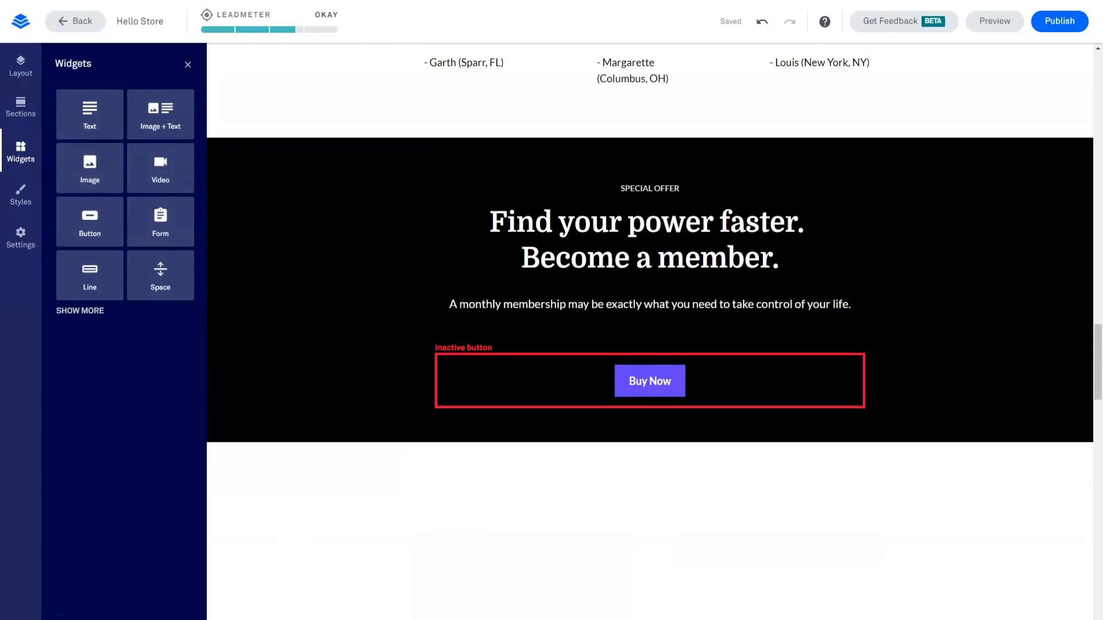
left_click(20, 195)
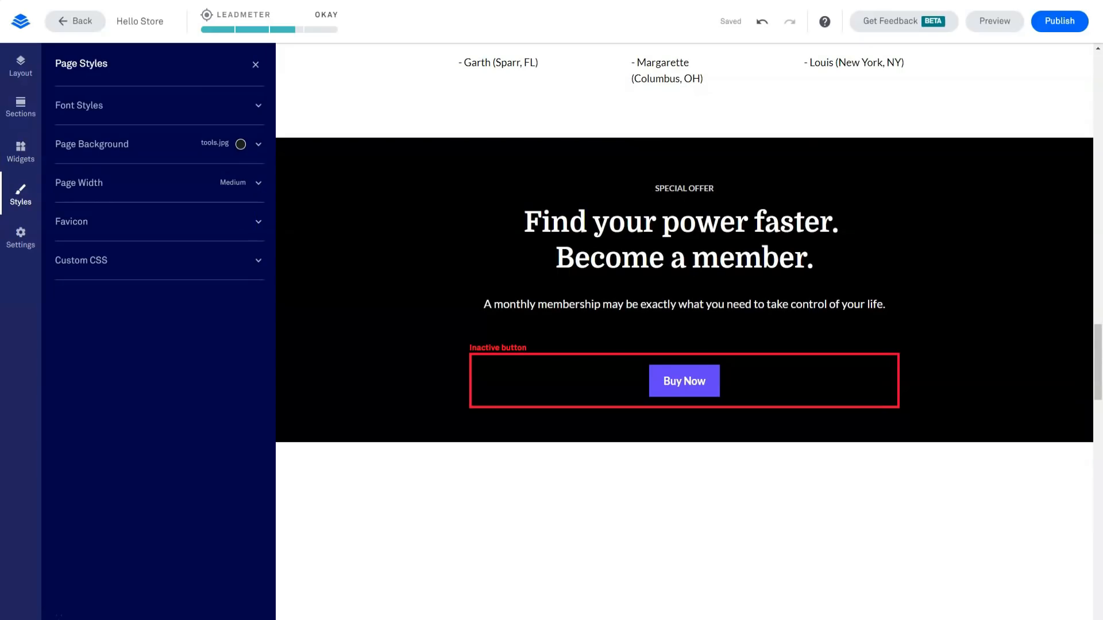
left_click(20, 67)
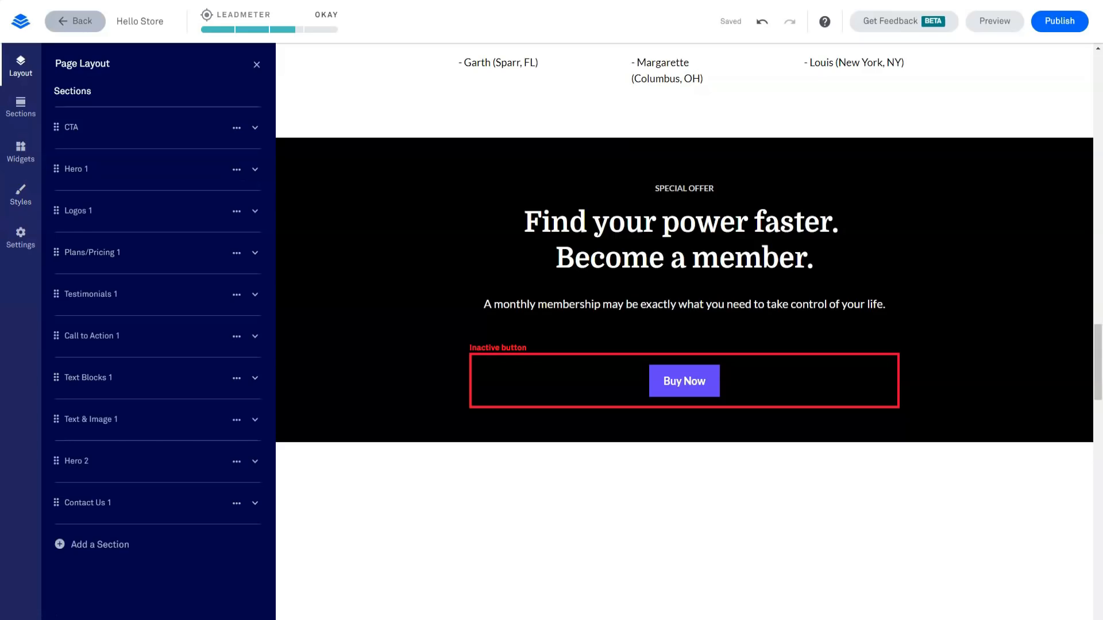
mouse_move(91, 464)
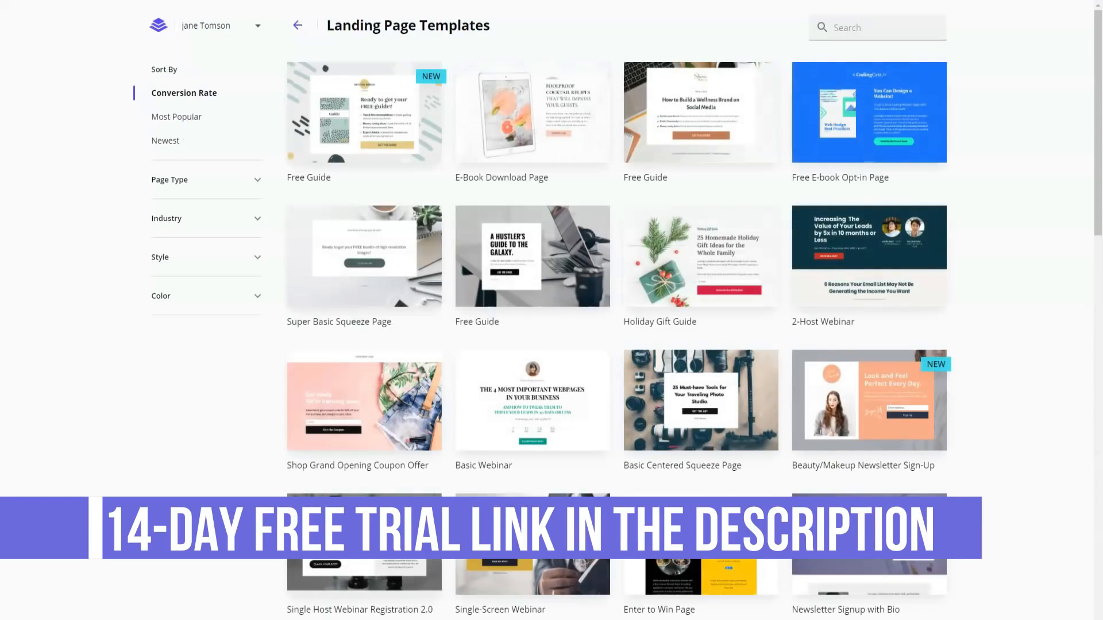
Step: Start a page from the TOTS template, naming it 'Hello' after 'Hello Store' is rejected
left_click(178, 116)
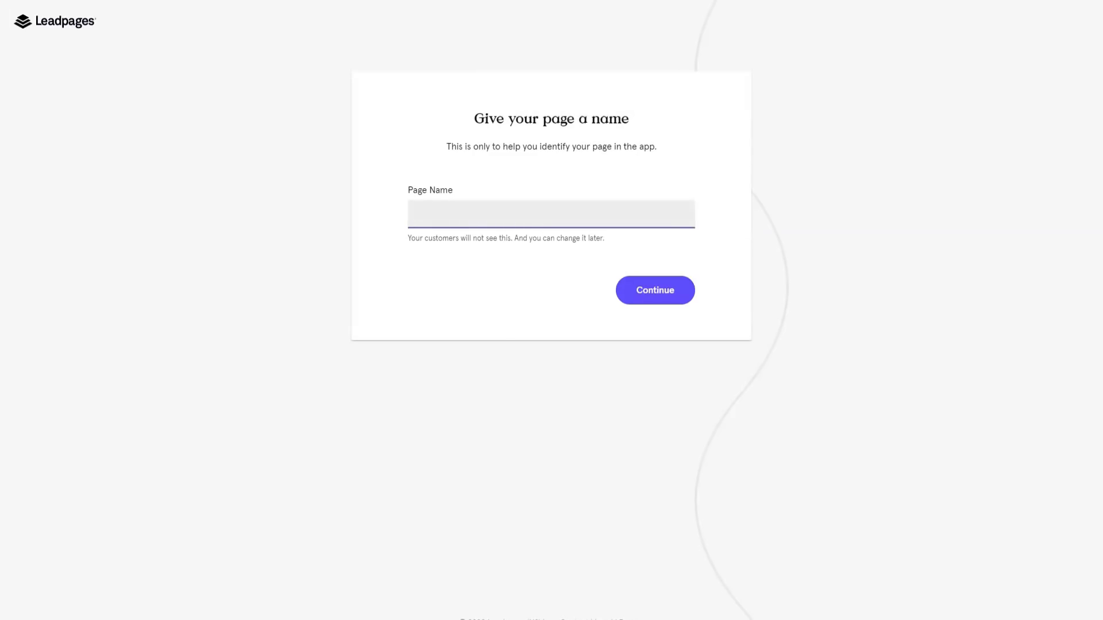
type("Hello S")
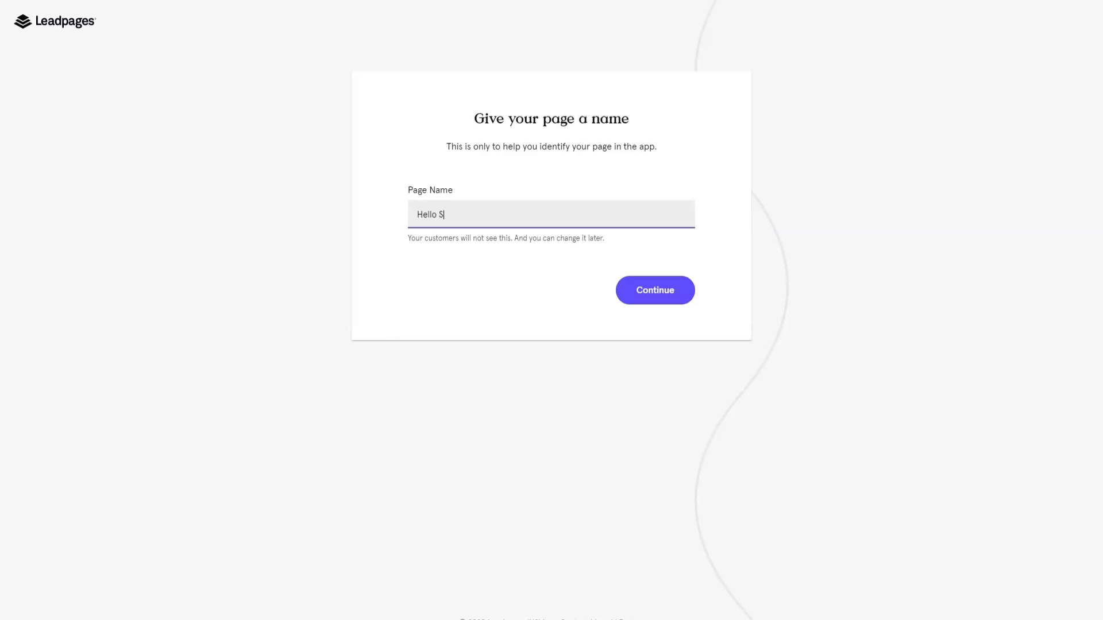
type("tore")
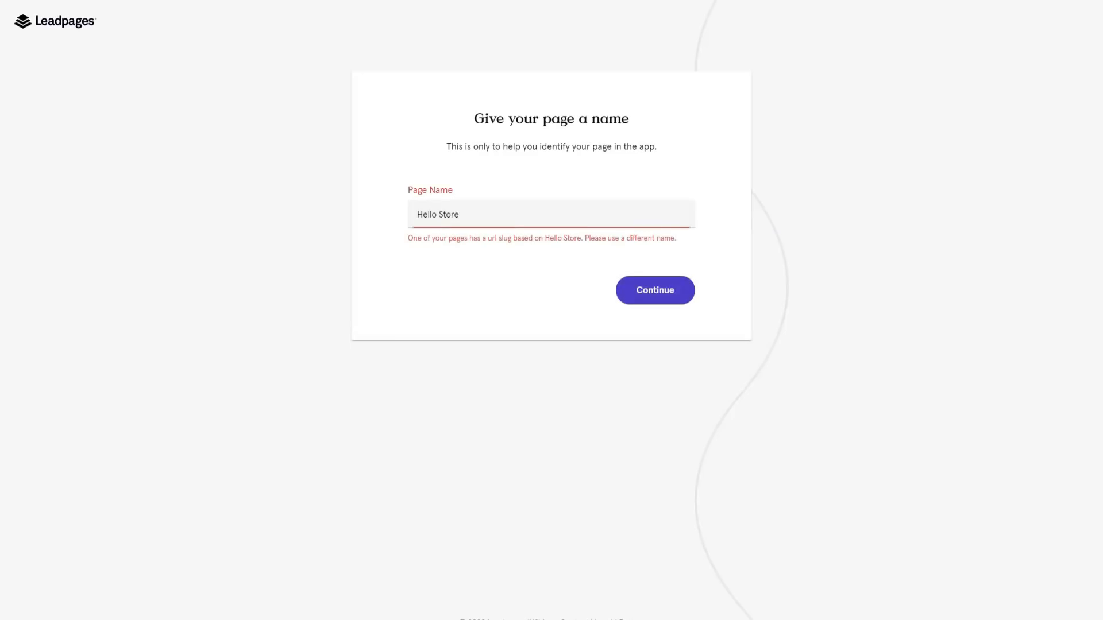
left_click(551, 214)
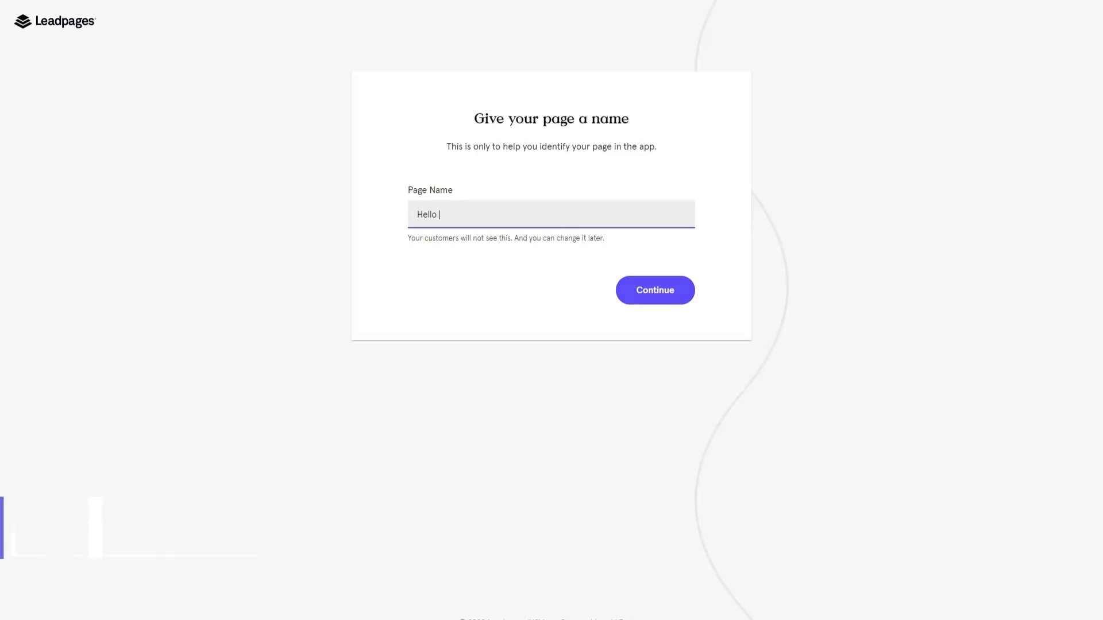
left_click(653, 289)
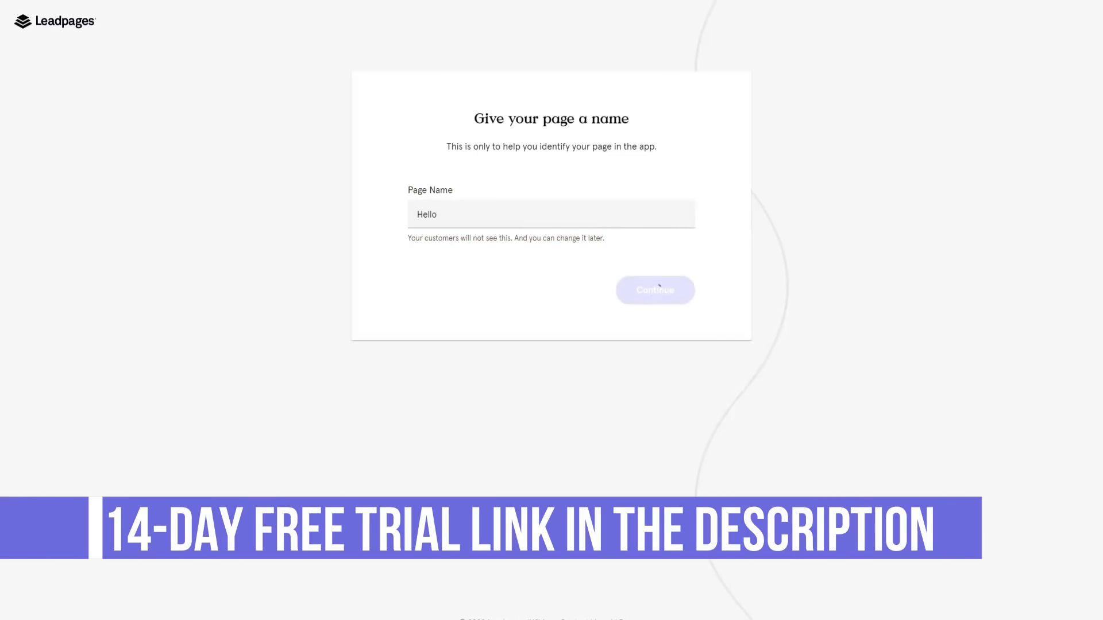
left_click(654, 289)
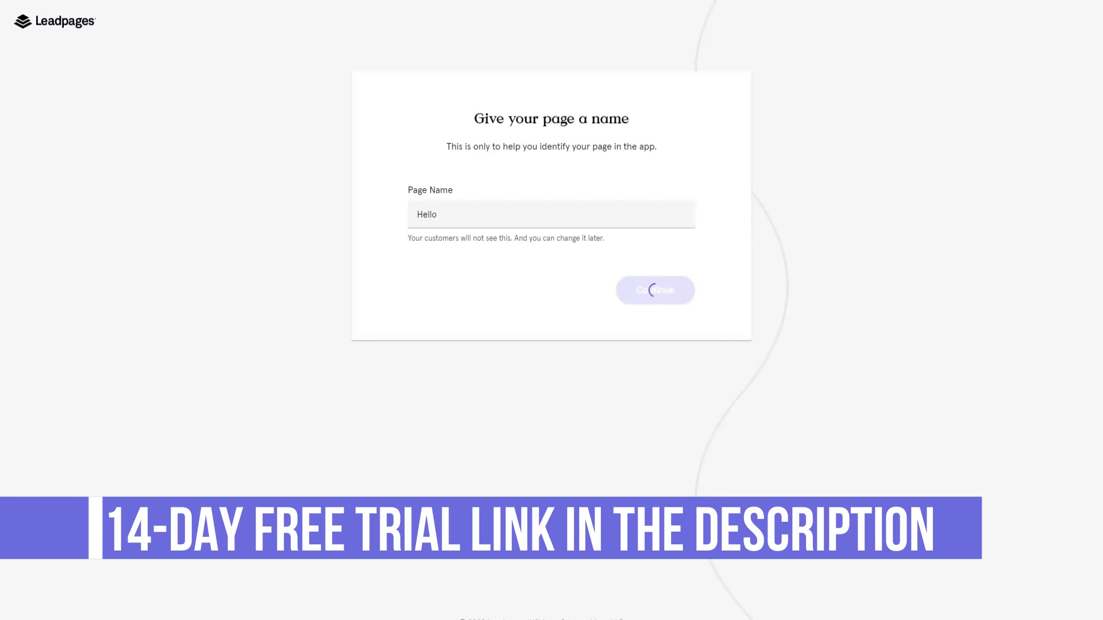
left_click(654, 289)
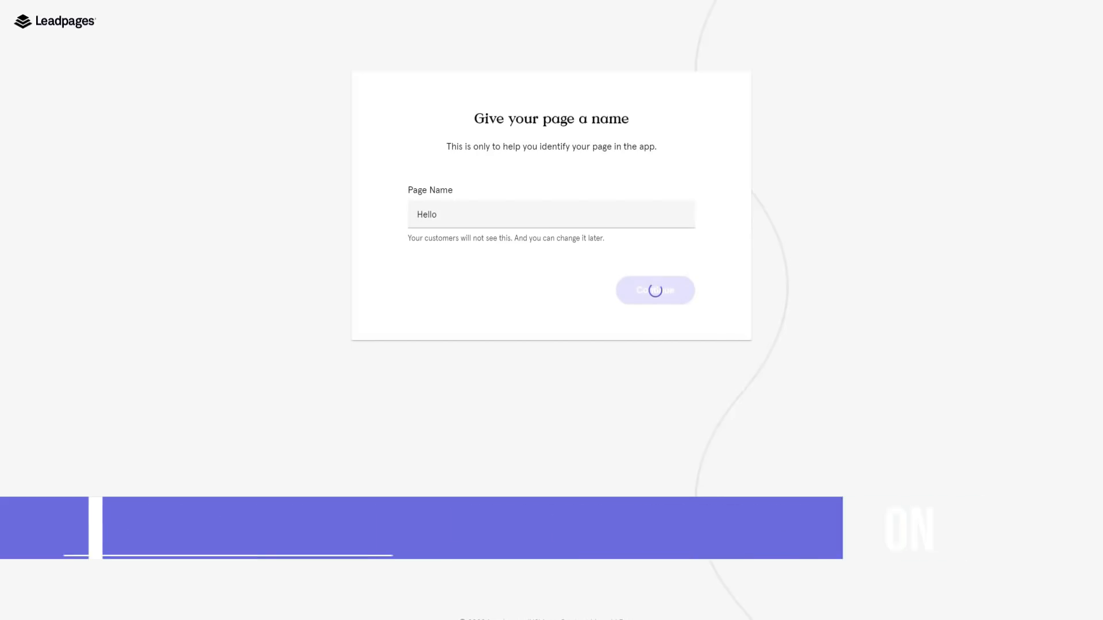
left_click(653, 290)
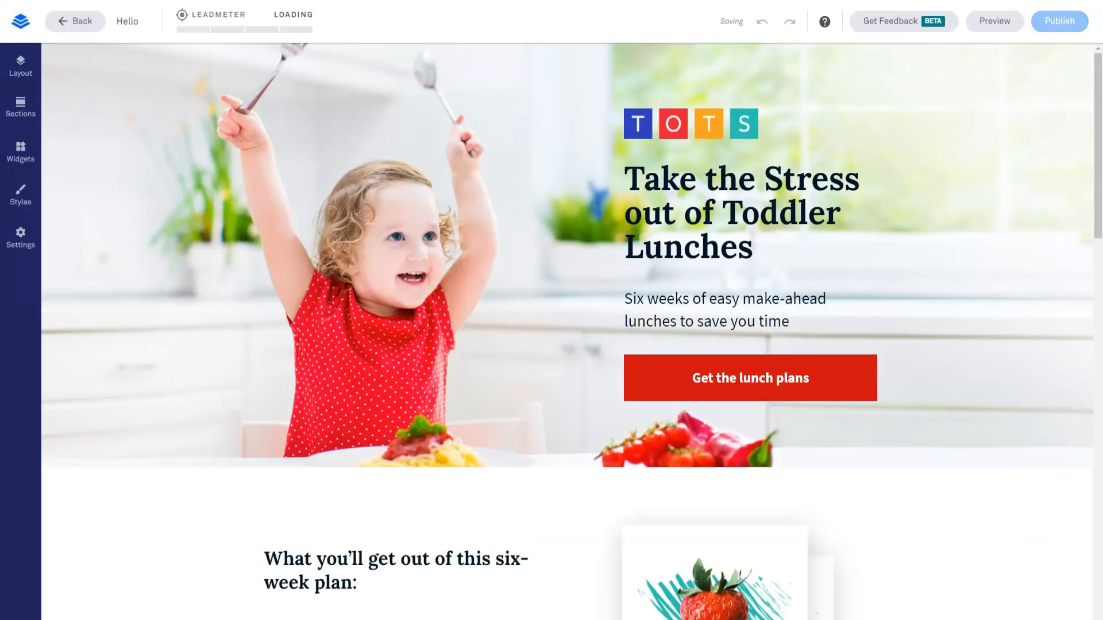
scroll("down", 3)
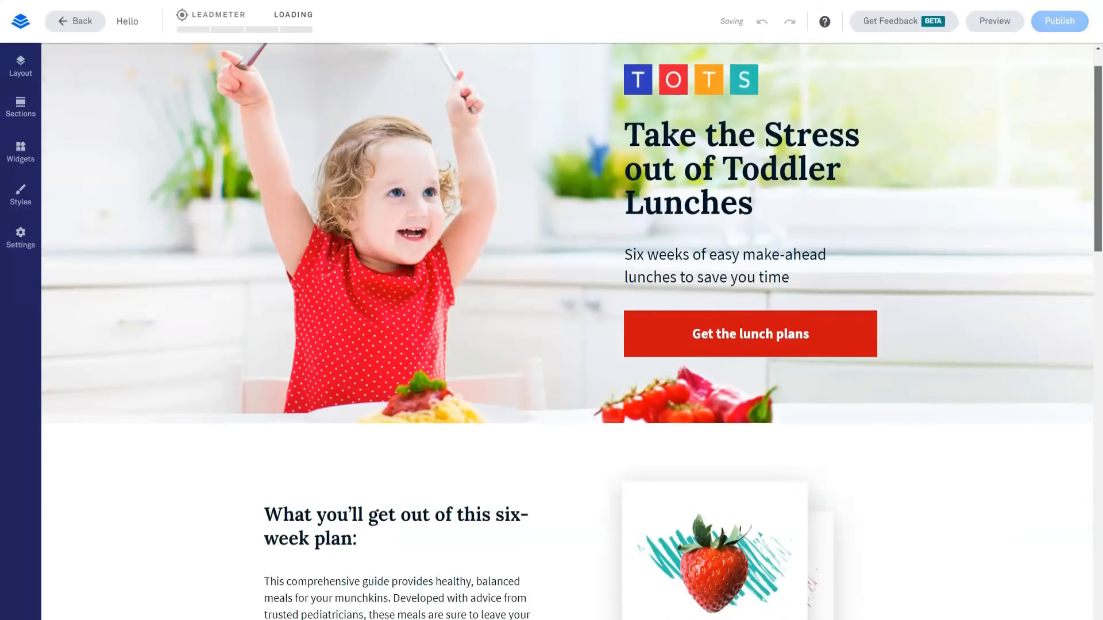
scroll("down", 3)
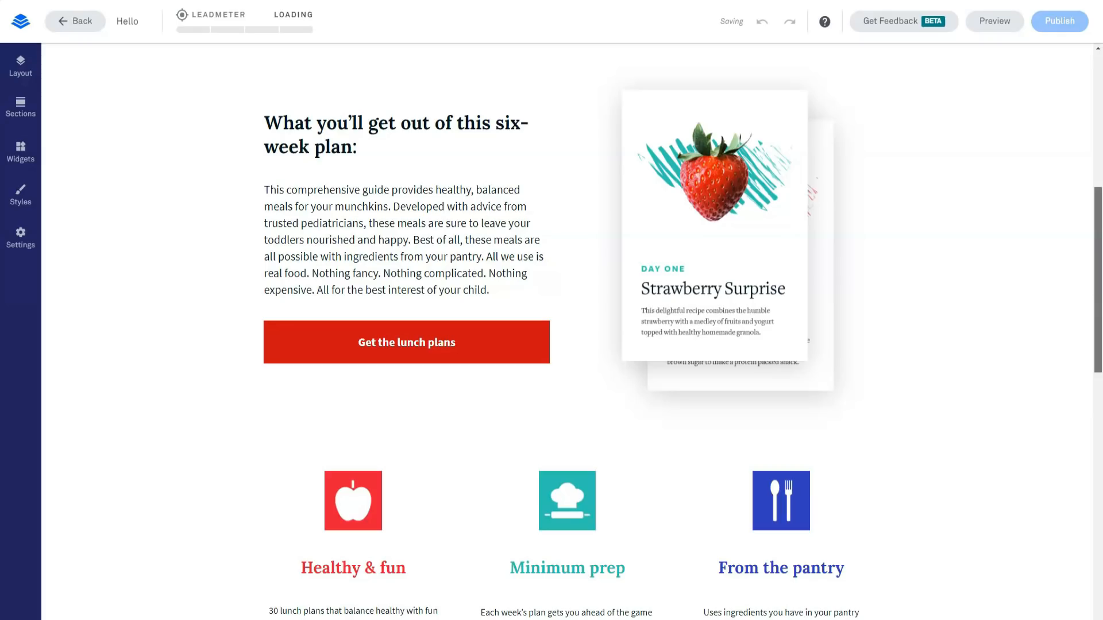
scroll("down", 3)
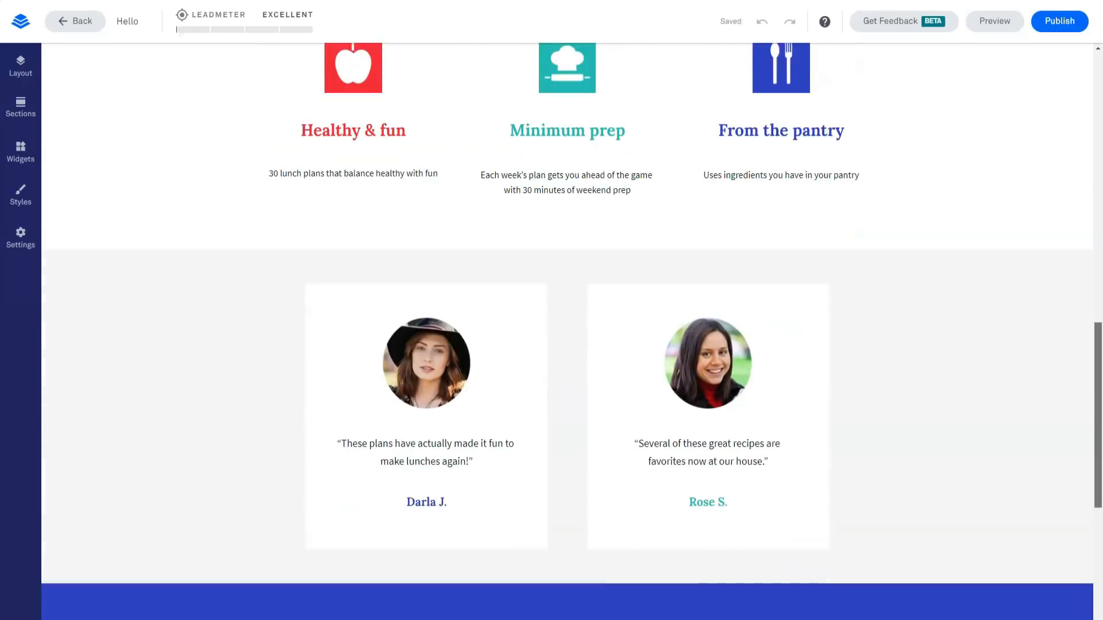
scroll("up", 3)
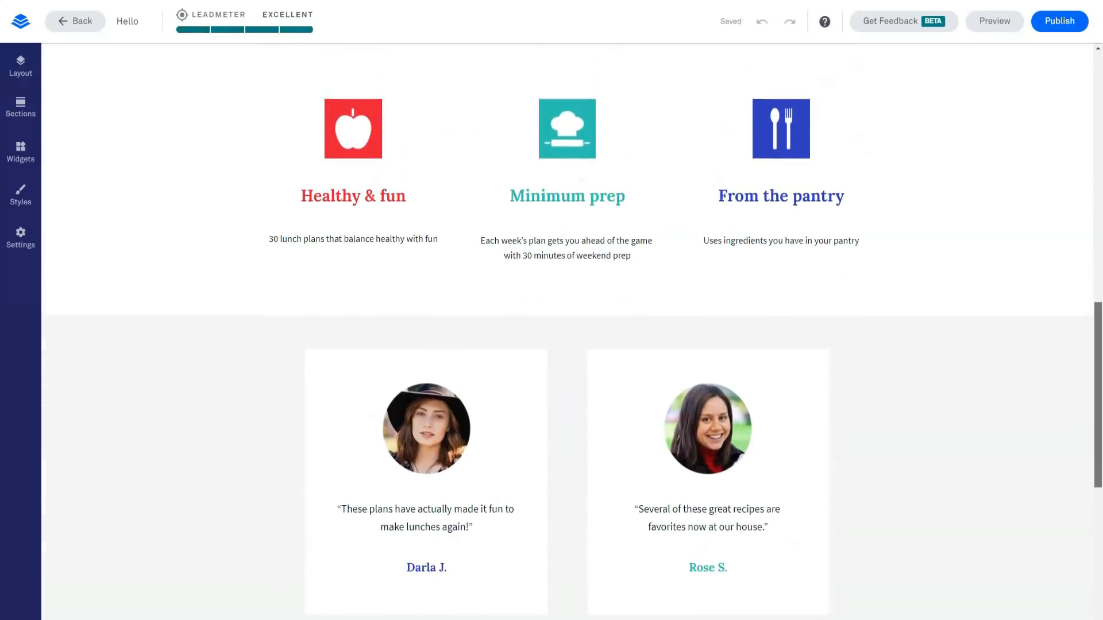
scroll("down", 3)
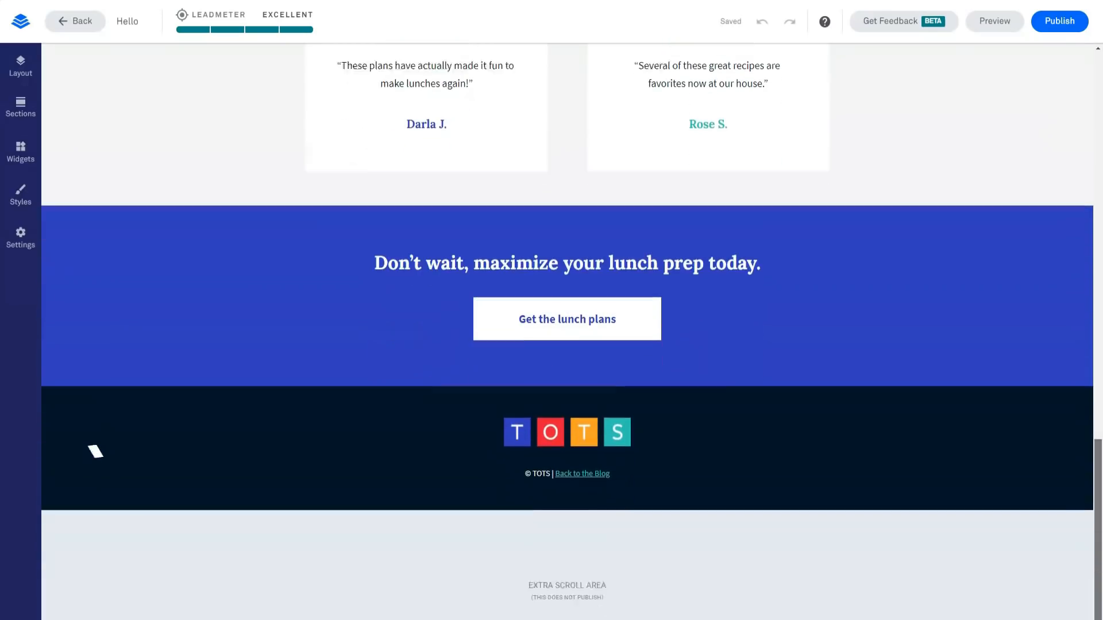
scroll("up", 3)
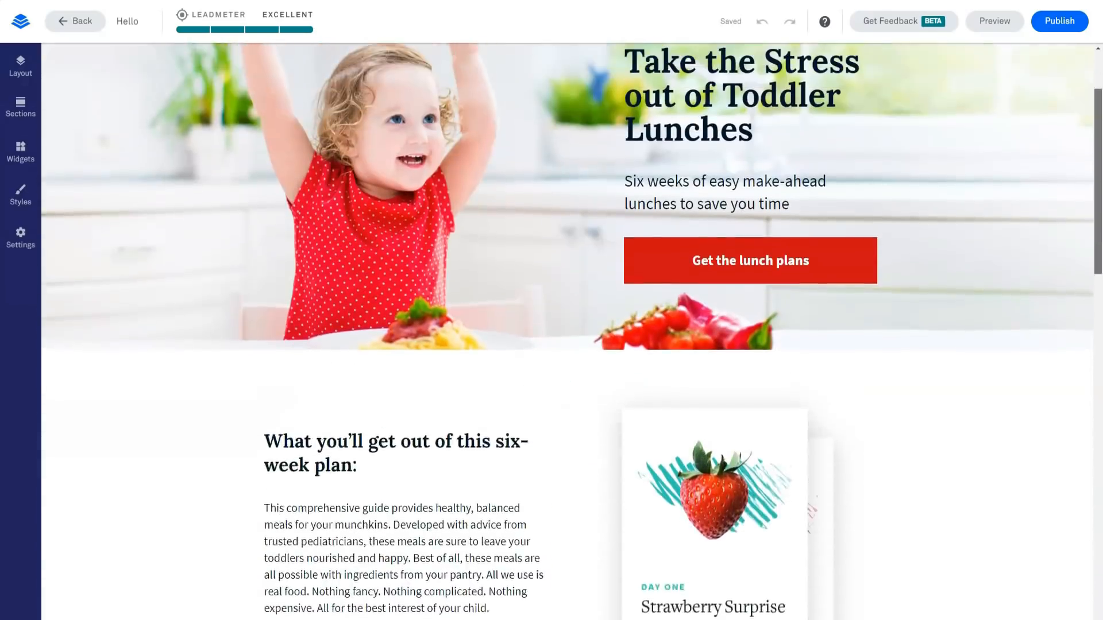